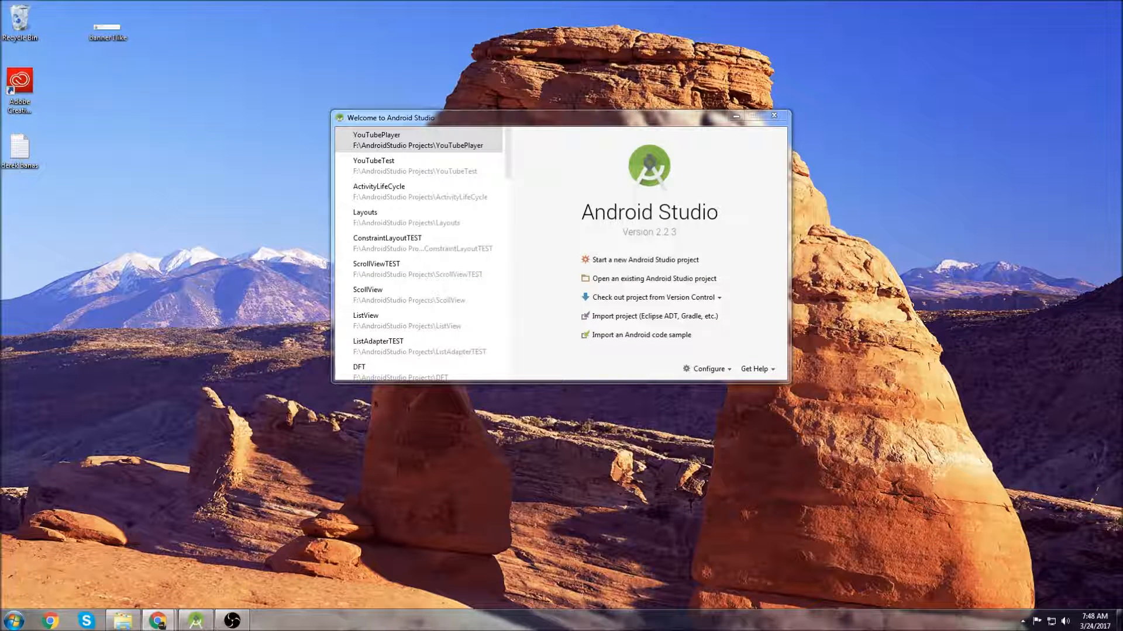
Sketch three rough graph axes with the brush, drawing curves into two of them
click(420, 191)
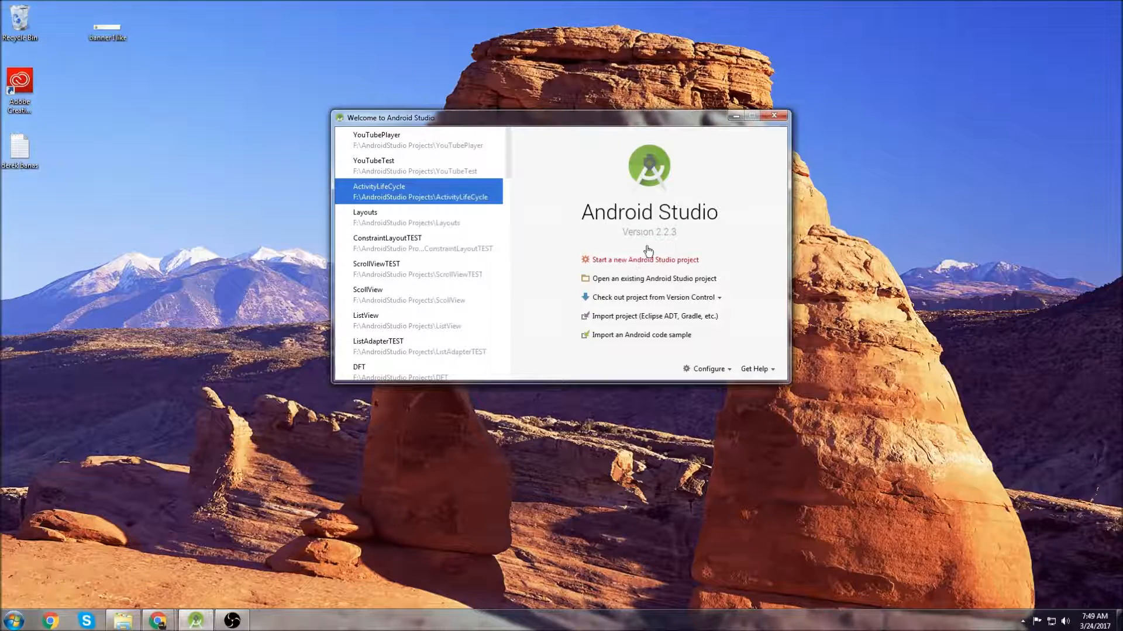
click(643, 259)
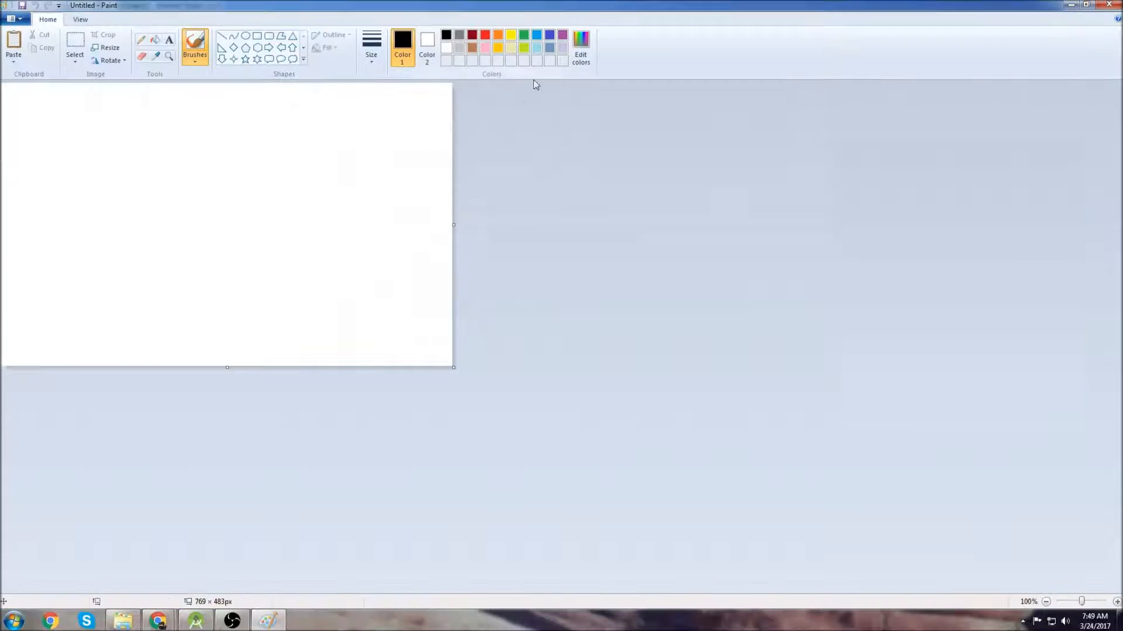
mouse_move(657, 216)
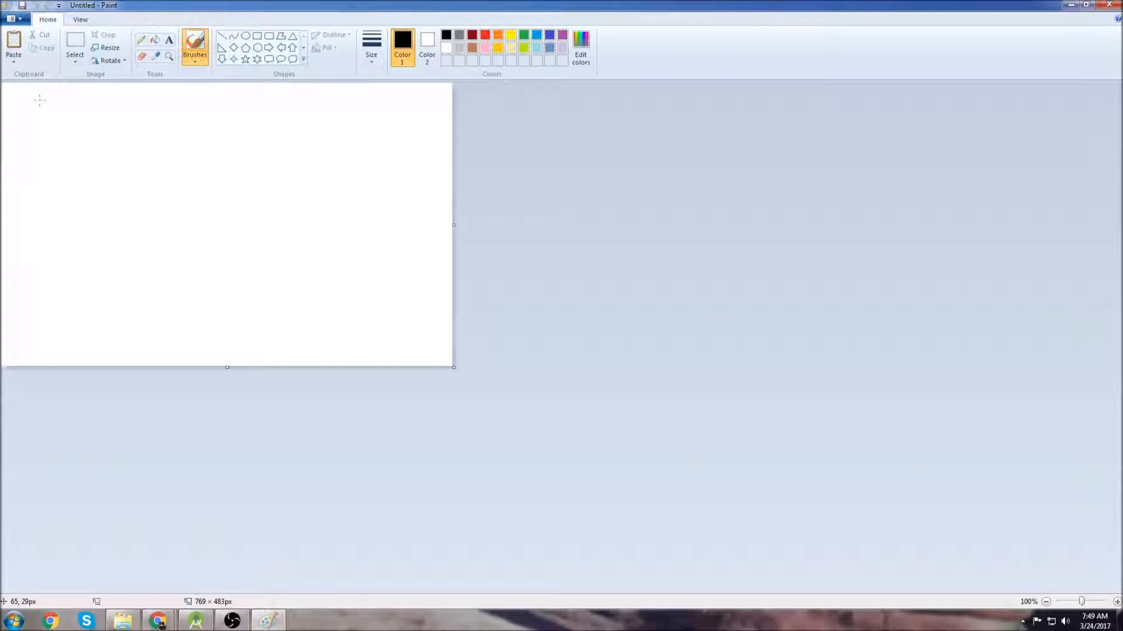
drag(41, 101, 120, 199)
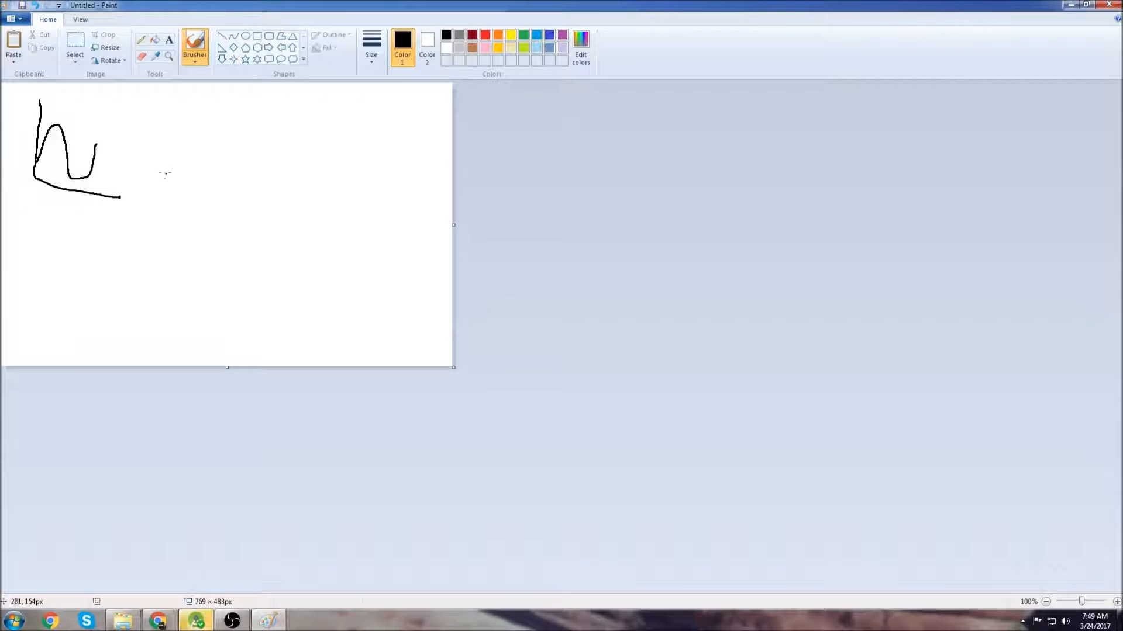
drag(166, 114, 327, 216)
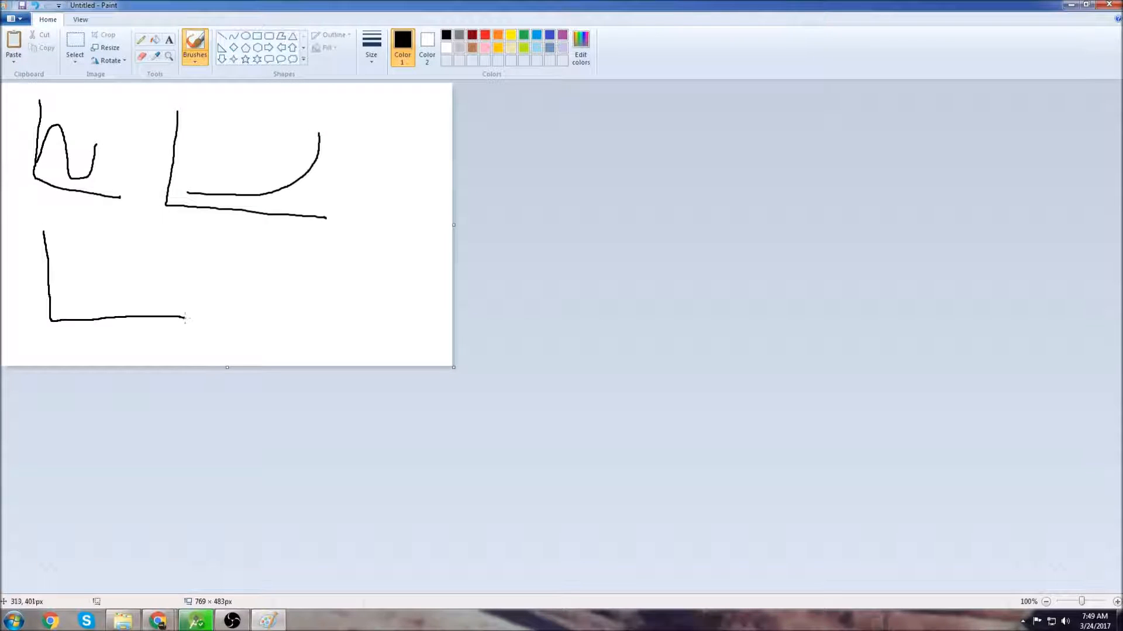
drag(52, 318, 172, 252)
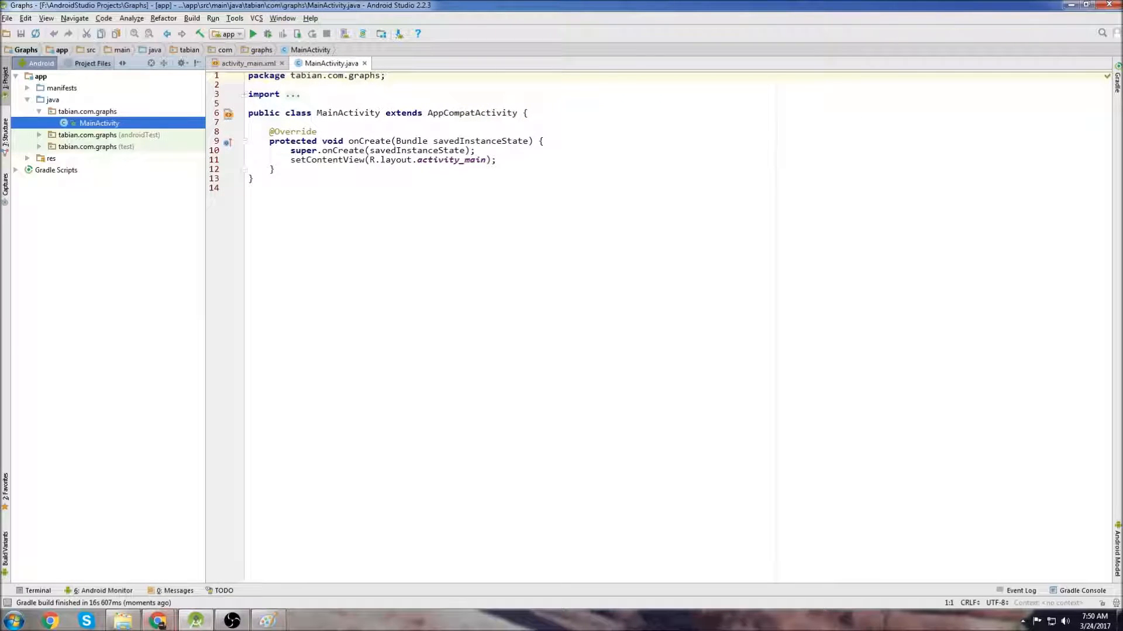
Search Google for 'graphview' and 'mpandroidchart' graphing libraries
click(157, 620)
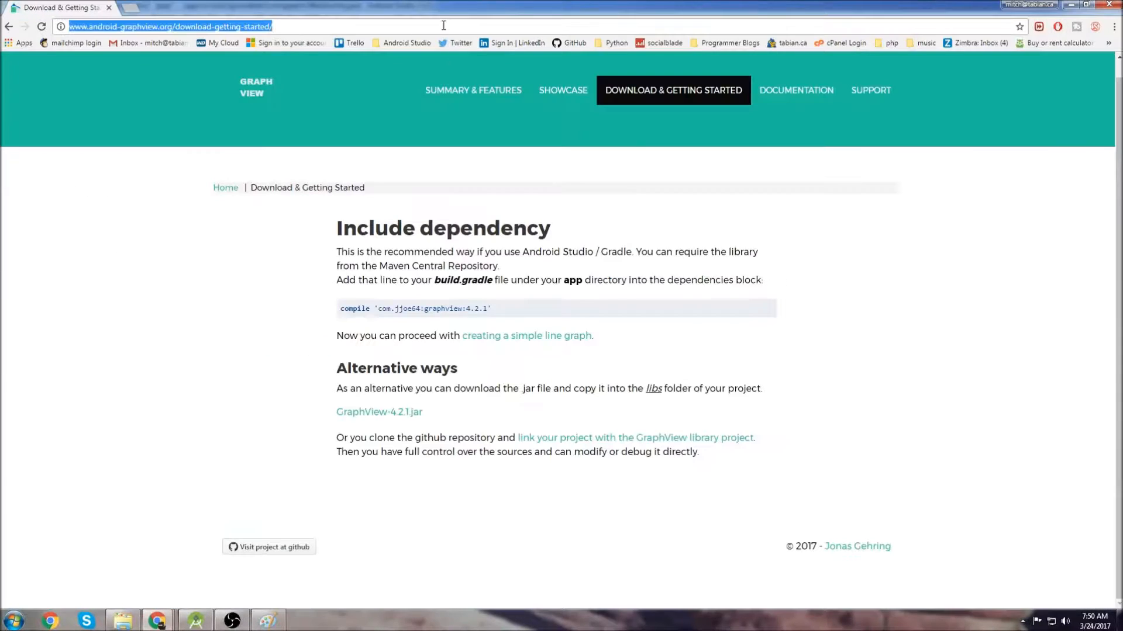
text(graphview&*)
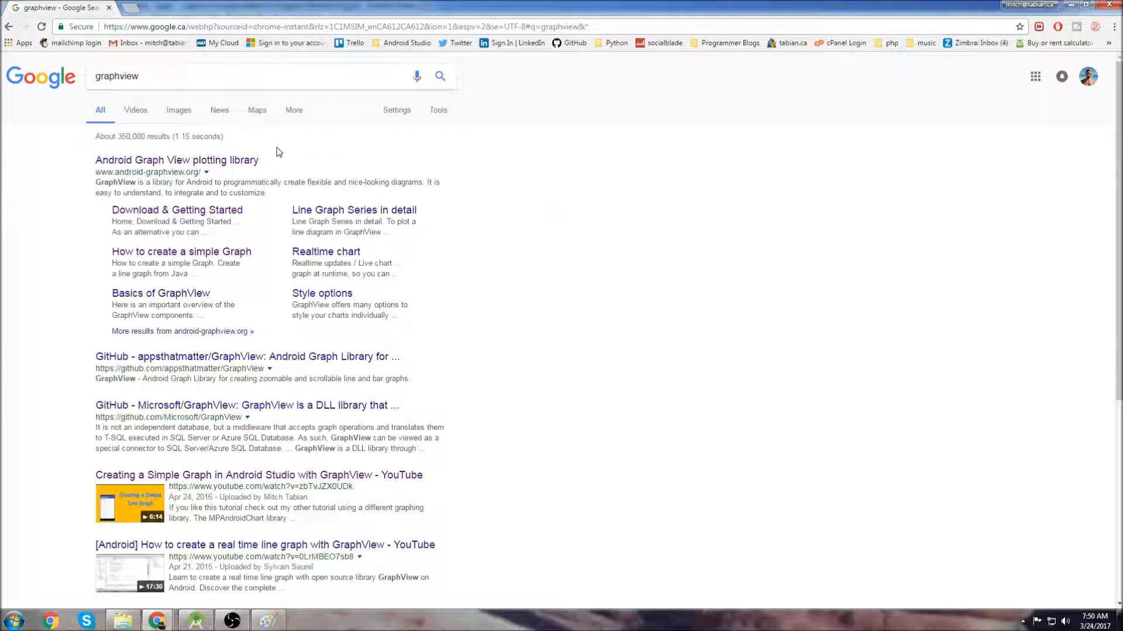
text(mpandroidchart)
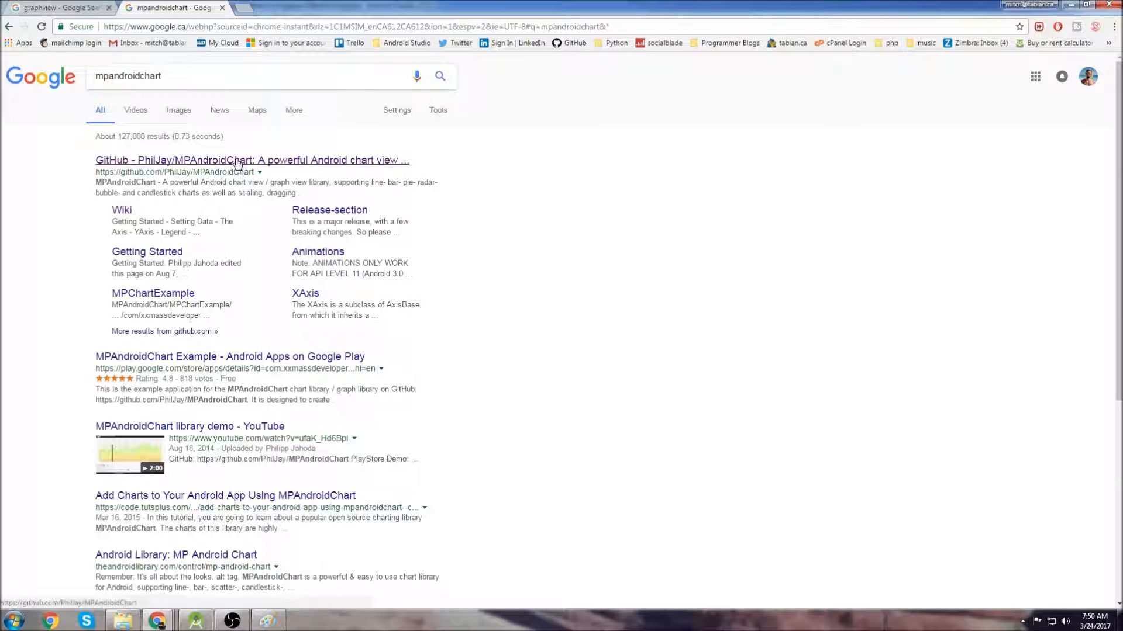
click(252, 160)
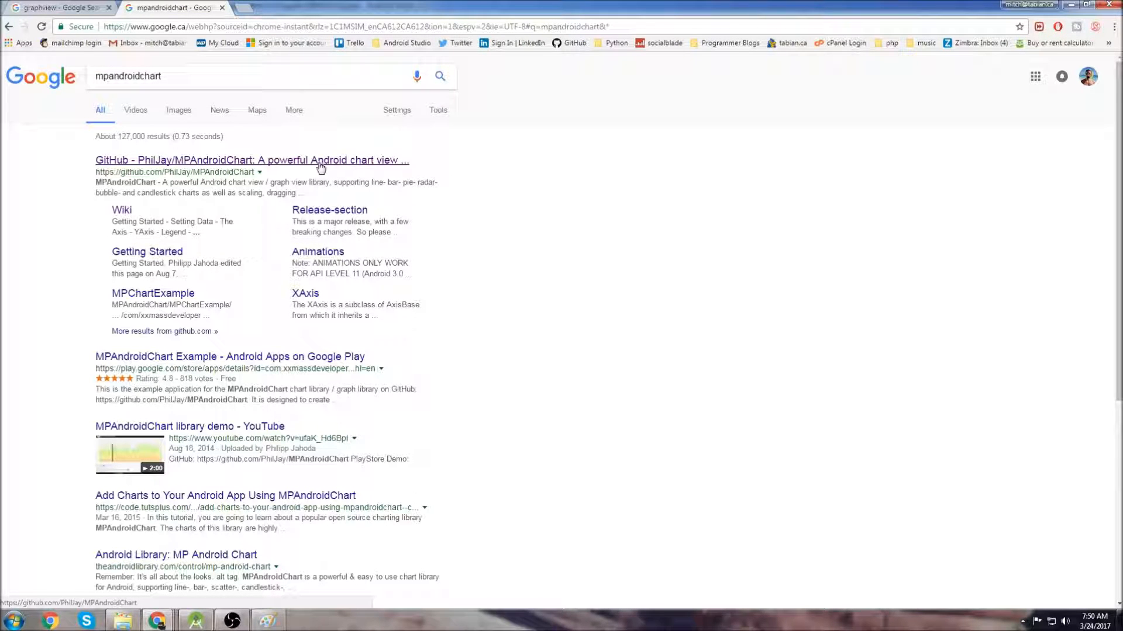
mouse_move(622, 260)
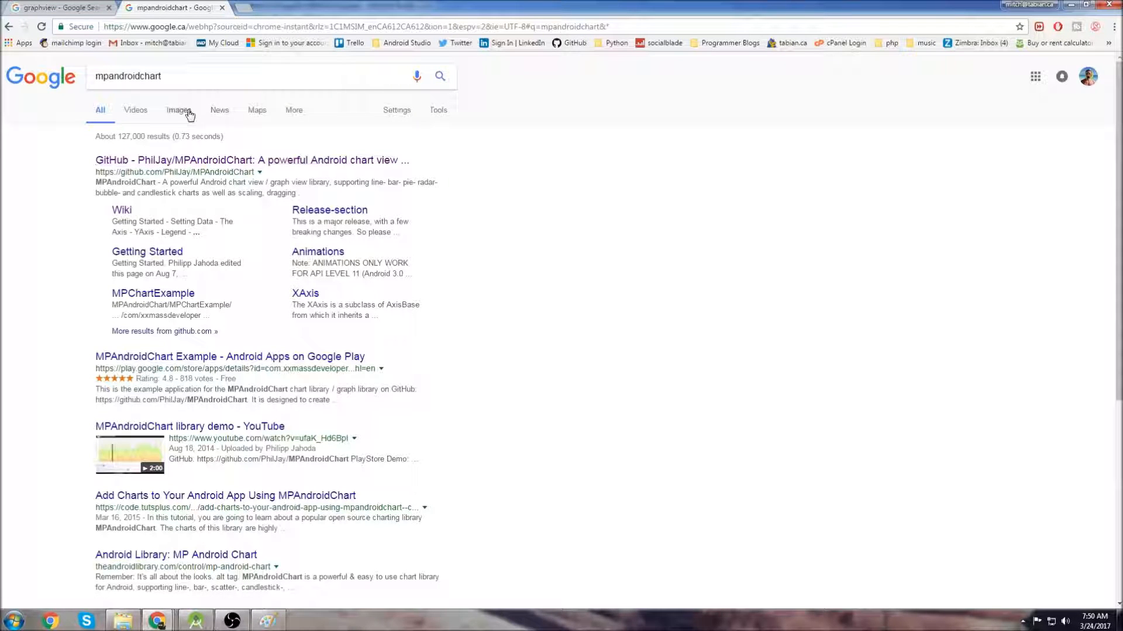
Reach GraphView's Download & Getting Started page with the compile line, then return to the project
click(54, 8)
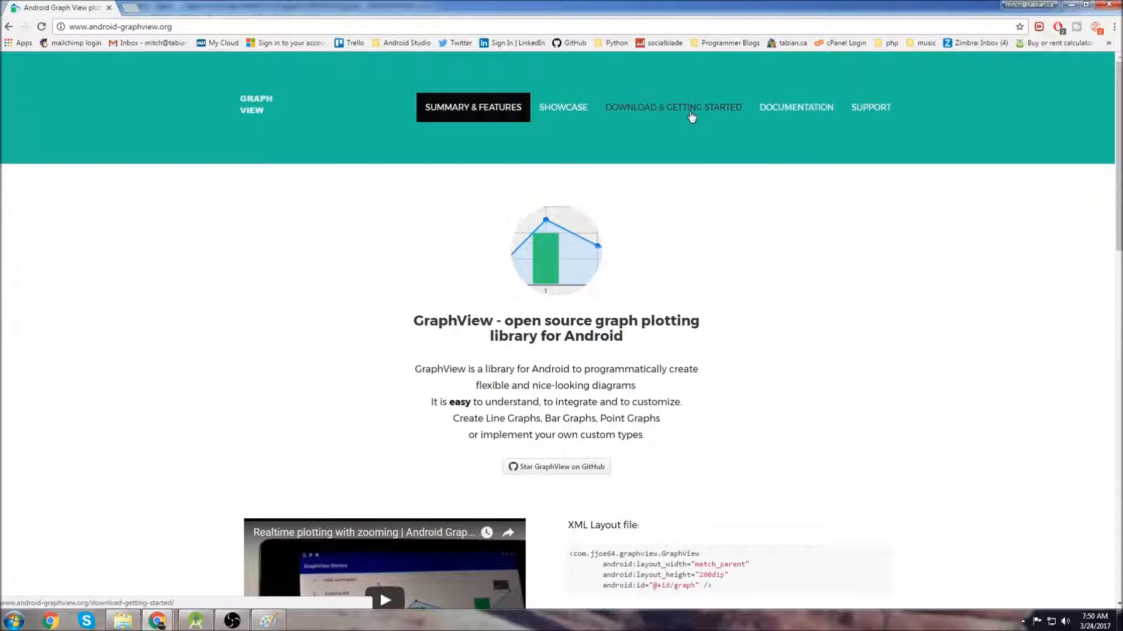
click(673, 108)
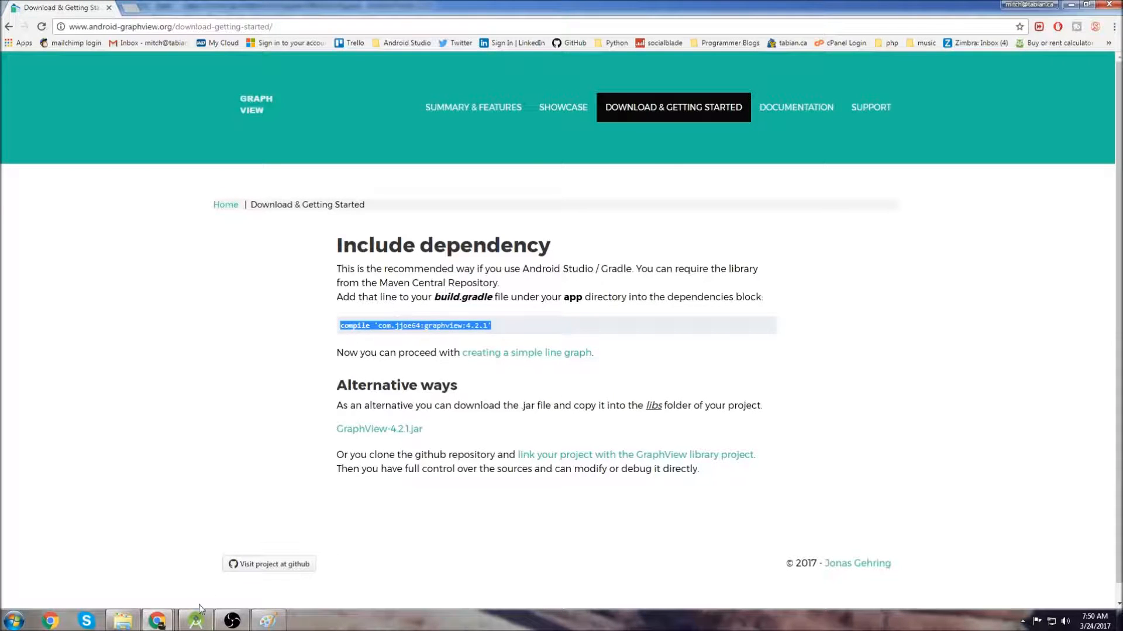
click(196, 620)
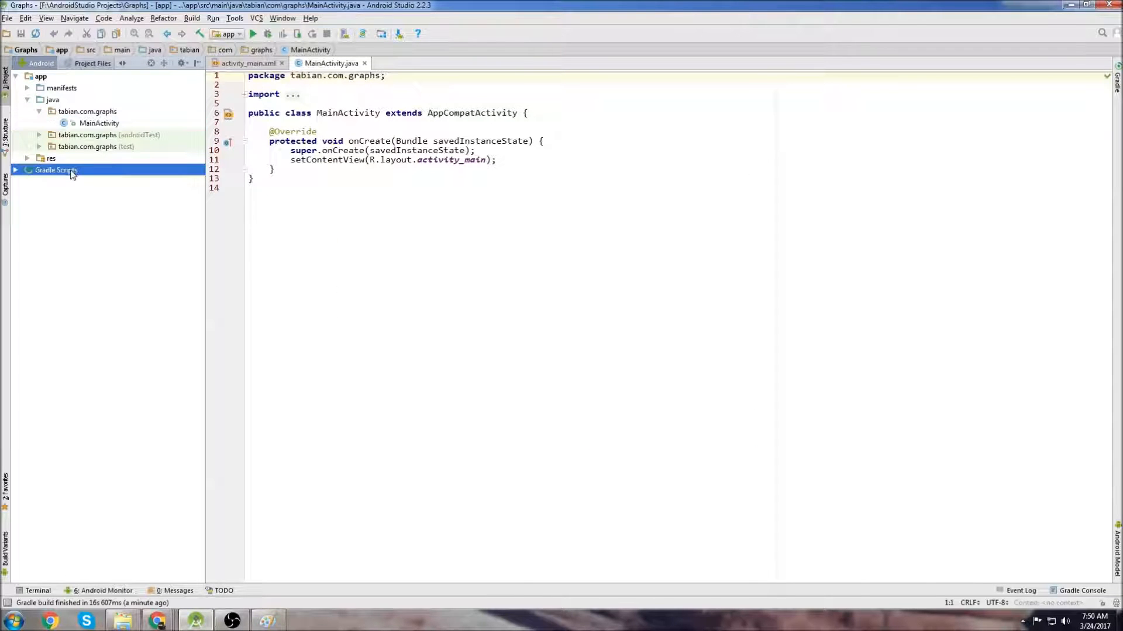
Add compile 'com.jjoe64:graphview:4.2.1' to the app build.gradle dependencies and sync
double_click(66, 193)
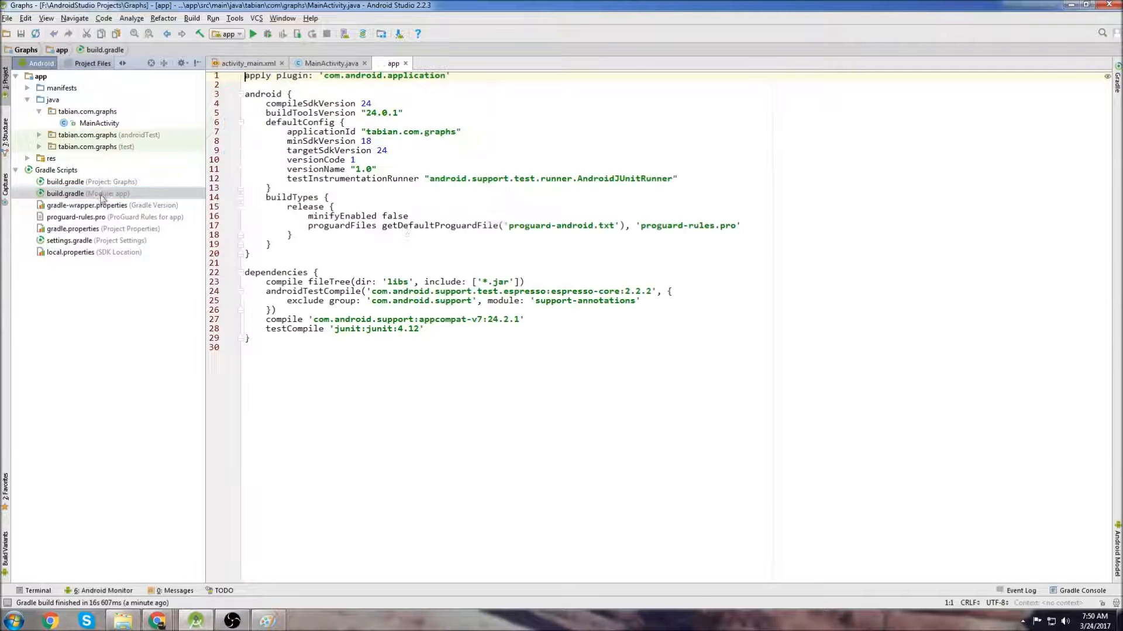
click(424, 328)
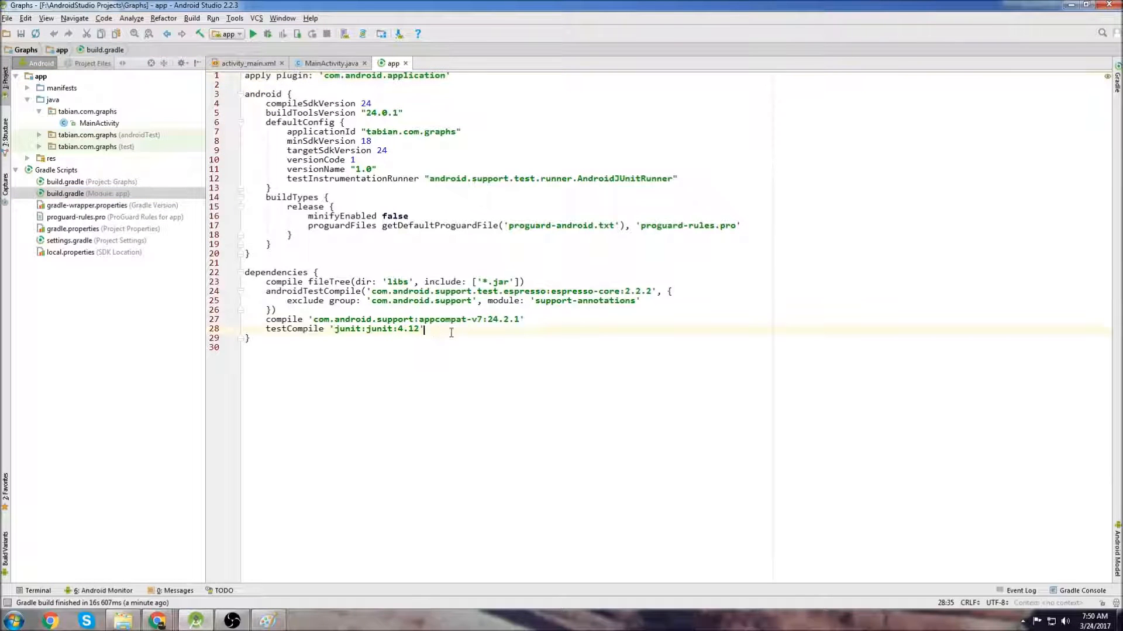
text(compile 'com.jjoe64:graphview:4.2.1')
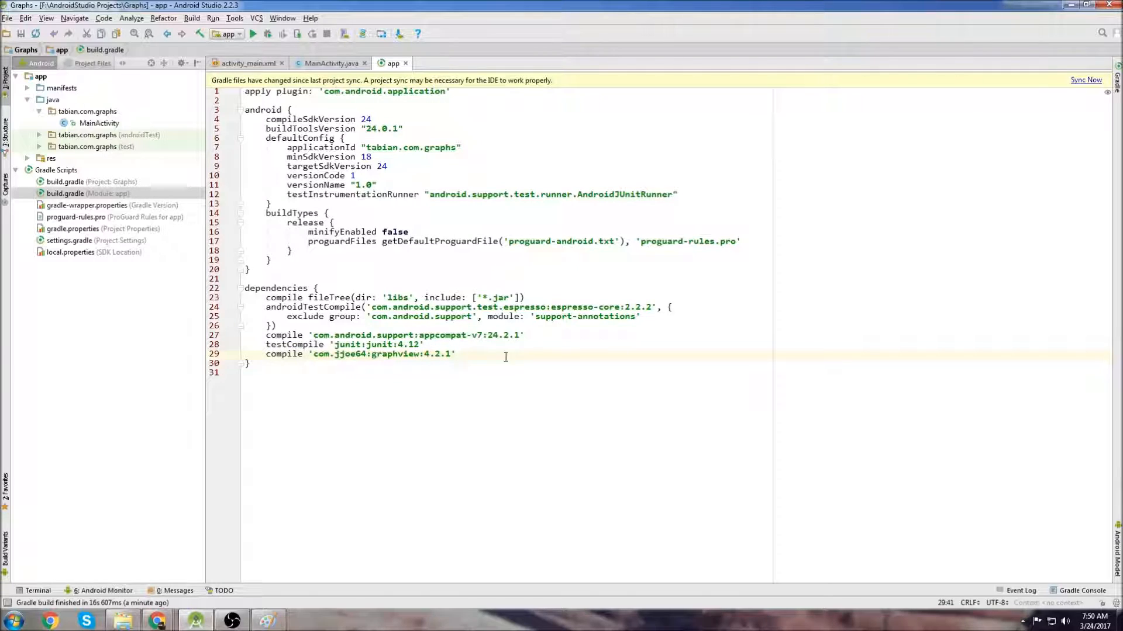
click(1086, 80)
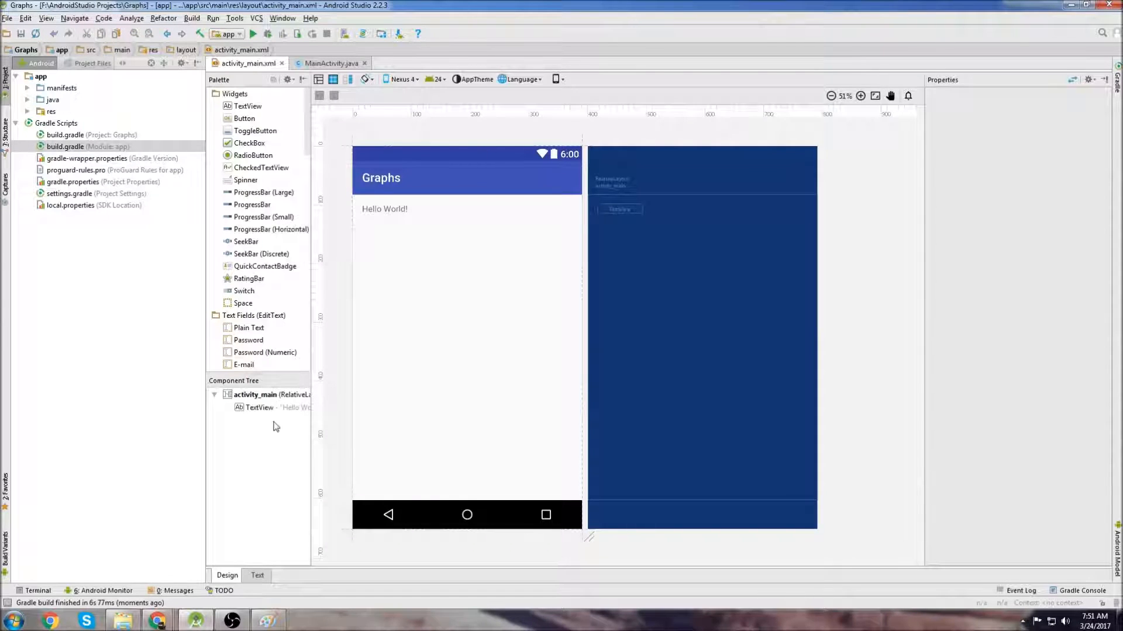
Replace the padding and TextView in activity_main.xml with a com.jjoe64.graphview.GraphView element
click(257, 575)
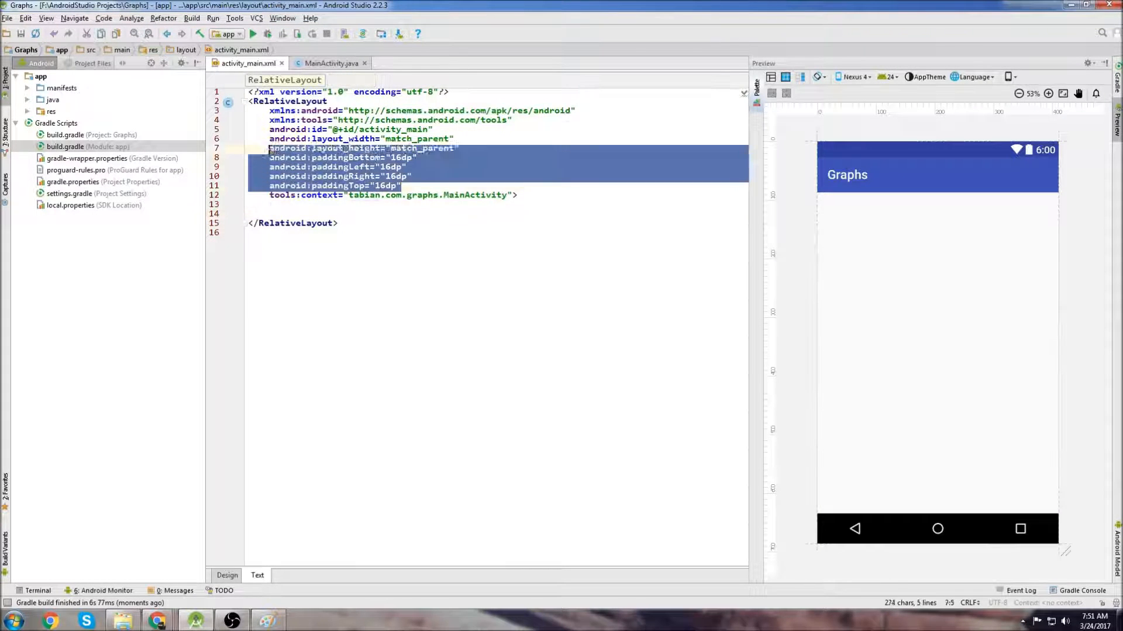
click(226, 575)
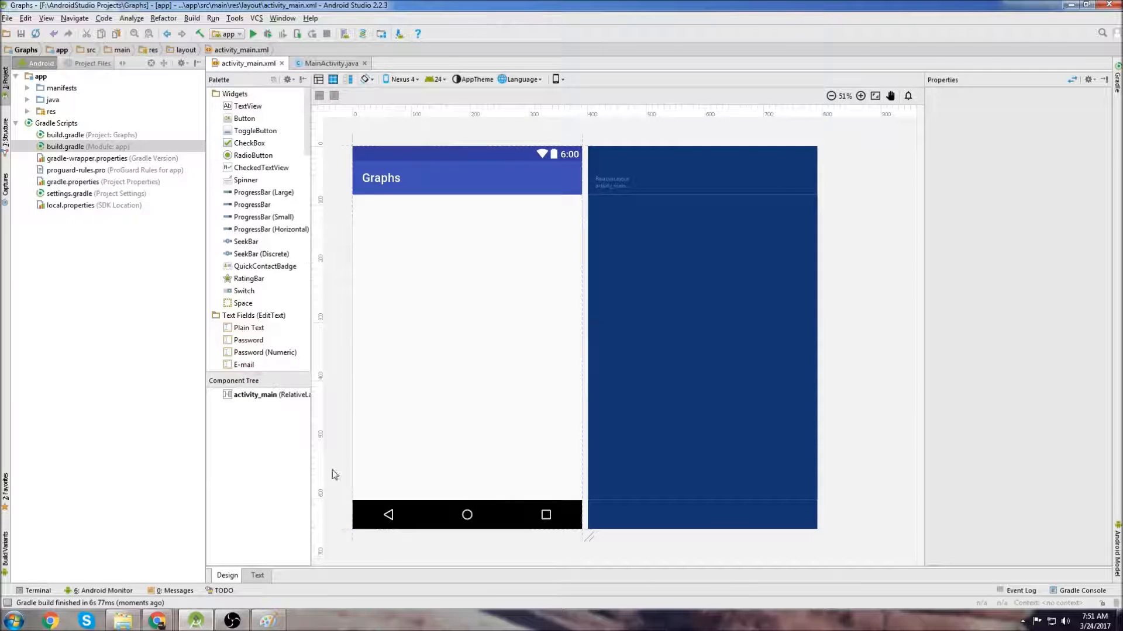
click(256, 575)
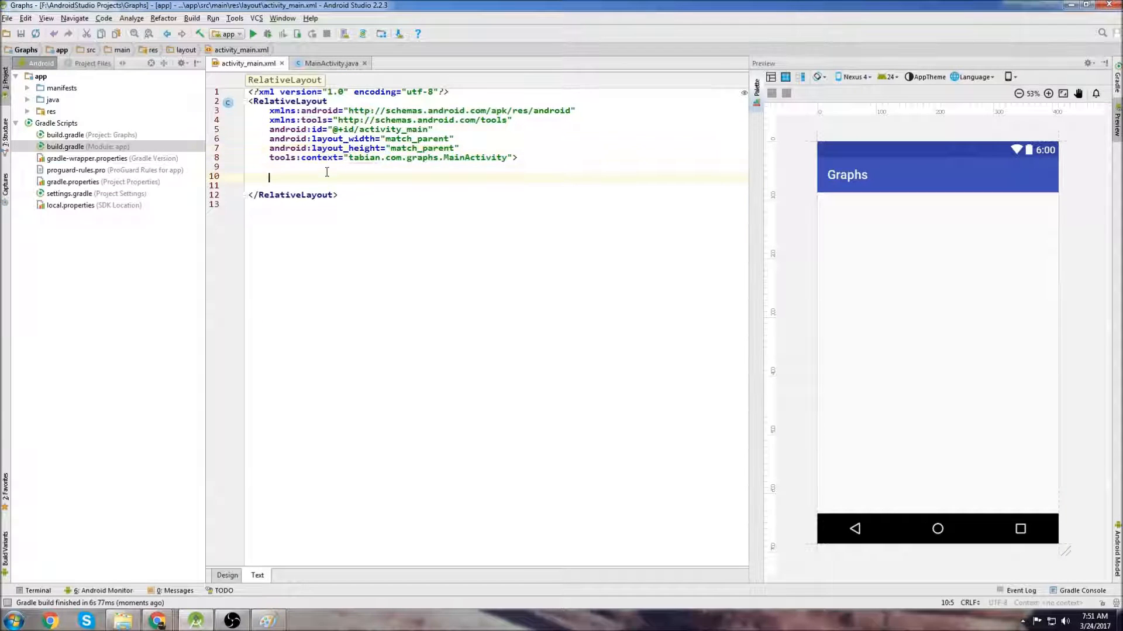
text(<com.jjoe64.graphview.GraphView)
click(497, 203)
text(android:id="@+id/graph"/>)
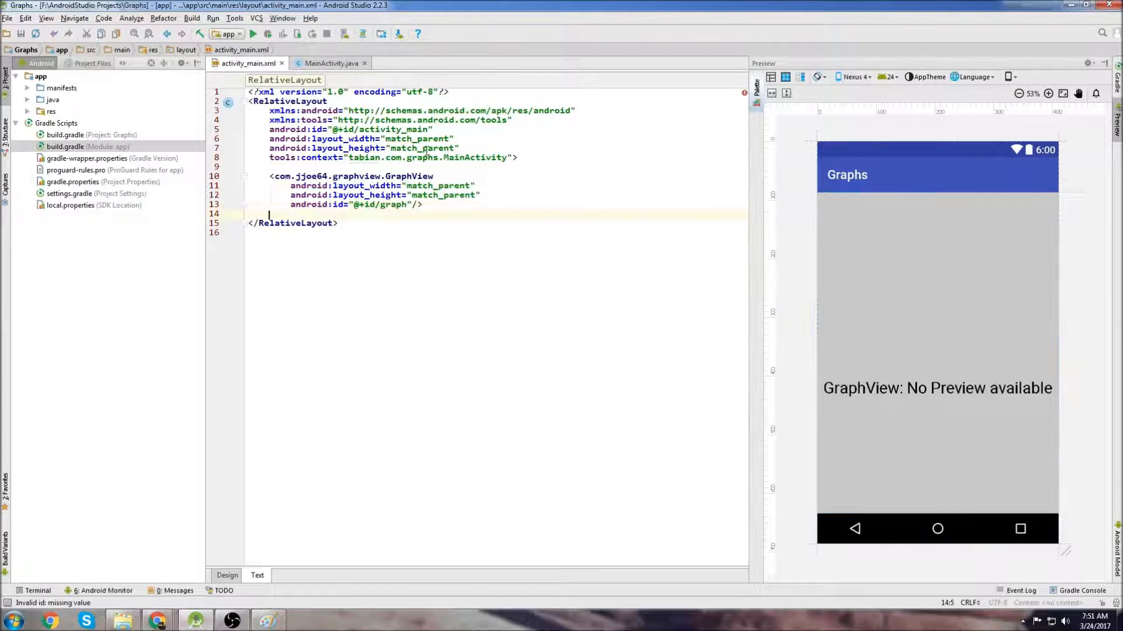
click(330, 64)
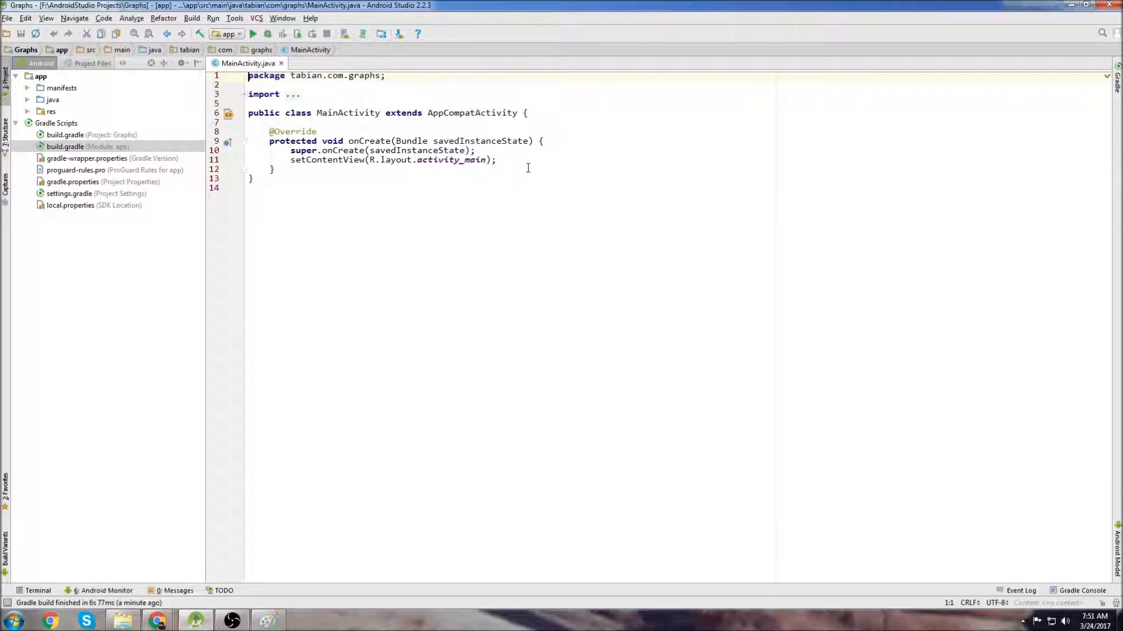
Declare 'private LineGraphSeries<DataPoint> series1;' as a MainActivity field
click(523, 160)
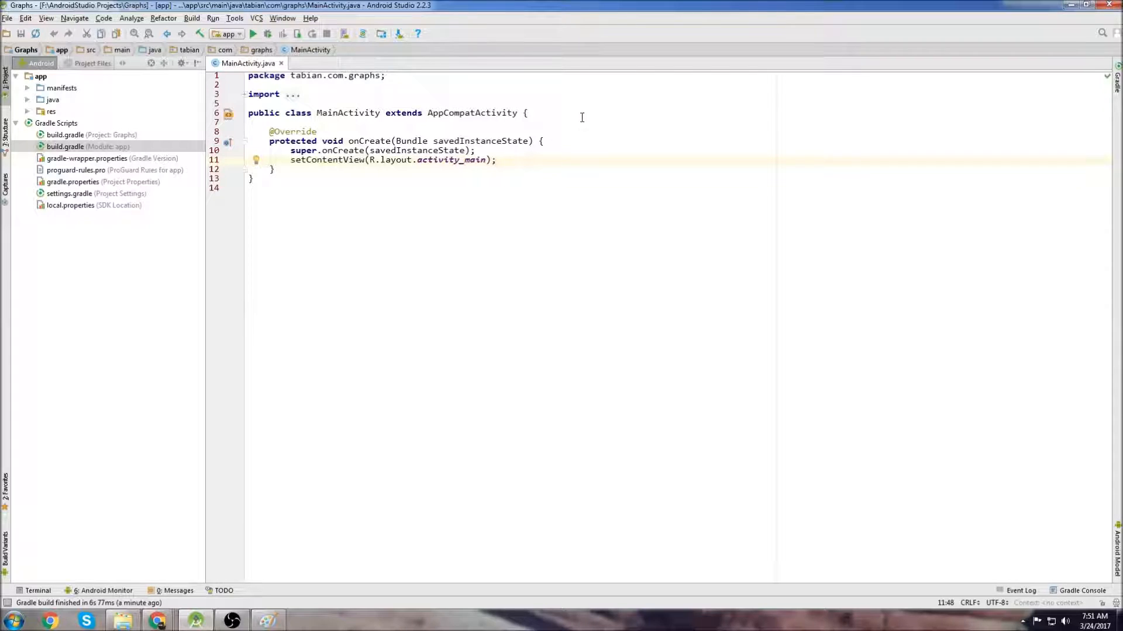
key(enter)
text(private)
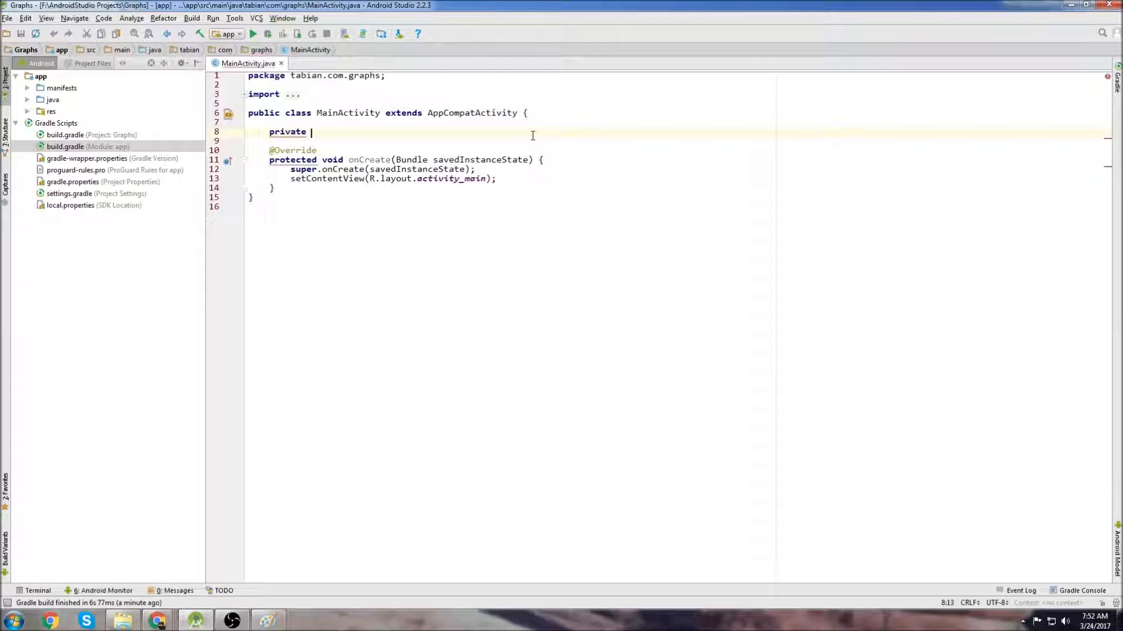
text(LineGraphSeries<>)
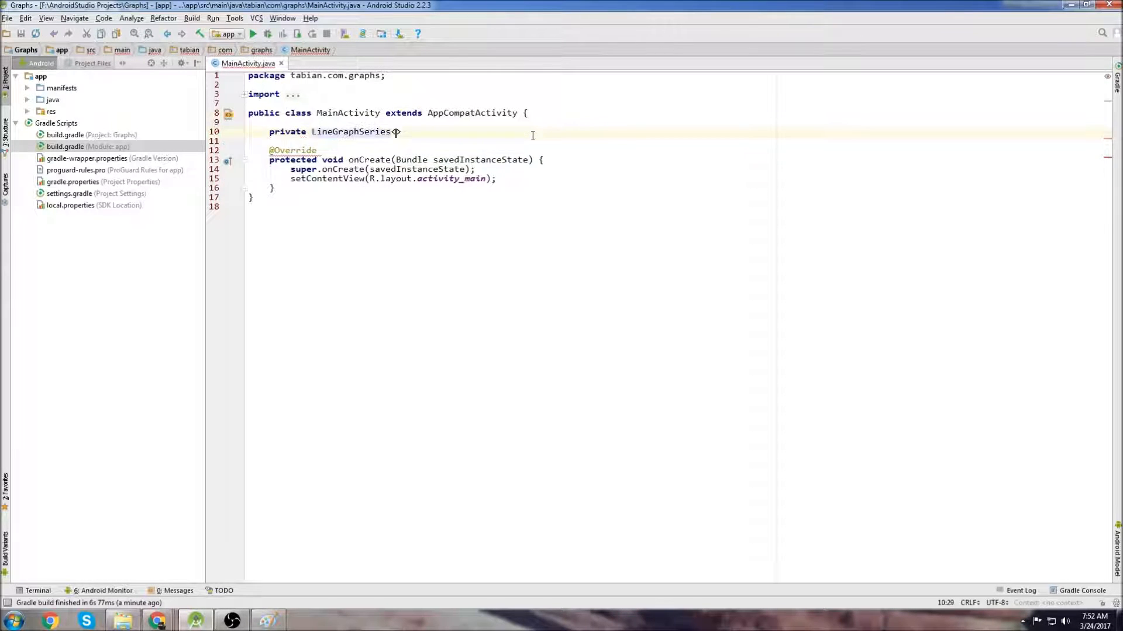
text(DataPoint)
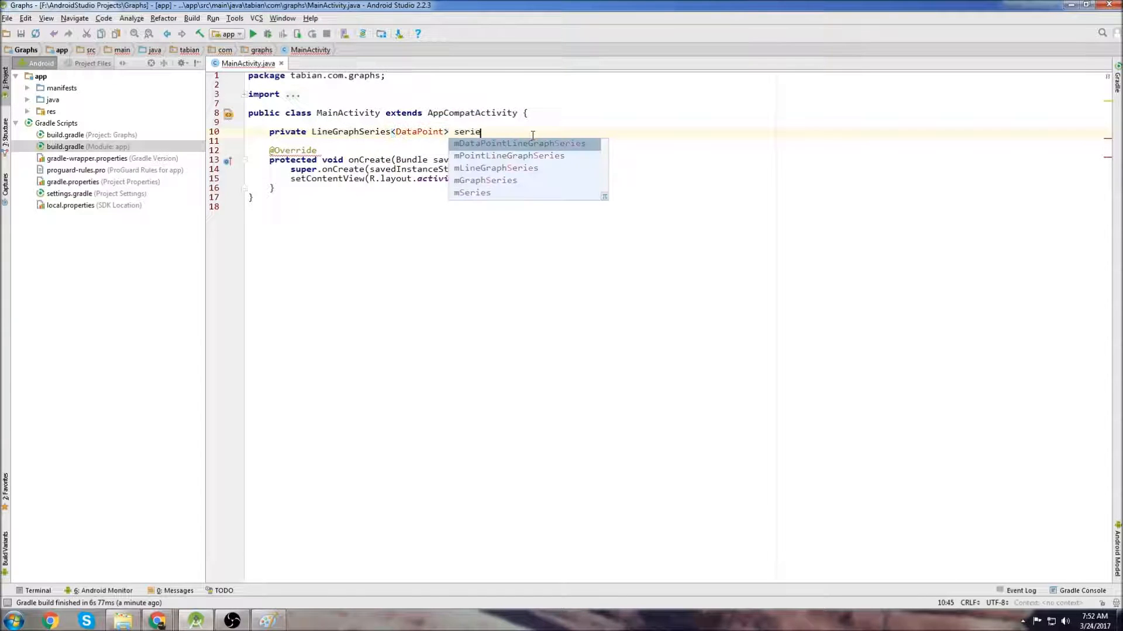
text(s1;)
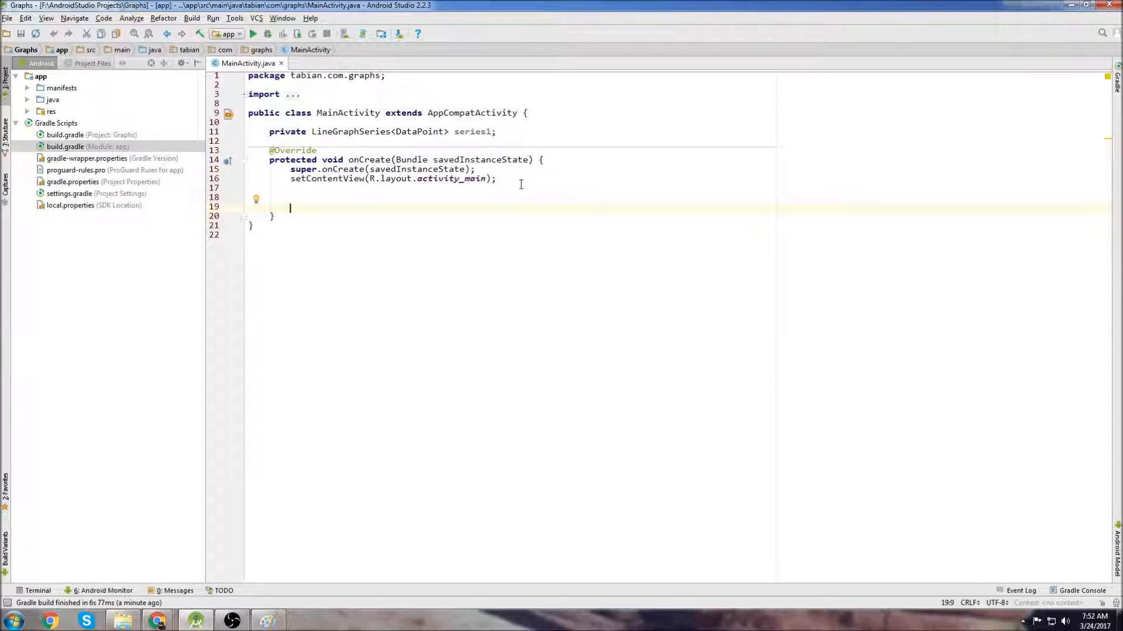
click(269, 620)
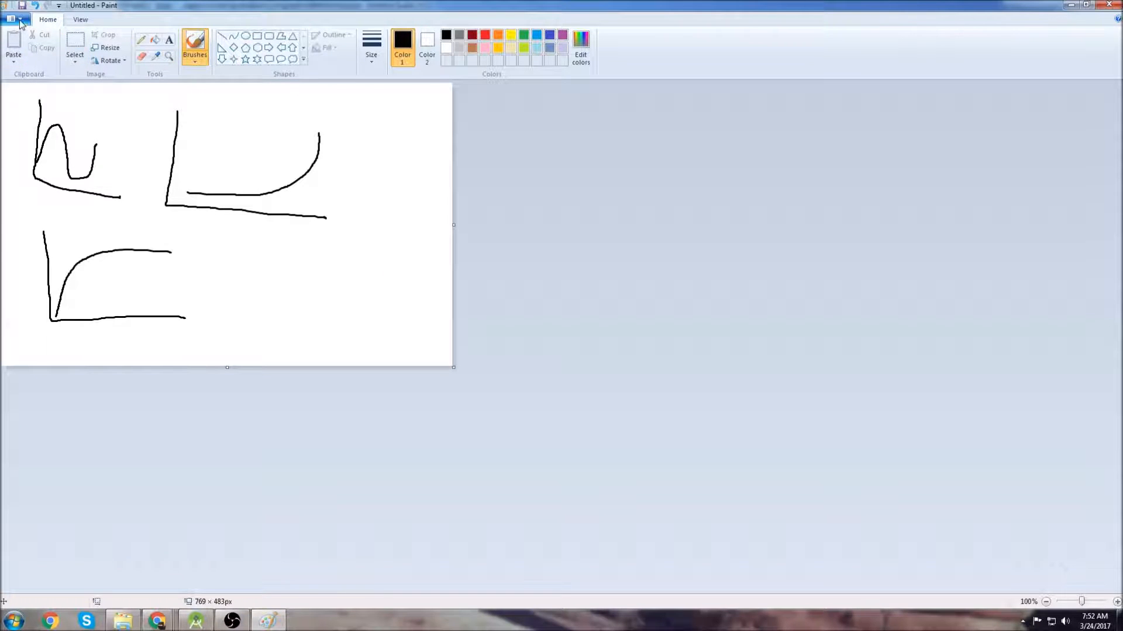
Start a new unsaved picture and draw crossing axes labelled x and y
click(13, 19)
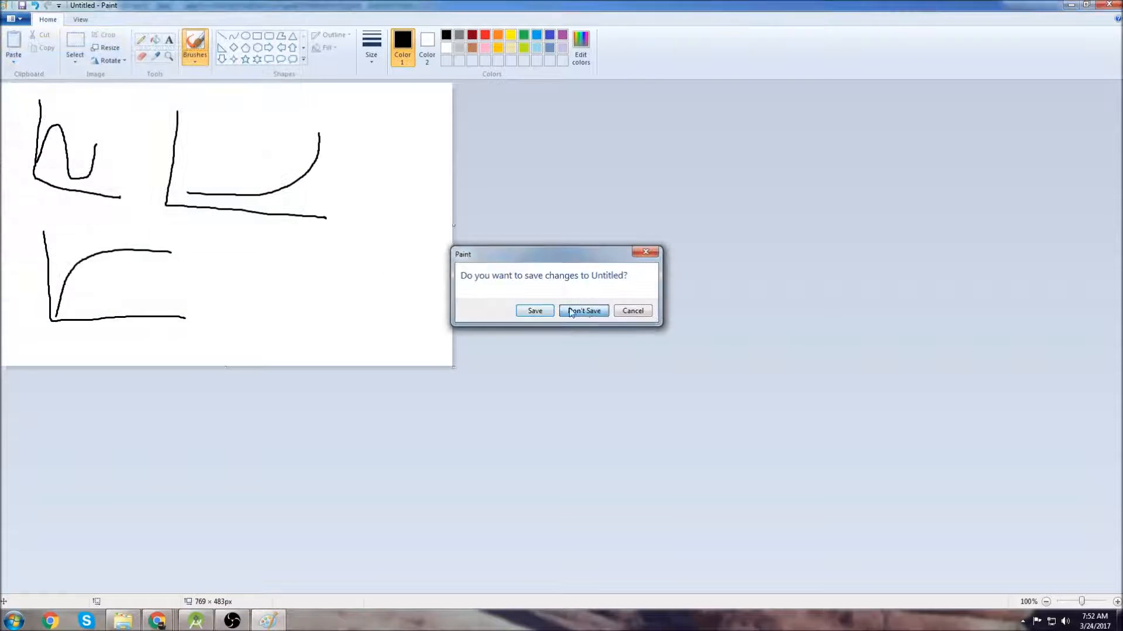
click(583, 311)
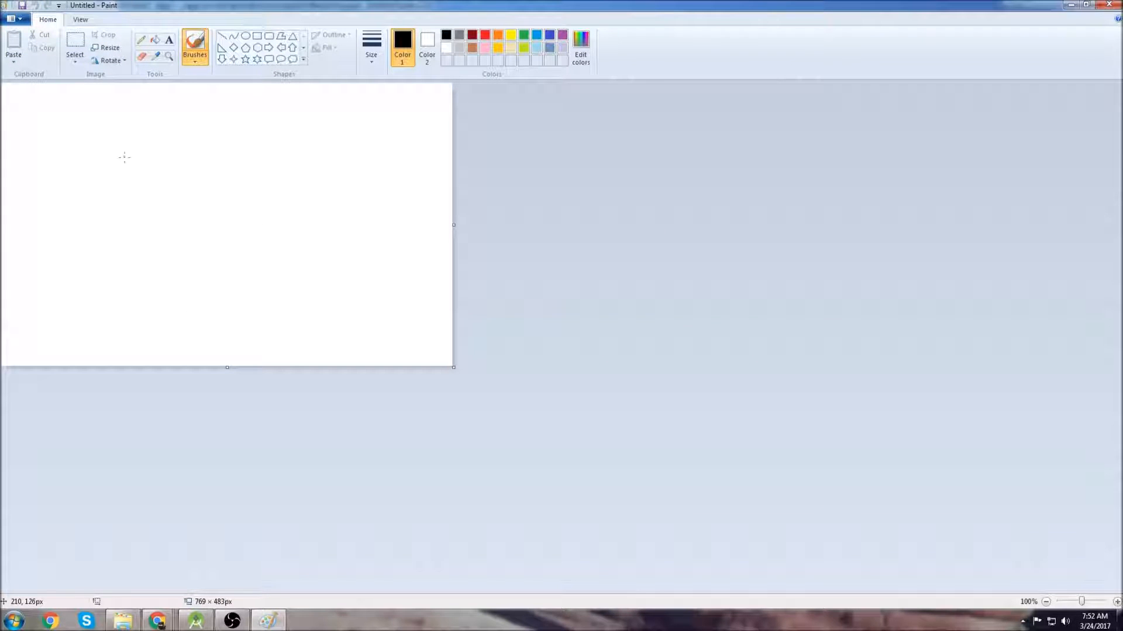
drag(125, 150, 293, 286)
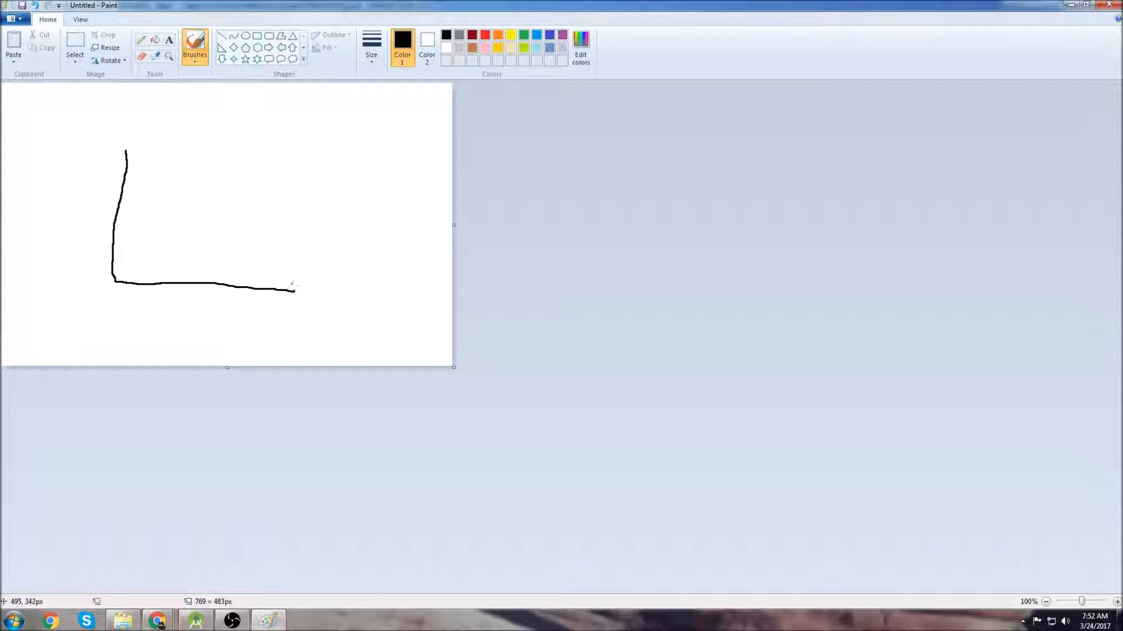
drag(311, 286, 344, 311)
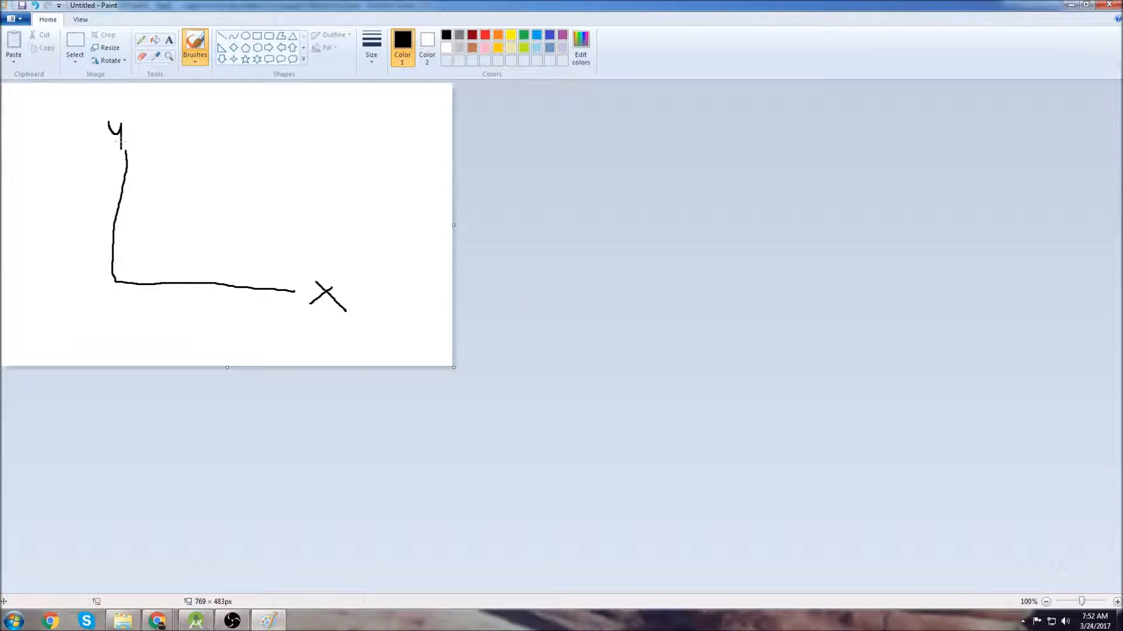
drag(114, 283, 111, 351)
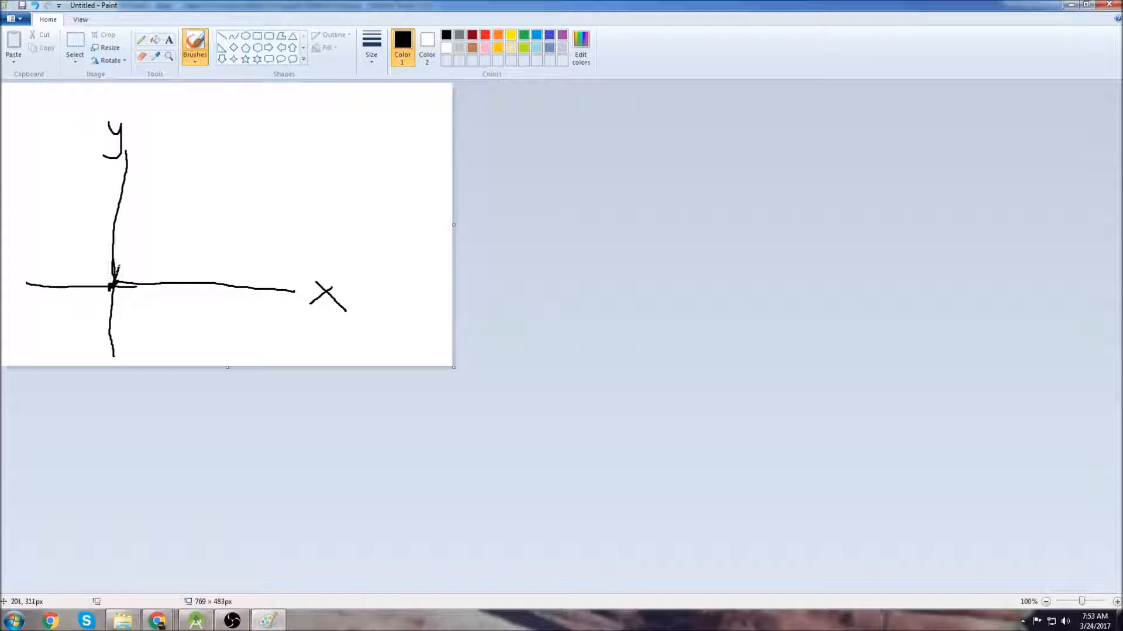
Sketch a sine wave along the x axis and mark π on it
drag(111, 287, 247, 297)
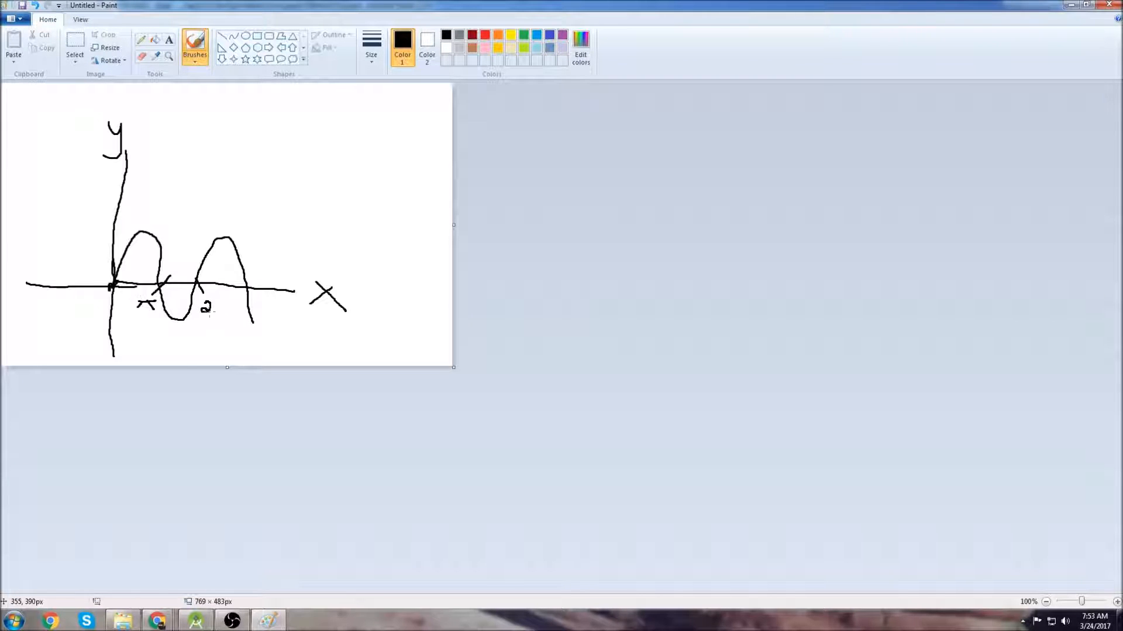
drag(211, 308, 218, 309)
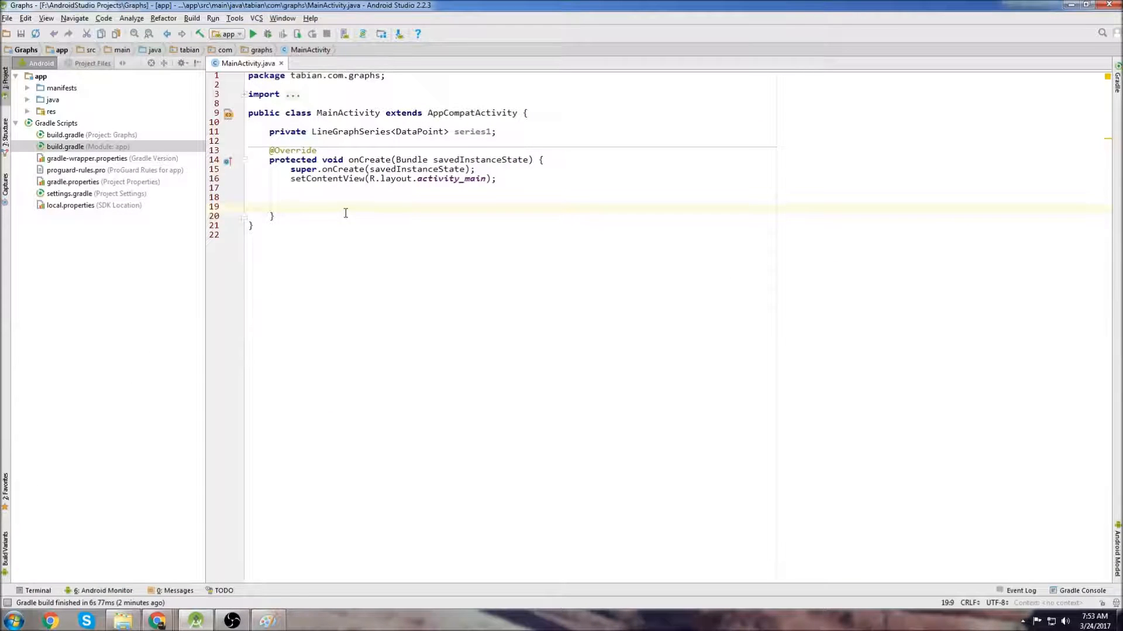
Declare 'double x,y;' and set 'x = 0' inside onCreate
text(double x,)
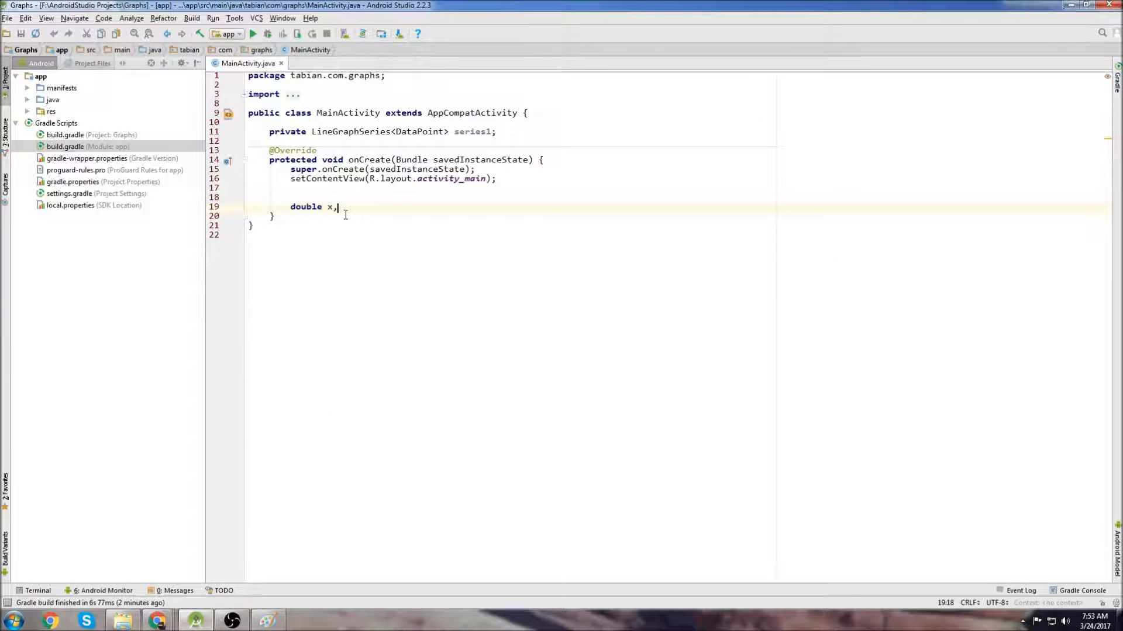
text(y;)
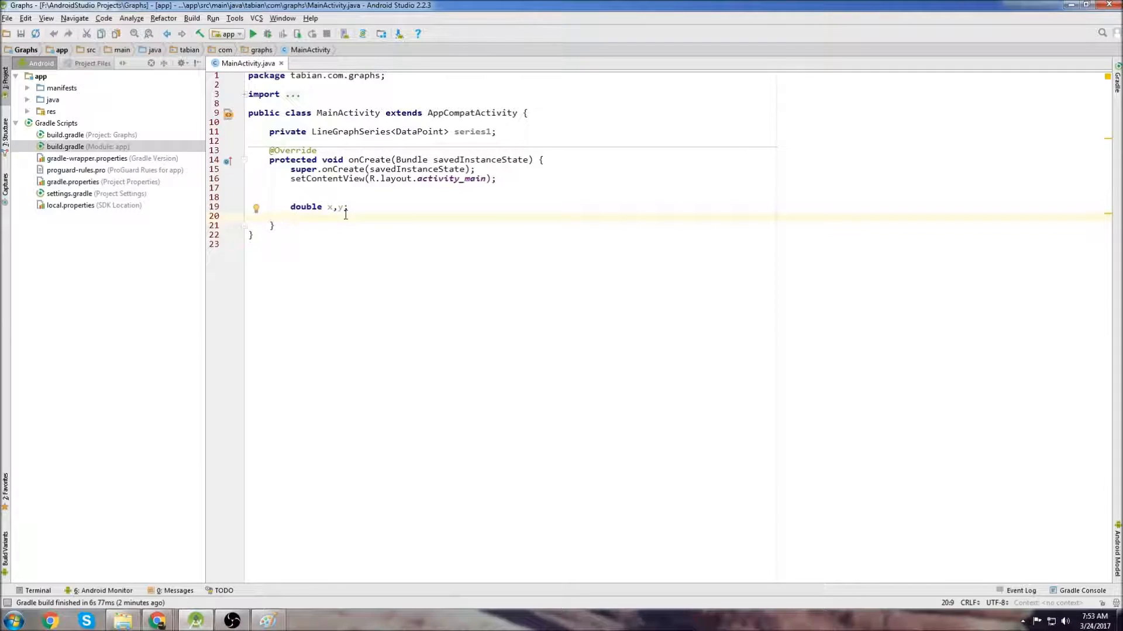
text(x = 0;)
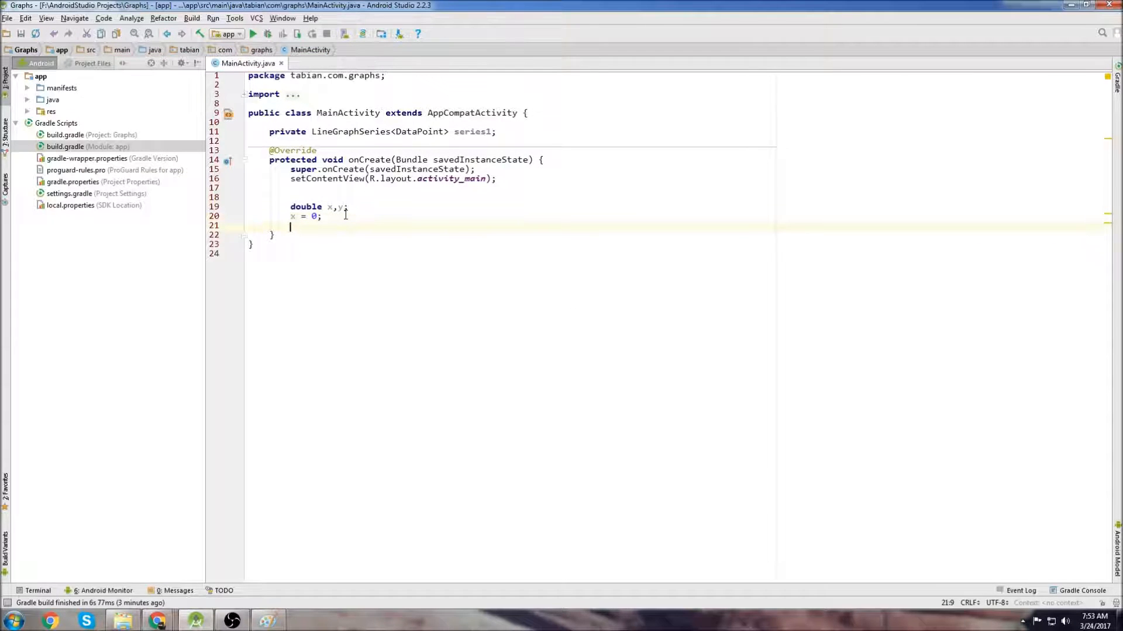
key(enter)
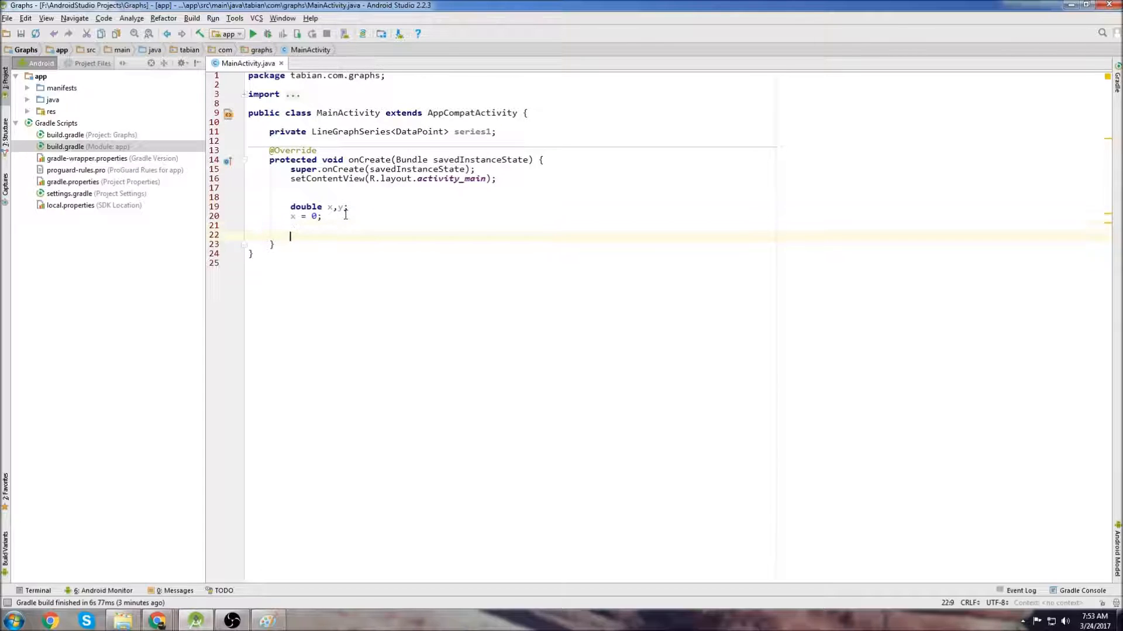
Find the GraphView via findViewById(R.id.graph) and create series1 as a new LineGraphSeries<>()
text(GraphView)
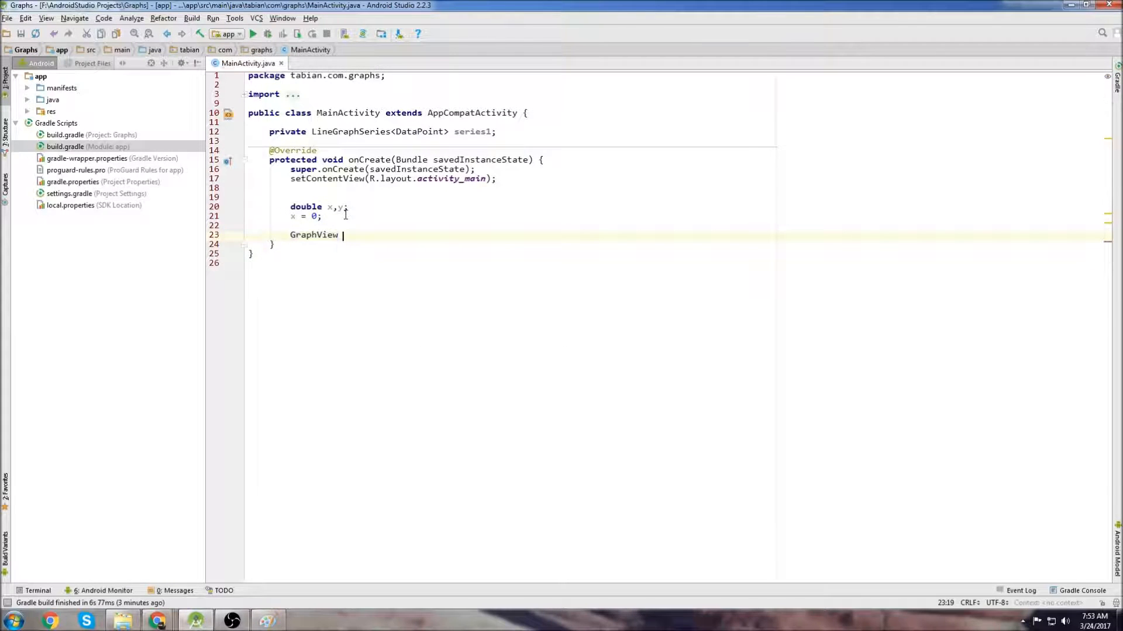
text(graph =)
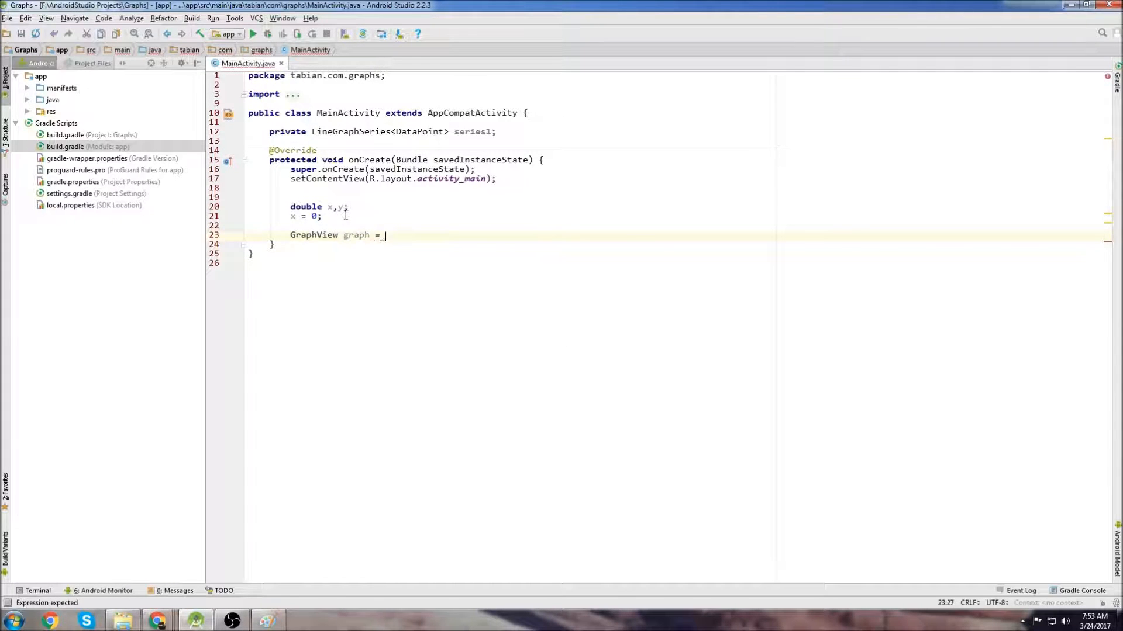
text((GraphView) findViewById(R.id.graph);)
text(s)
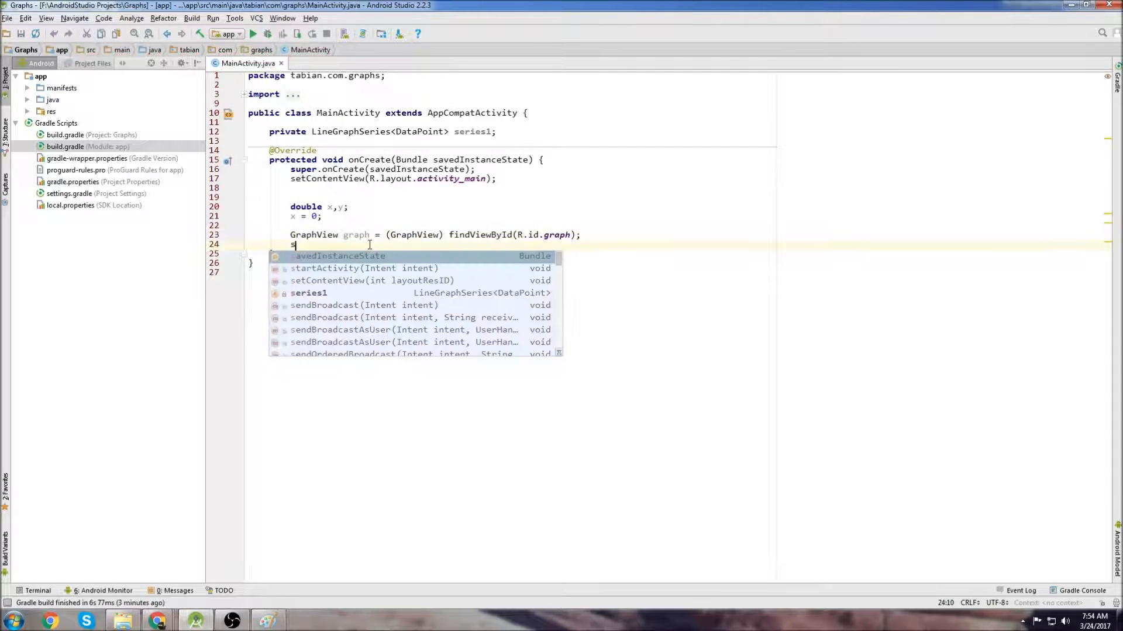
text(eries1 =)
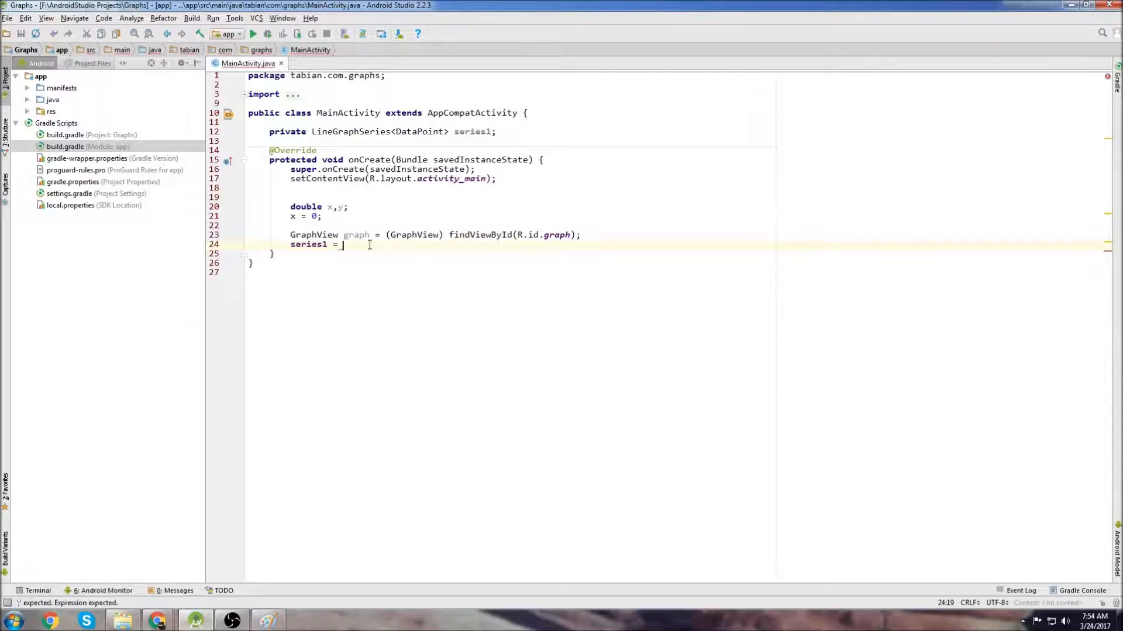
text(new LineGraphSeries<>();)
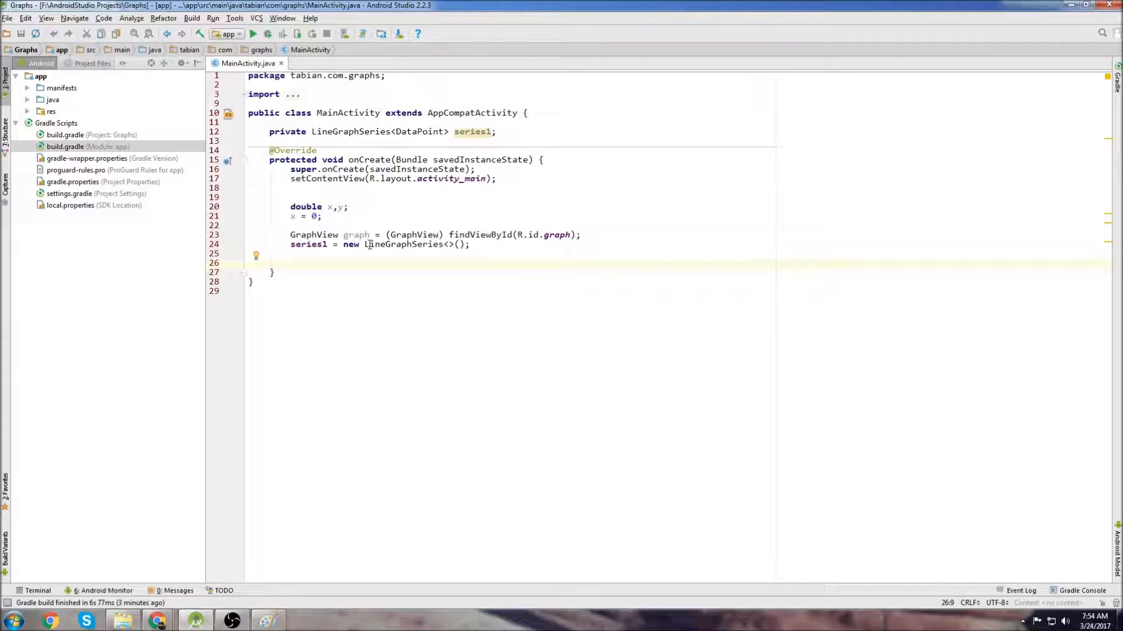
Declare int numDataPoints = 500 and write for(int i = 0; i < numDataPoints; i++){
text(for()
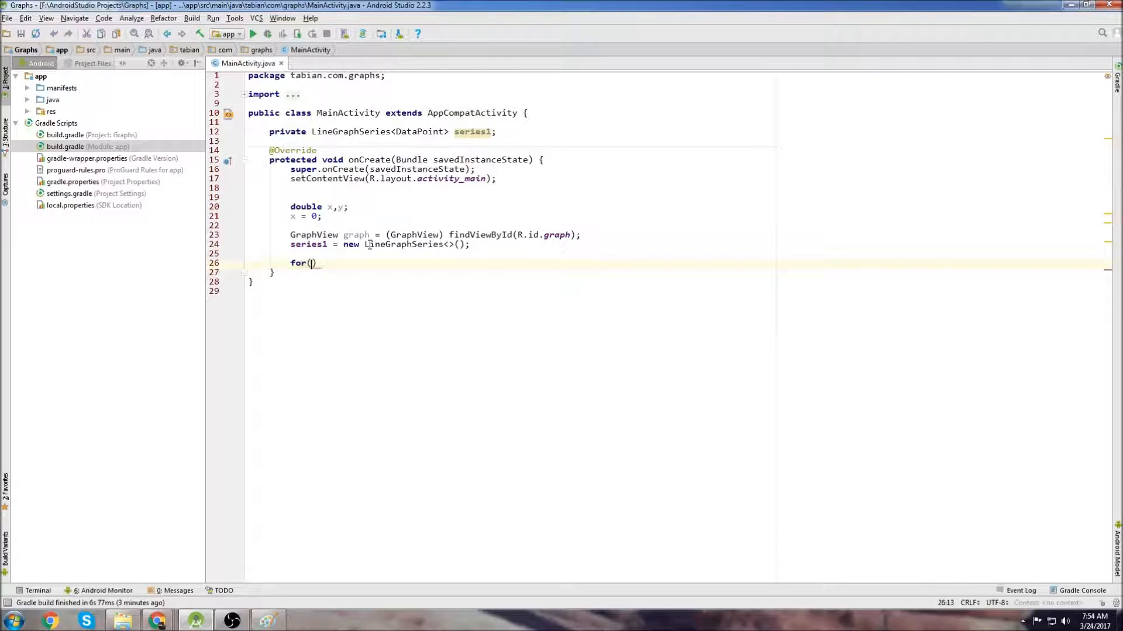
text(int i = 0; i <)
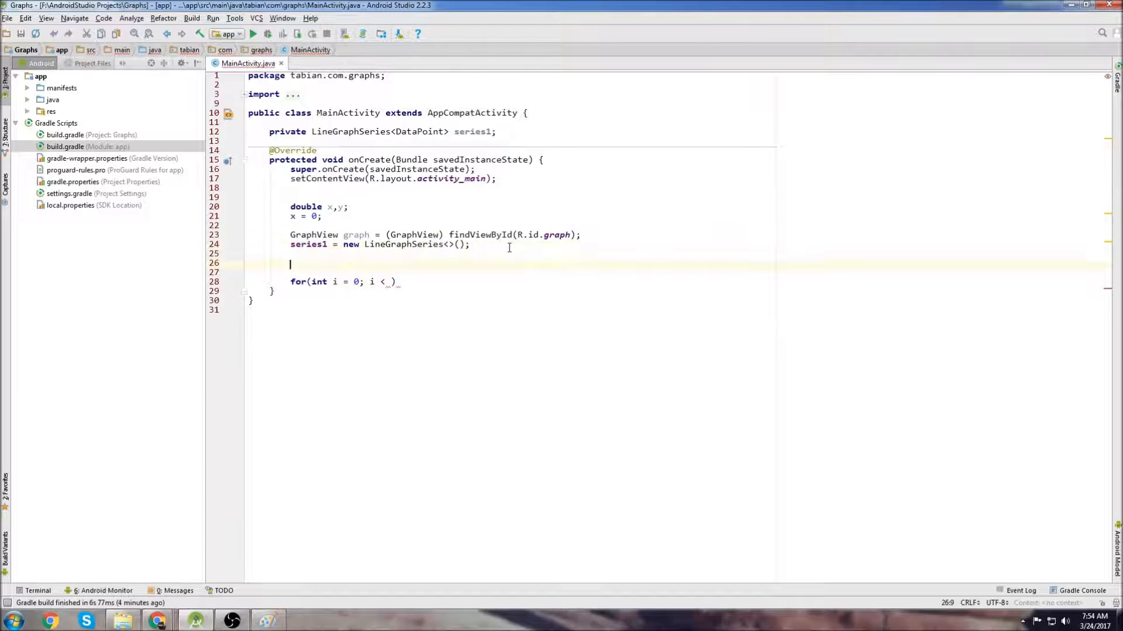
text(int)
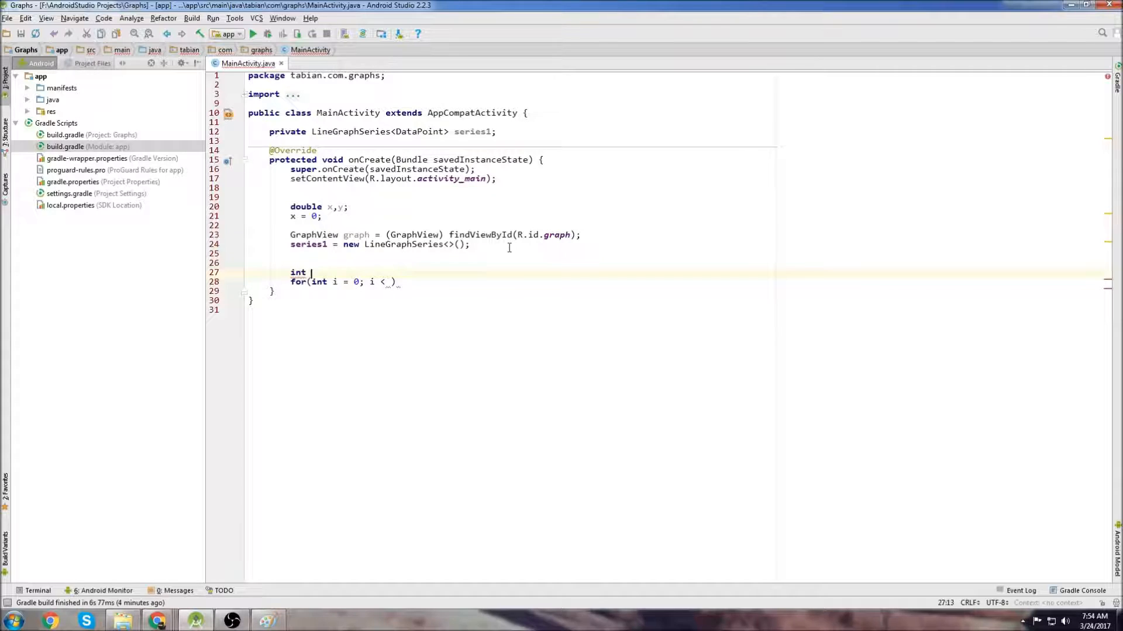
text(numDataPoint)
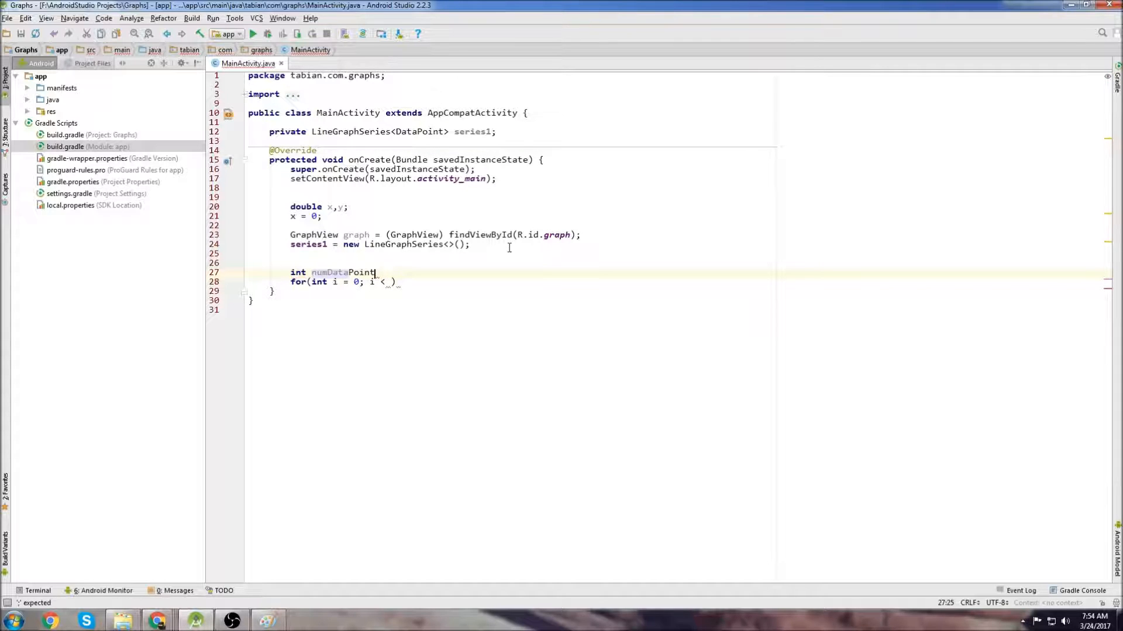
text(s =)
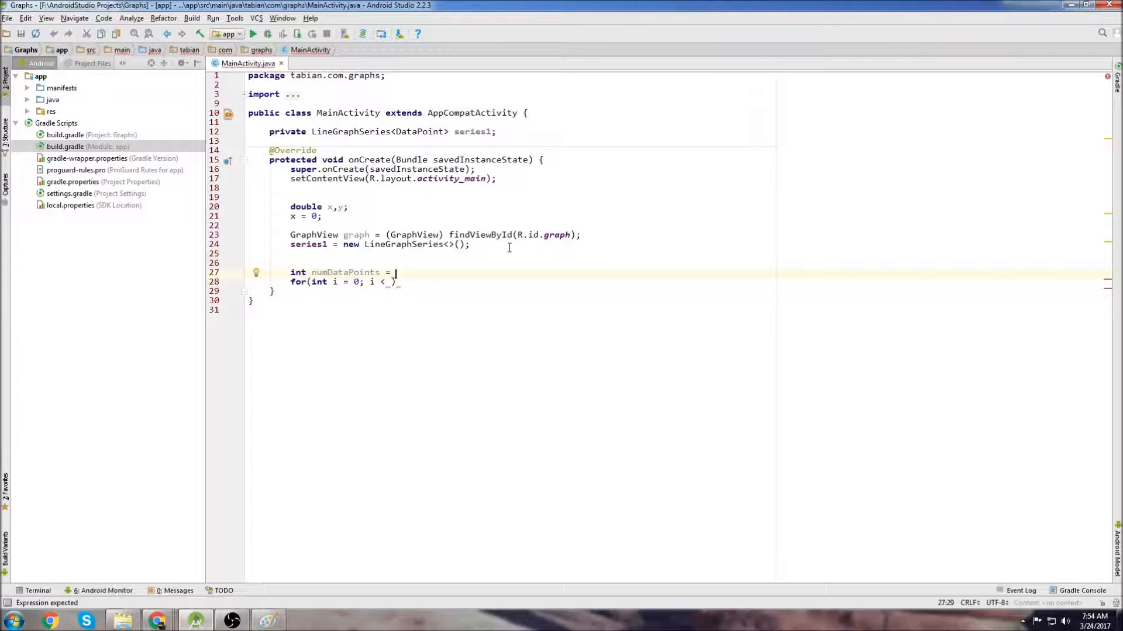
text(500;)
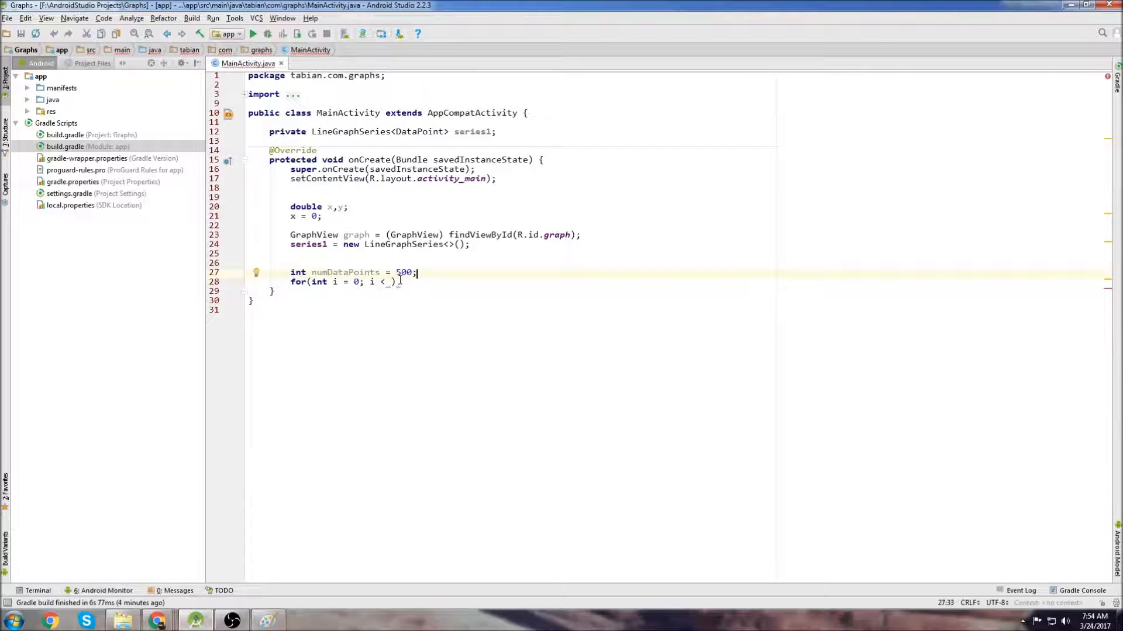
text(numDataPoints;)
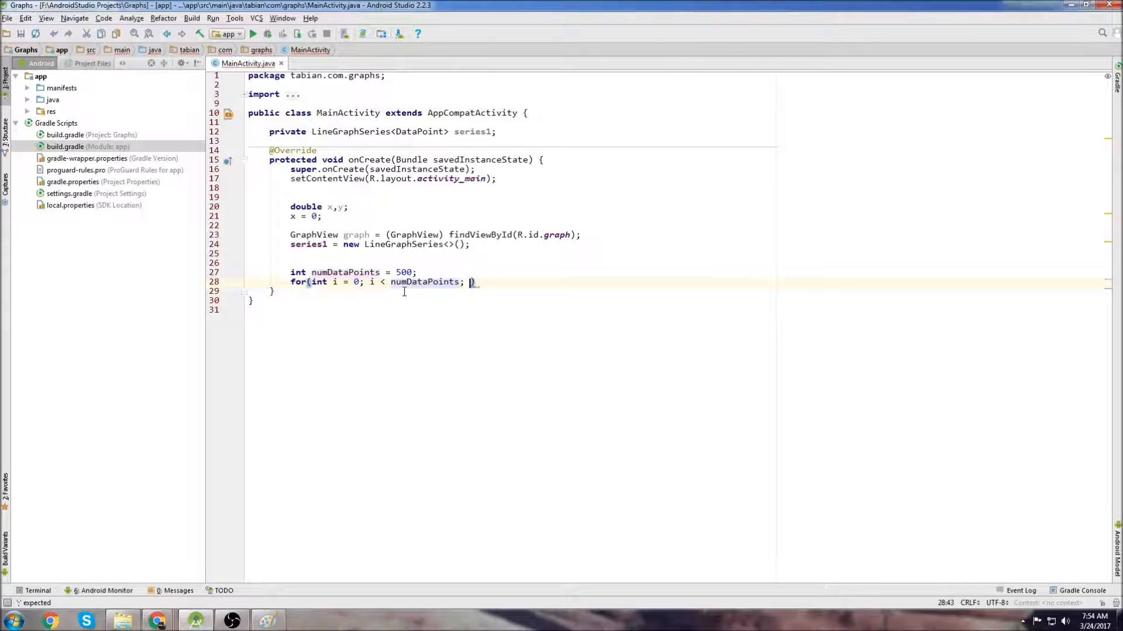
text(i++)
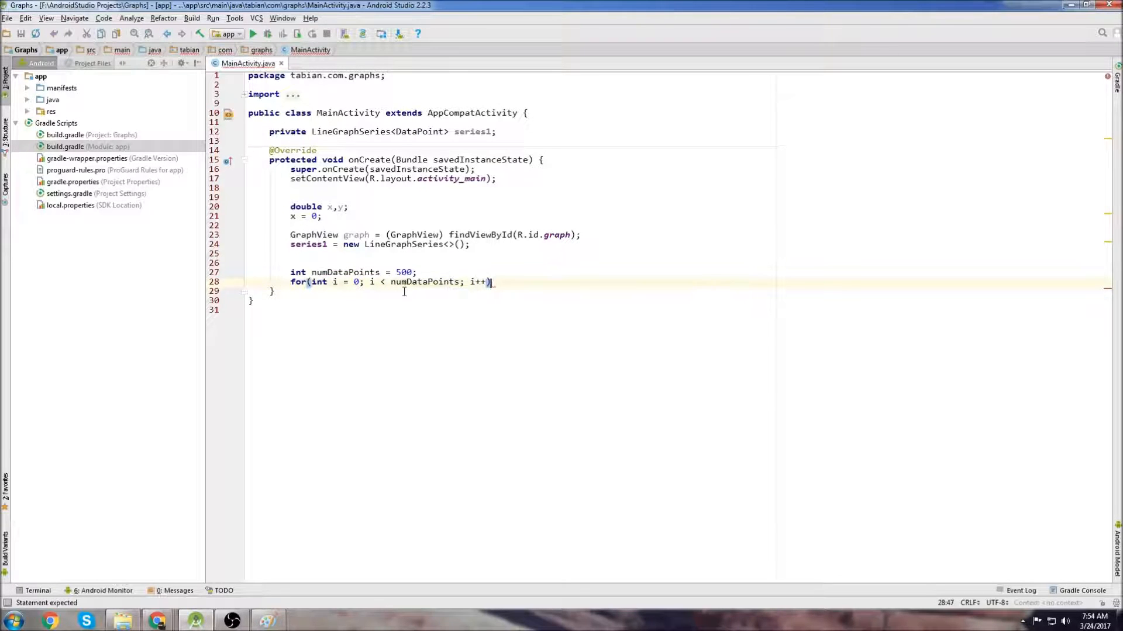
text({)
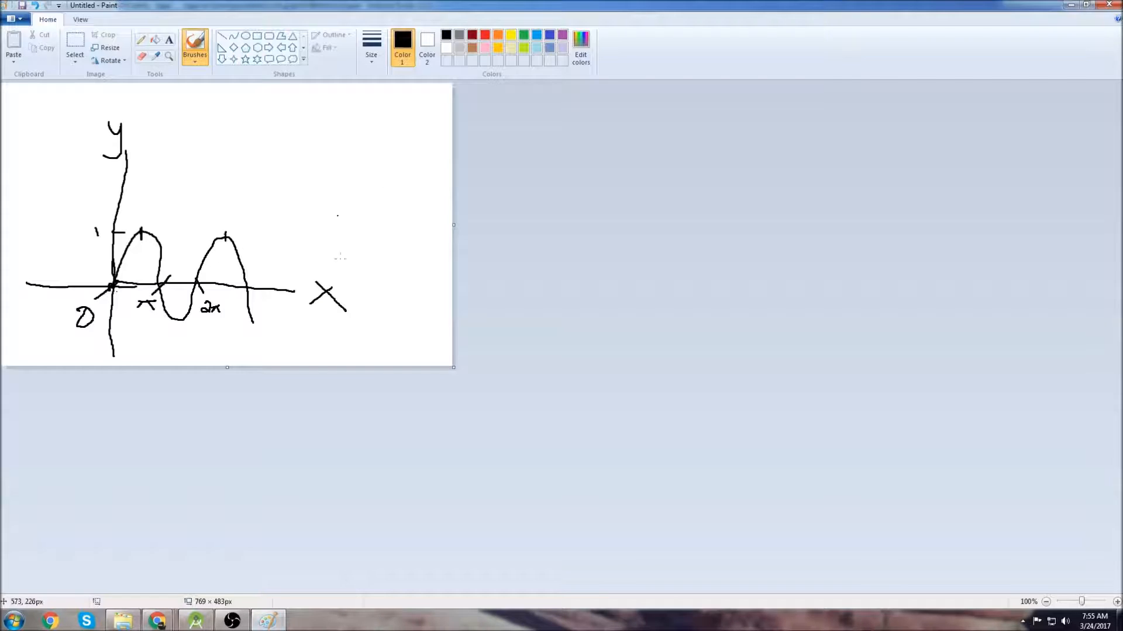
Handwrite 'y = Sin(' with the brush above the sine sketch
drag(199, 122, 208, 143)
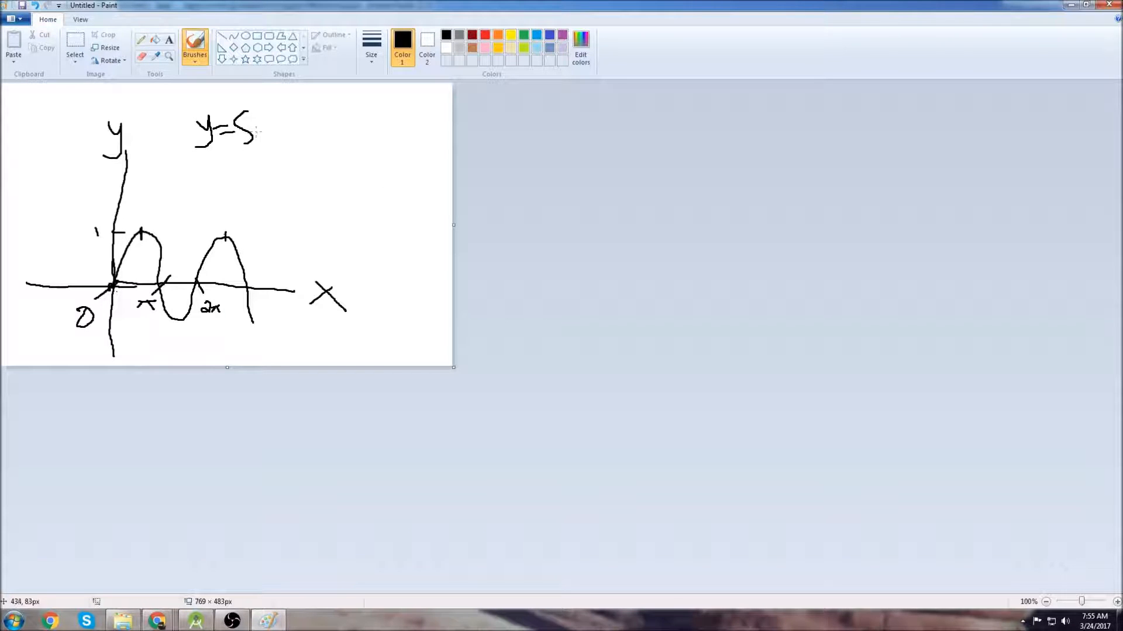
drag(253, 132, 300, 139)
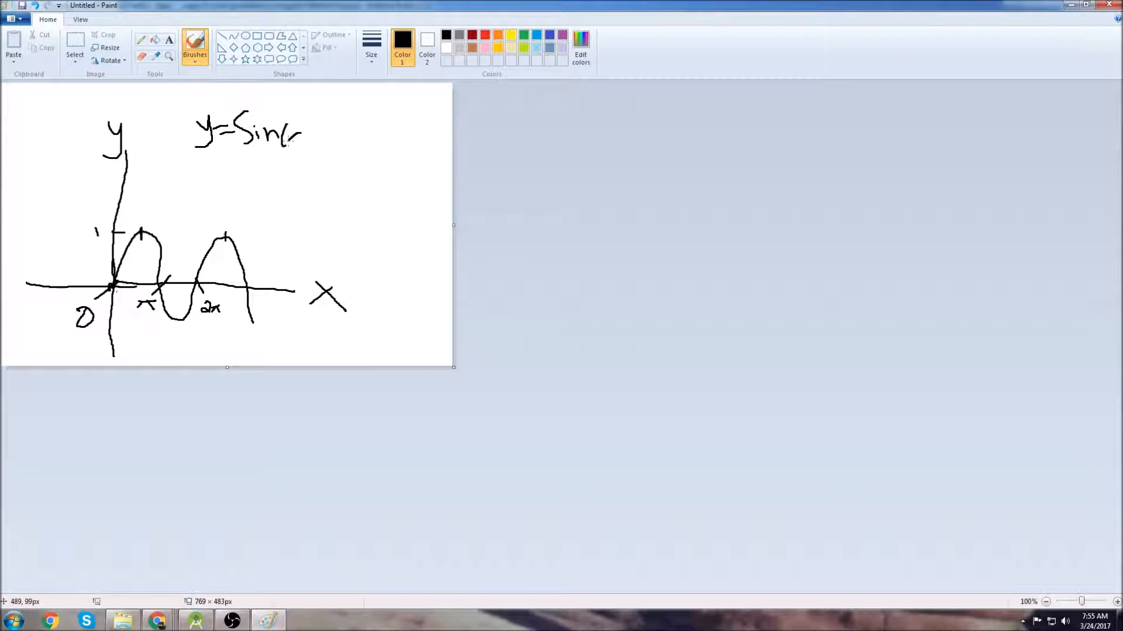
drag(286, 135, 318, 139)
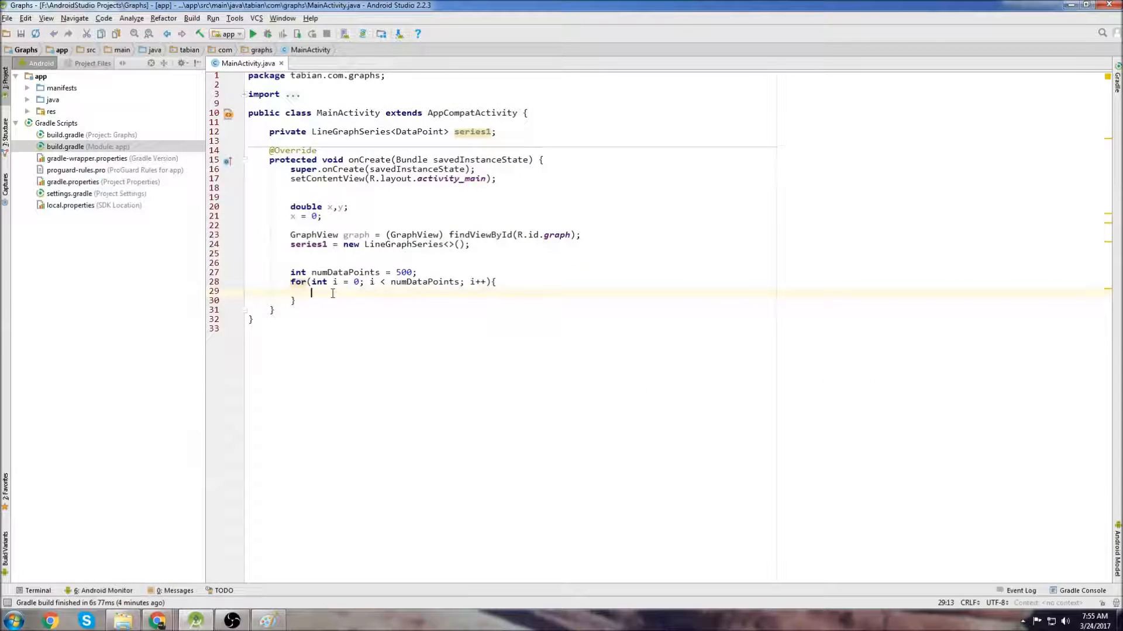
Write 'x = x + 0.1;' as the for loop body
text(x = x)
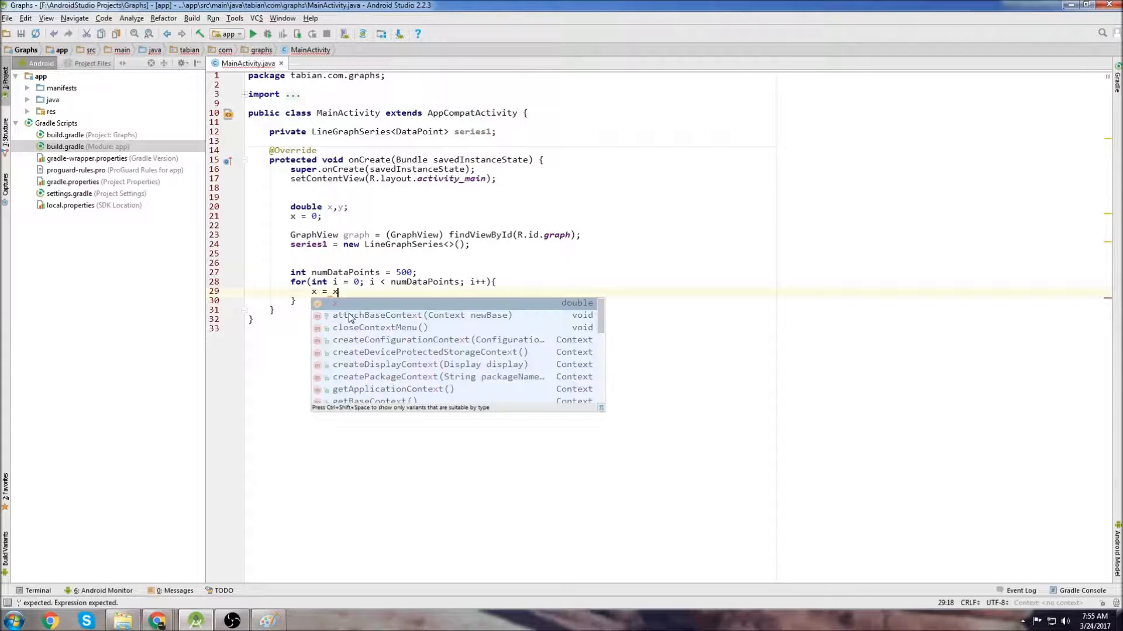
text(+)
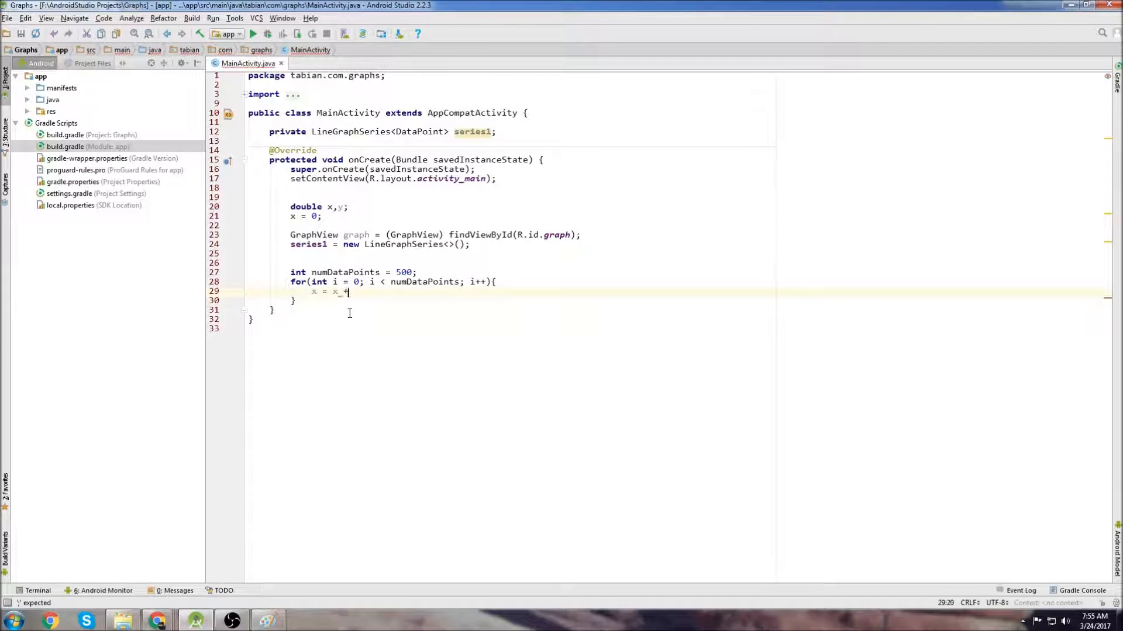
text(0.1;)
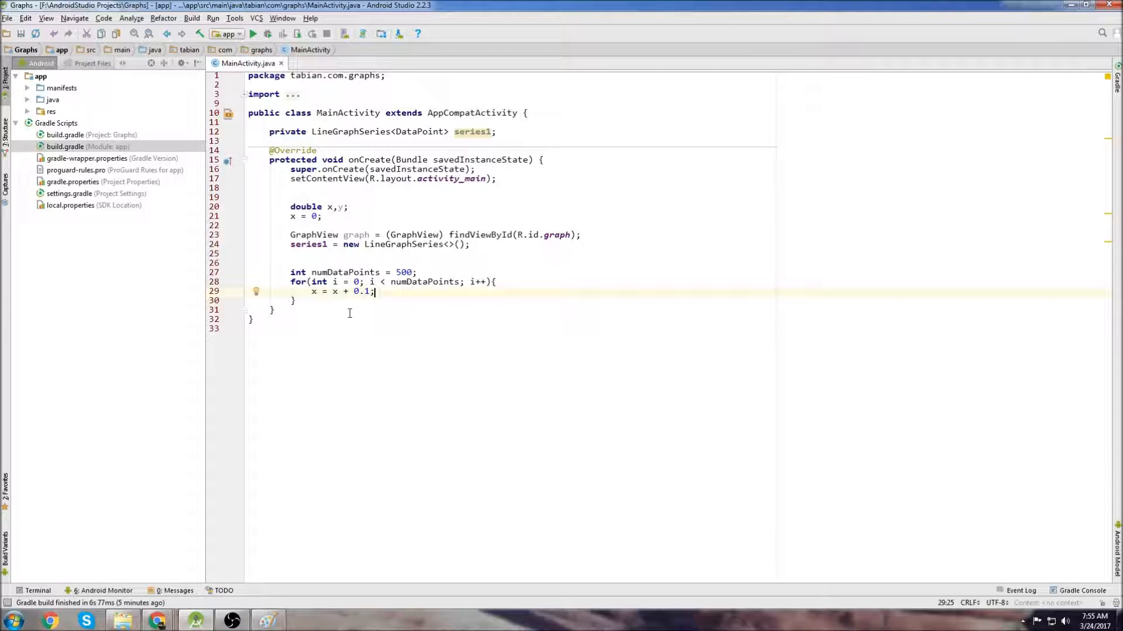
double_click(365, 292)
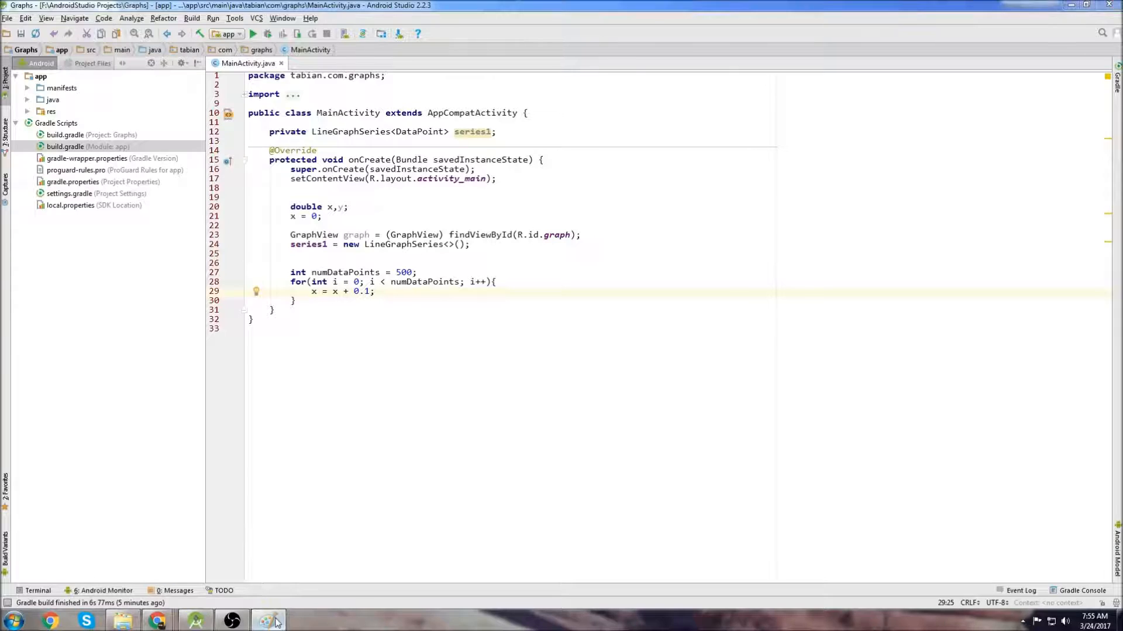
Sketch a second small pair of axes beside y=Sin(x) and draw a sine wave on them
click(268, 620)
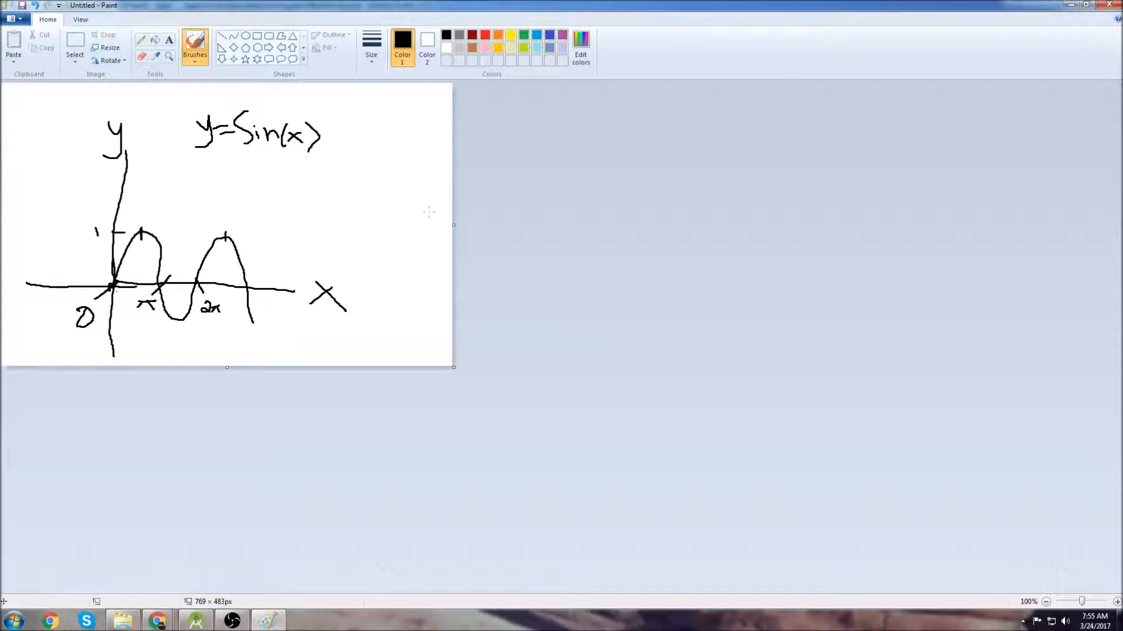
mouse_move(347, 208)
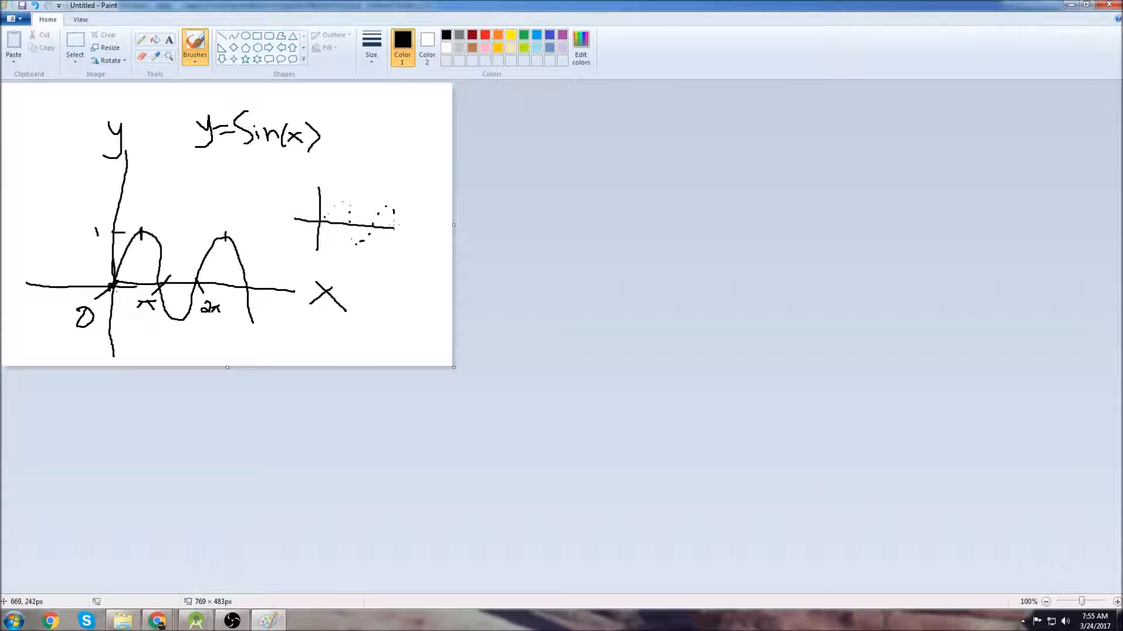
drag(354, 111, 441, 165)
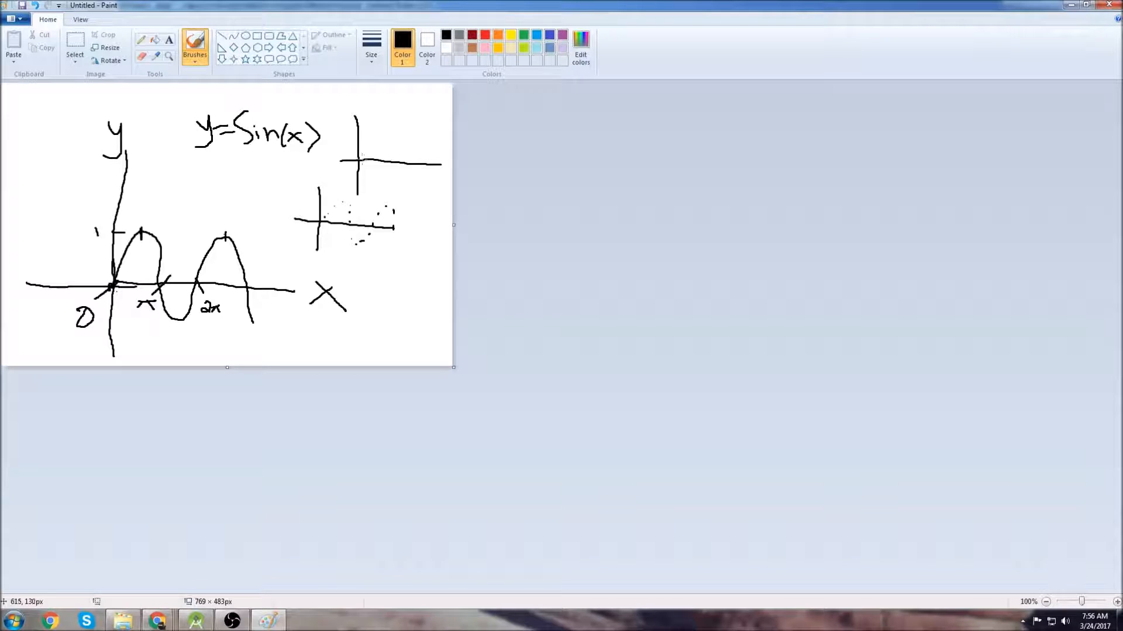
drag(357, 151, 411, 158)
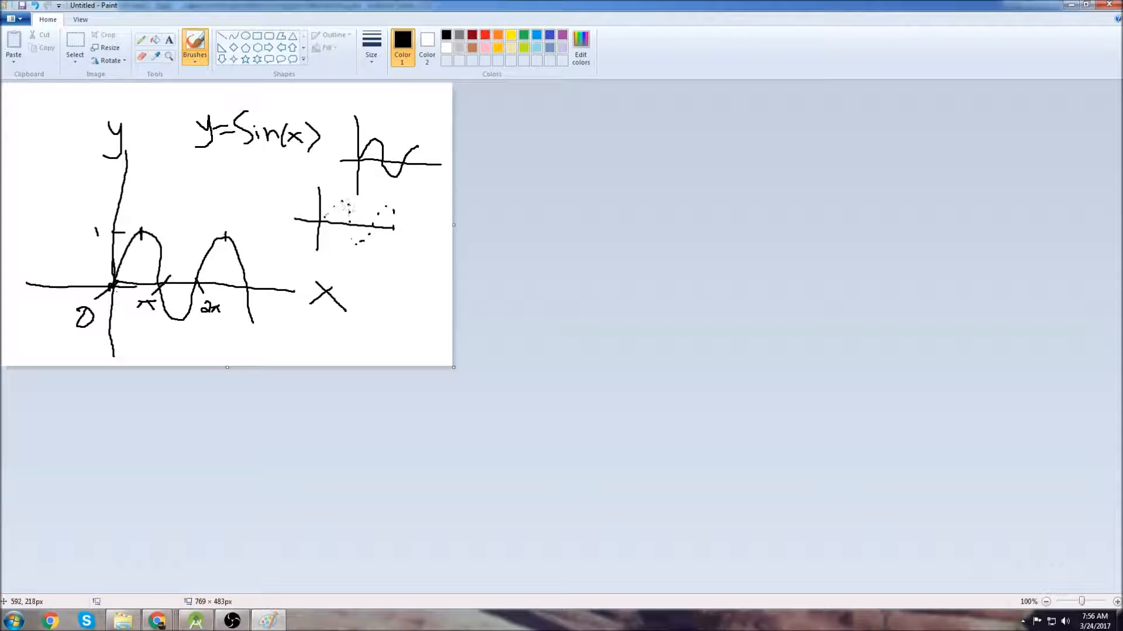
mouse_move(880, 187)
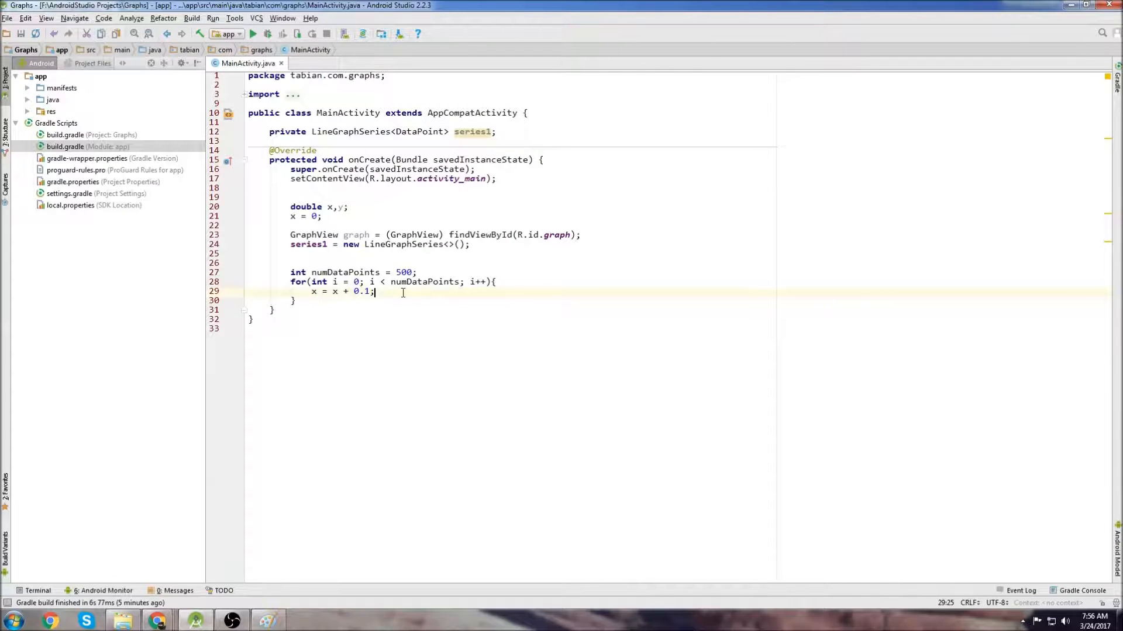
Inside the loop compute y = Math.sin(x) and append new DataPoint(x, y) to series1
key(enter)
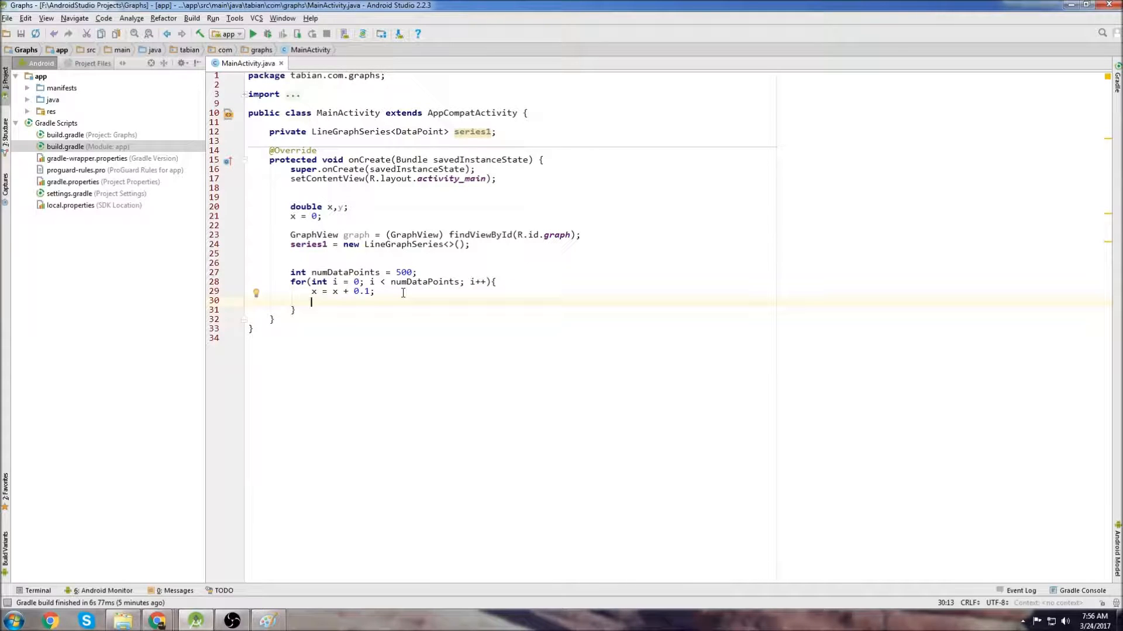
text(y =)
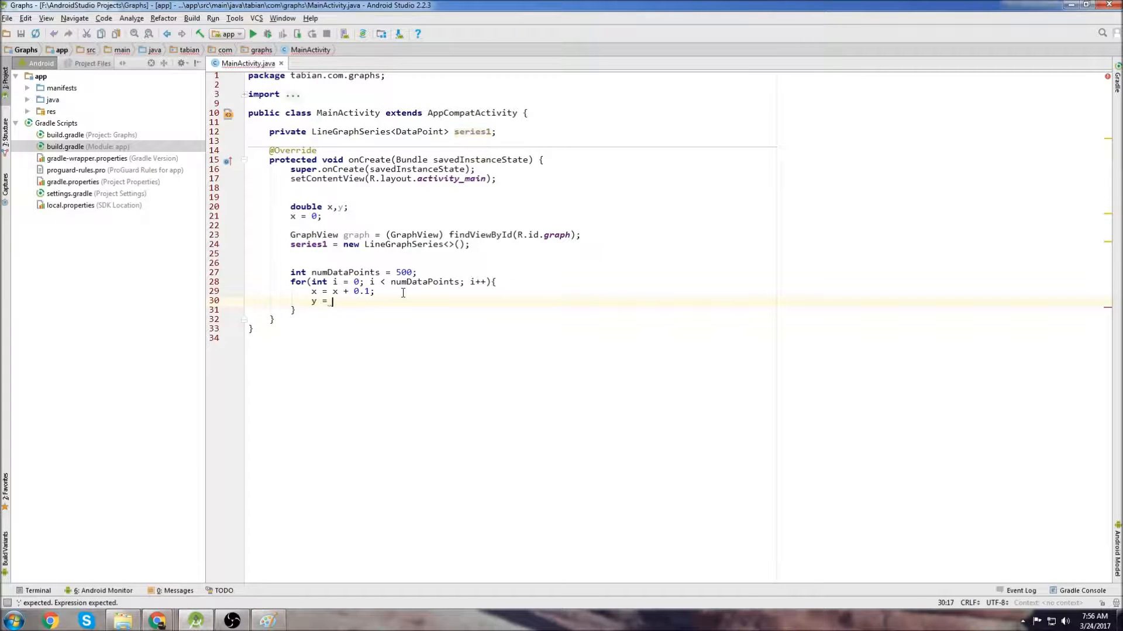
text(Math.sin()
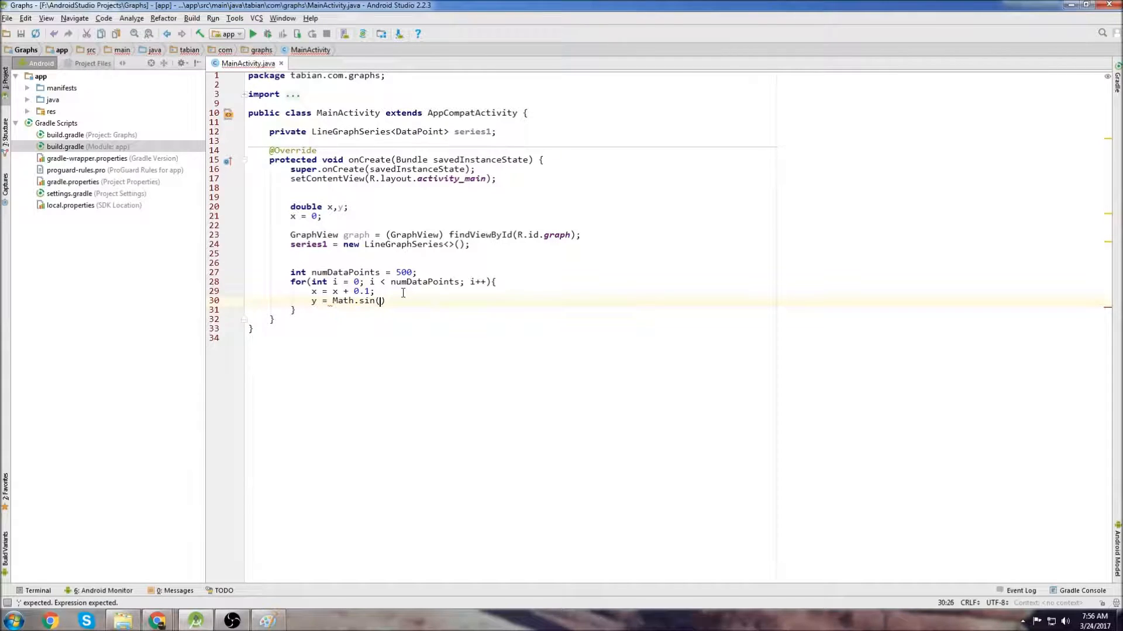
text(x);)
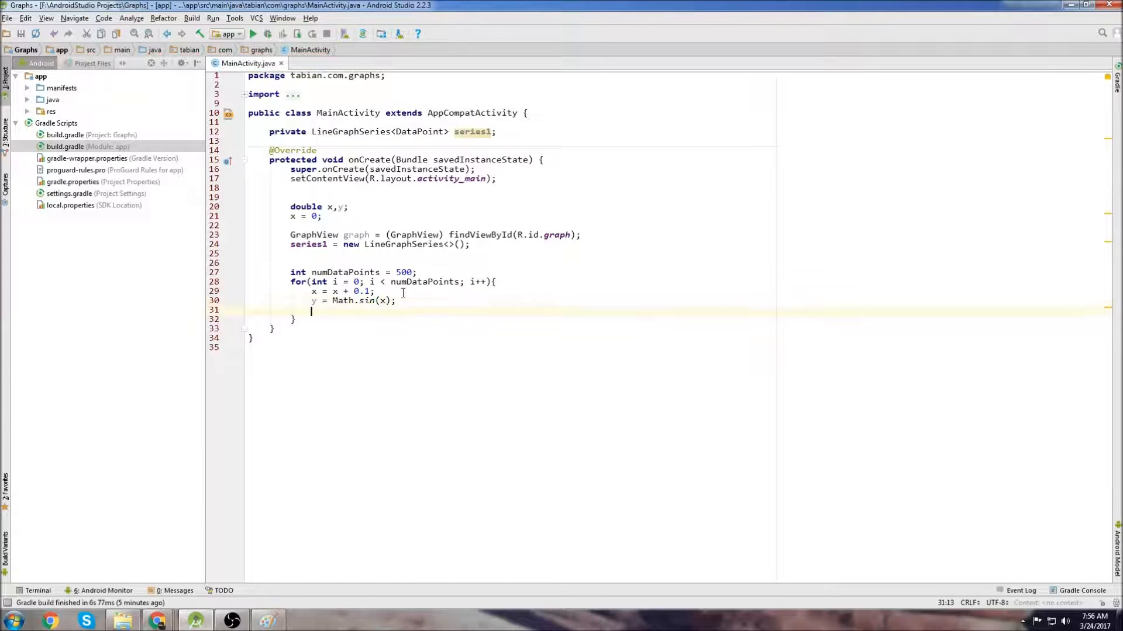
text(series)
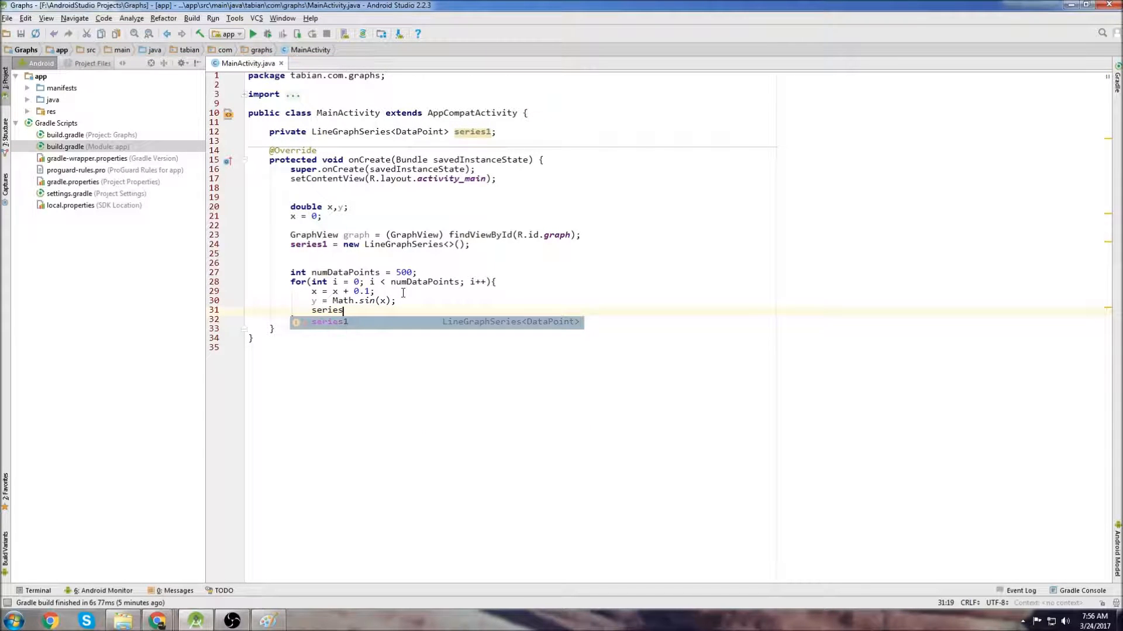
text(.appendData();)
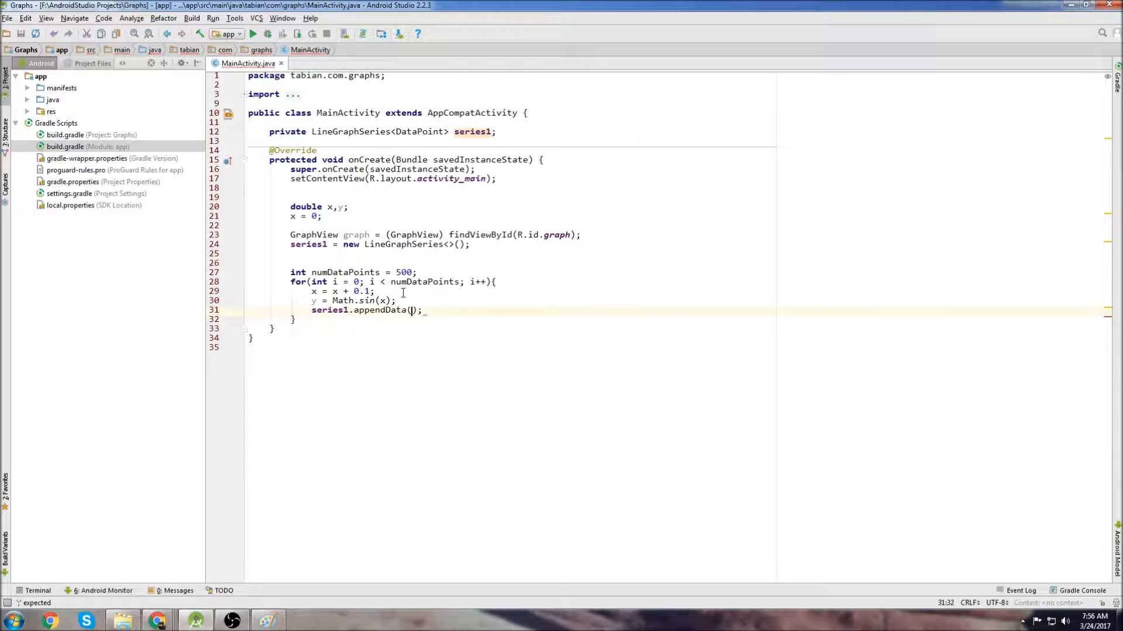
text(new DataPoint()
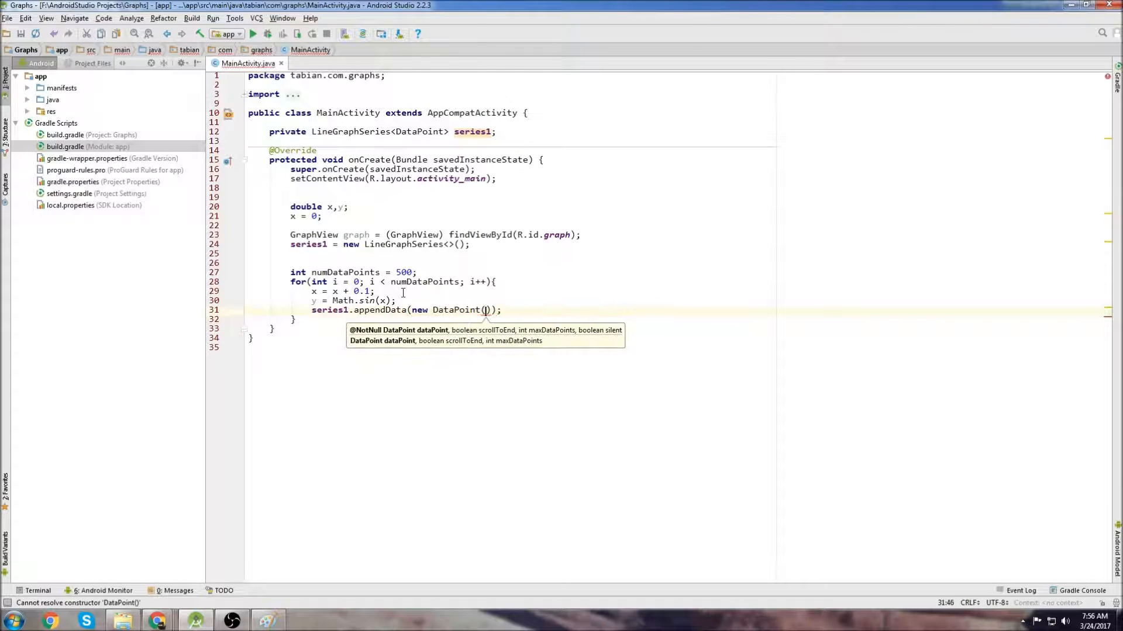
text(x)
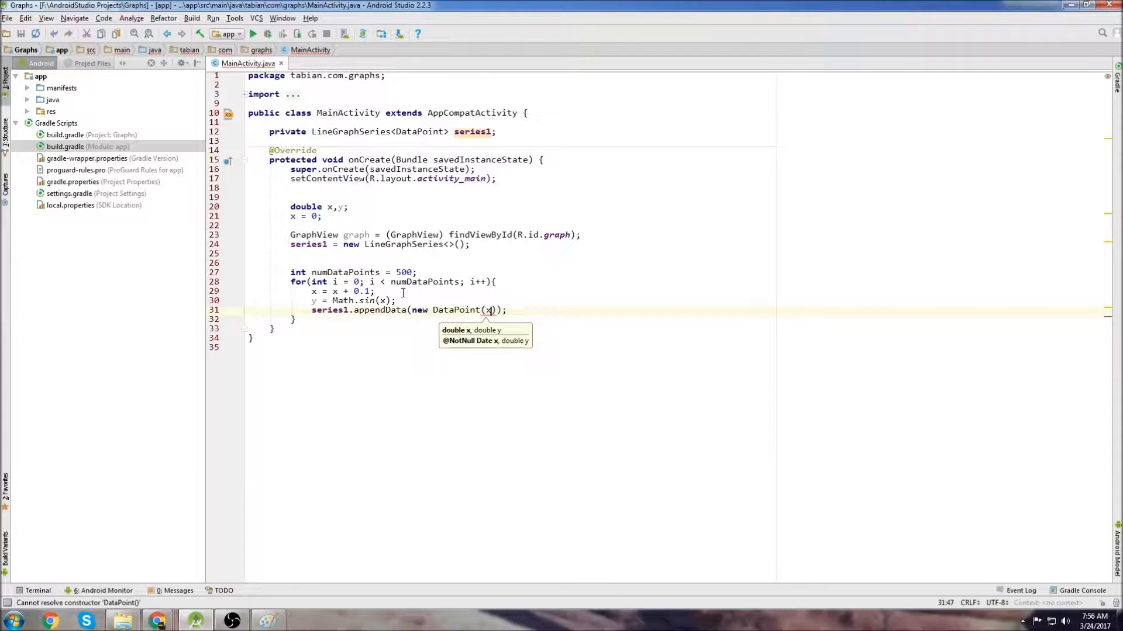
text(,y), true, 100)
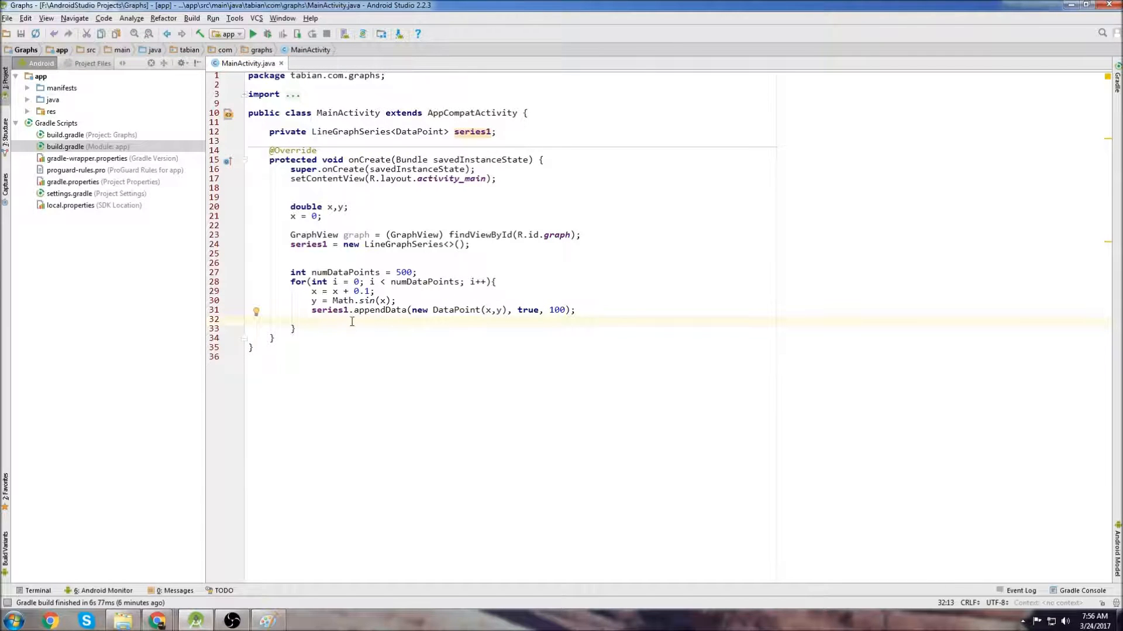
After the loop add series1 to the graph with graph.addSeries(series1)
key(enter)
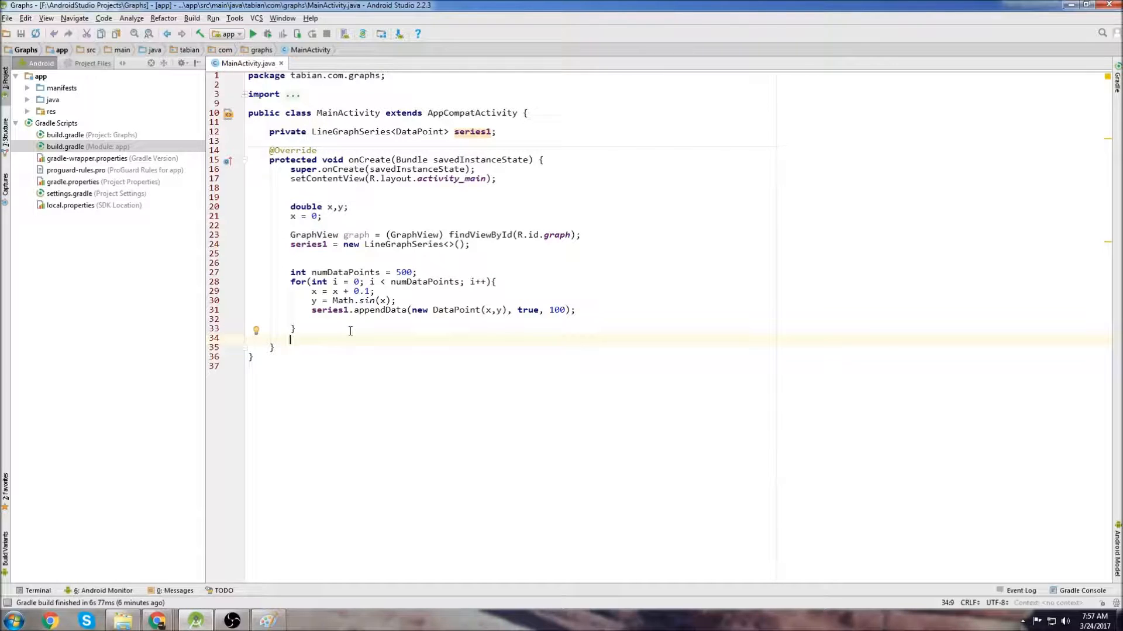
text(graph.addSeries(series);)
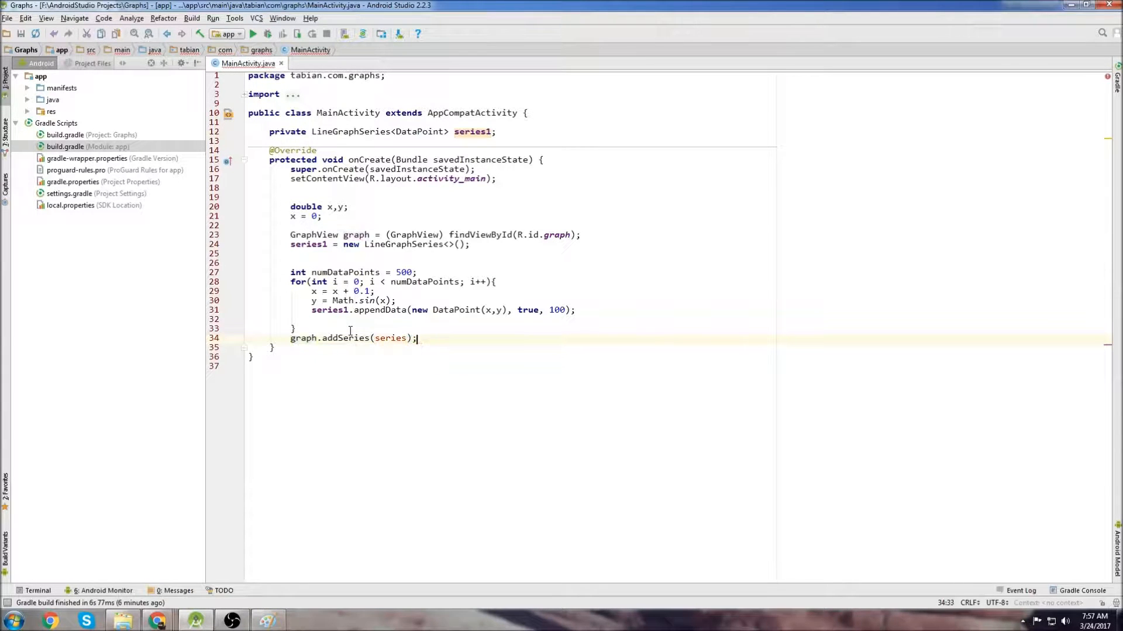
text(1)
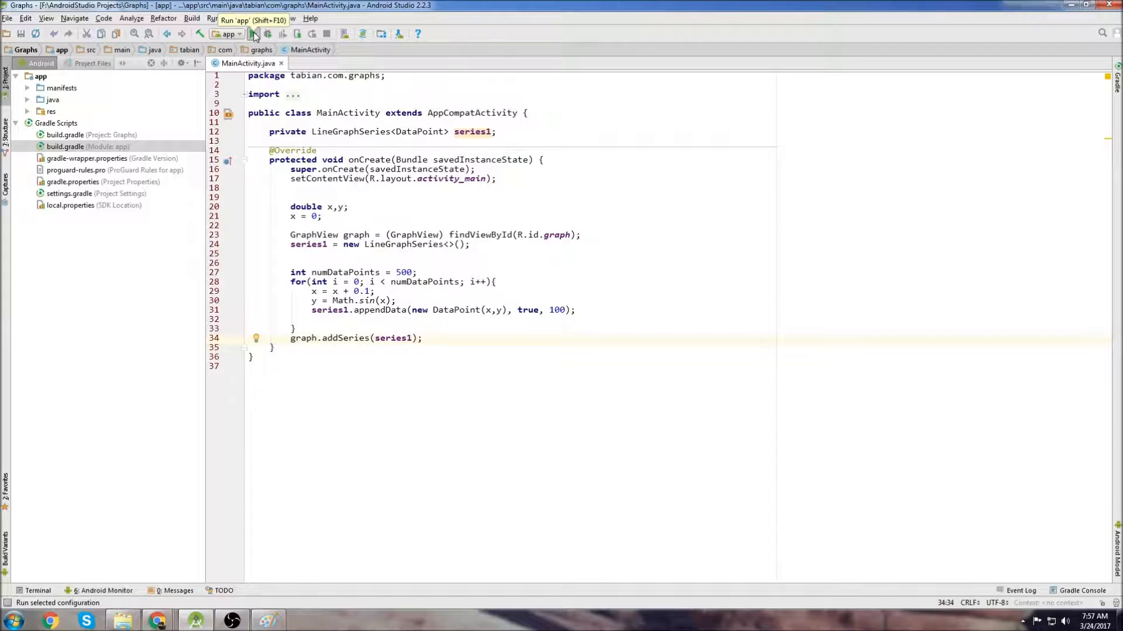
Run the app on the emulator so the Graphs screen plots the sine wave
click(254, 33)
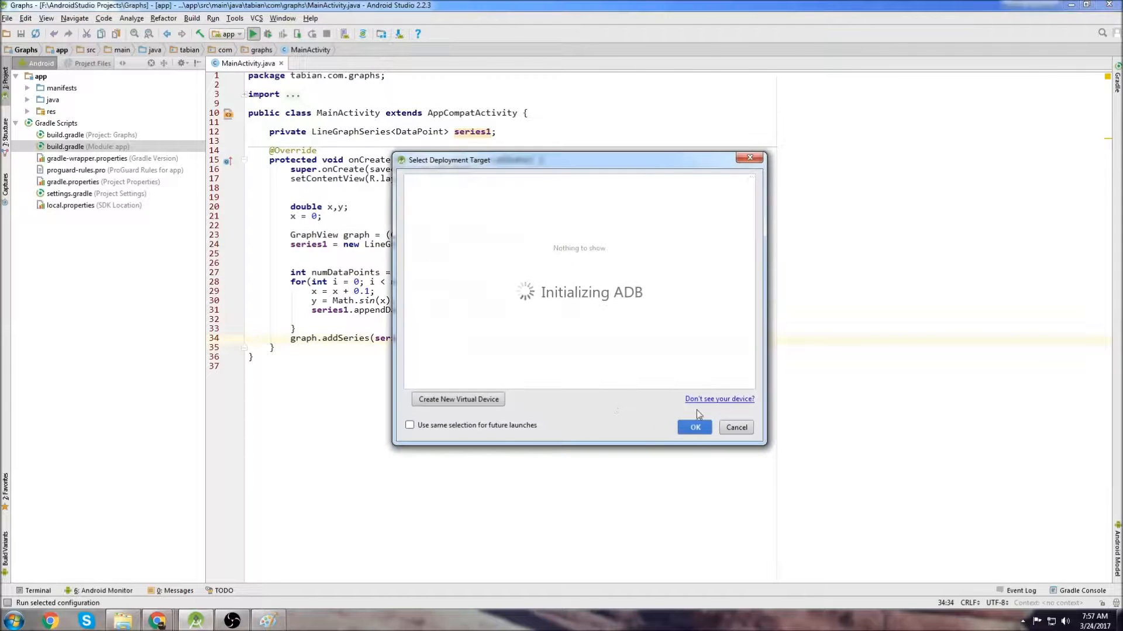
click(694, 428)
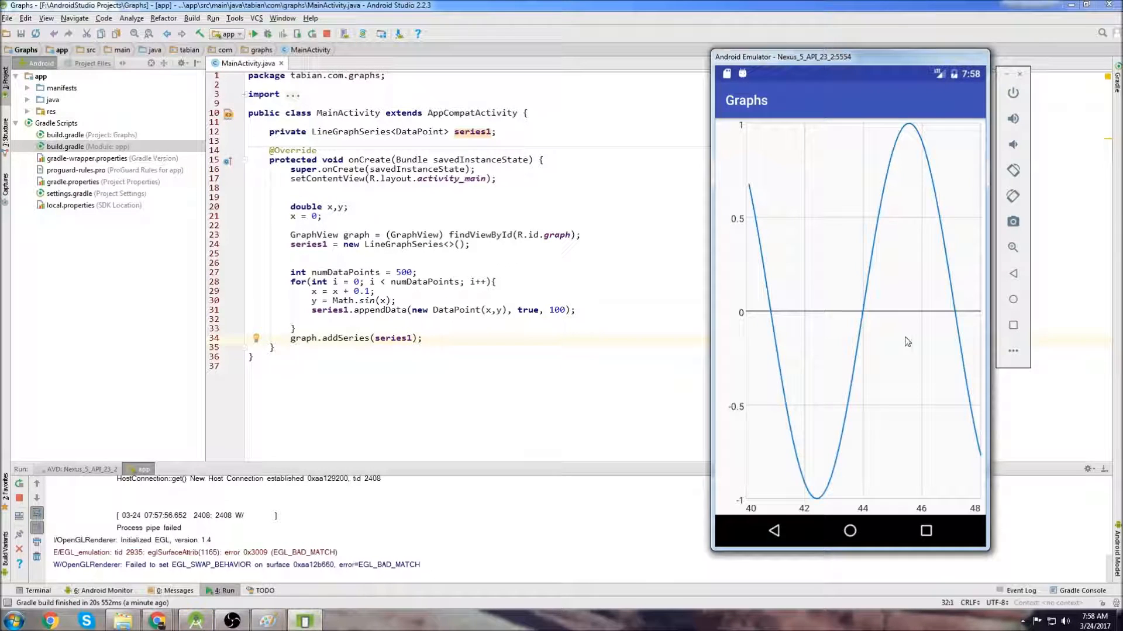
mouse_move(761, 177)
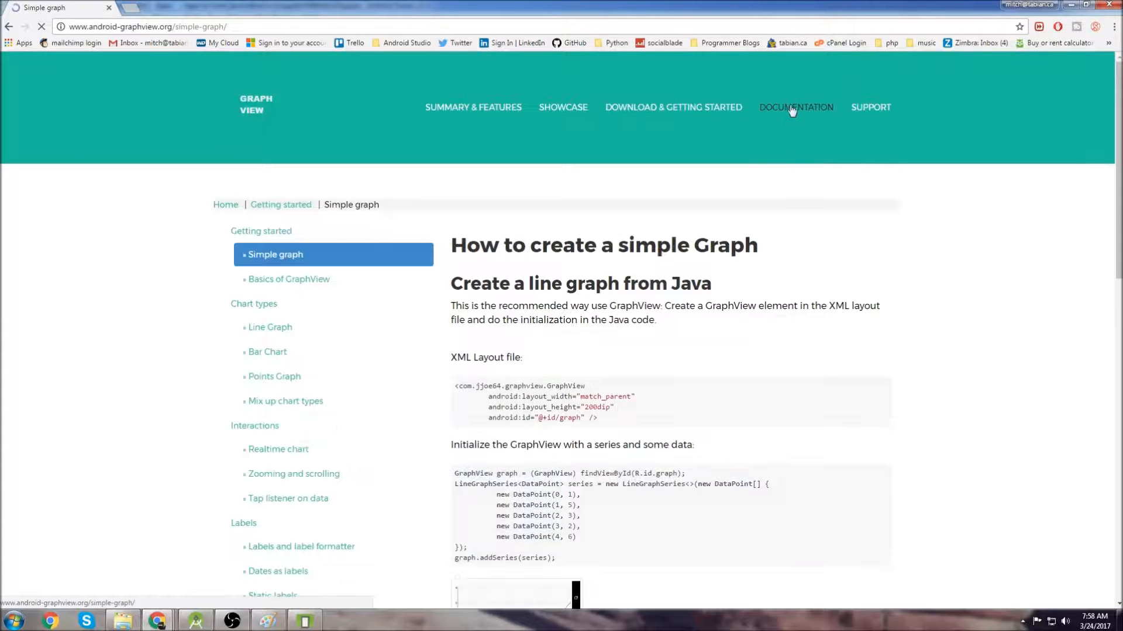
Scroll through GraphView's 'How to create a simple Graph' page to its XML and Java examples
scroll(down, 3)
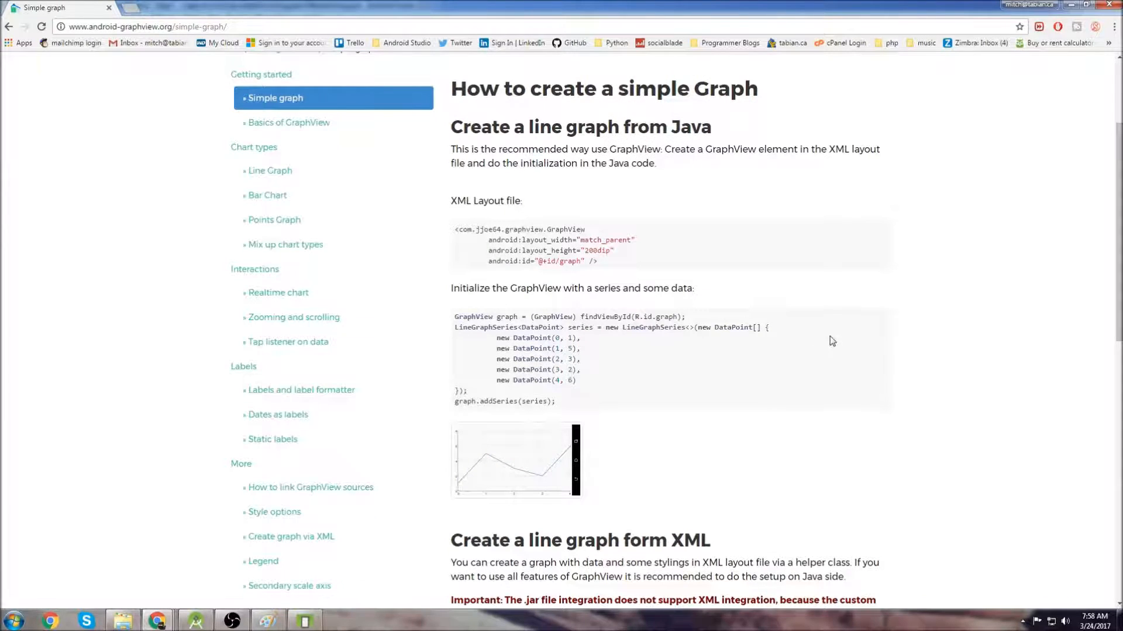
scroll(down, 3)
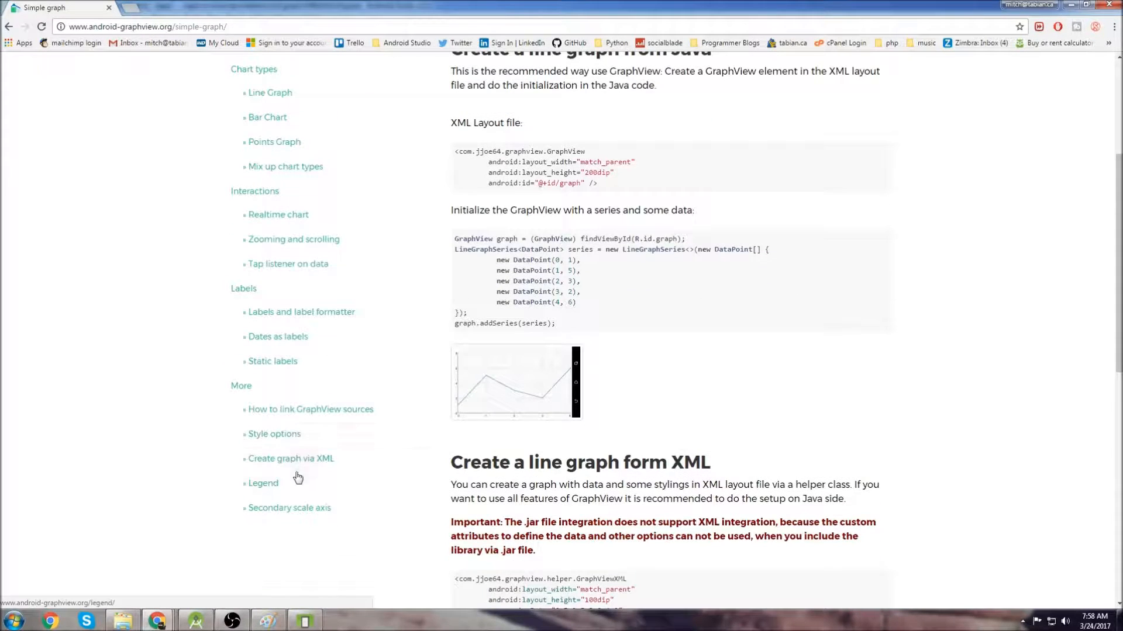
mouse_move(315, 491)
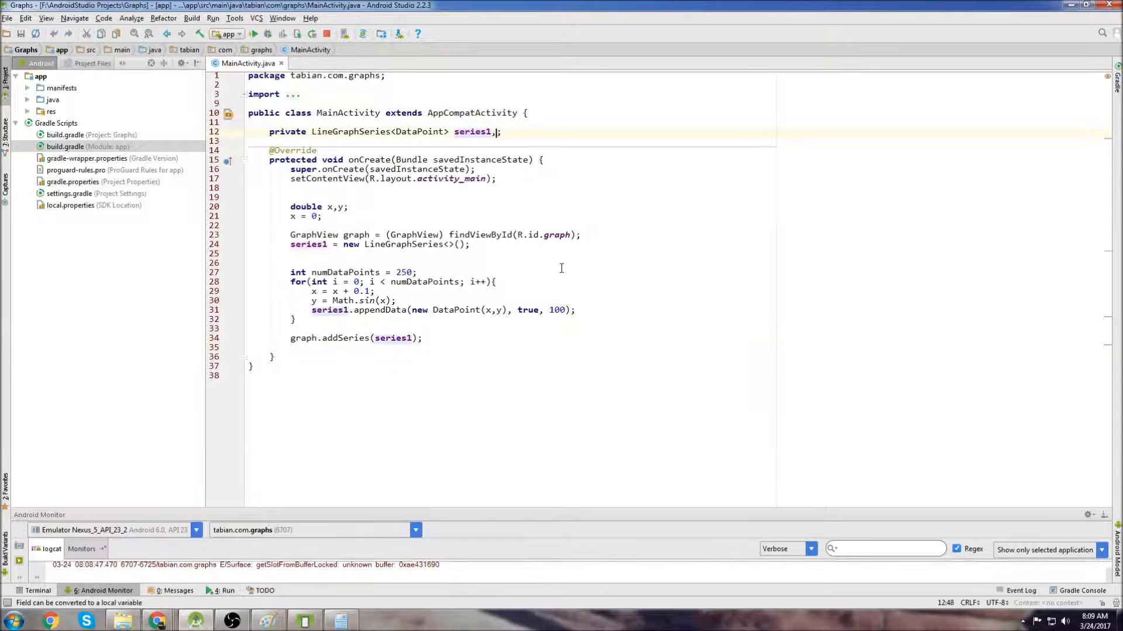
Declare series2, compute double y2 = Math.exp(x), append (x, y2) points to it and add it to the graph
text(series2)
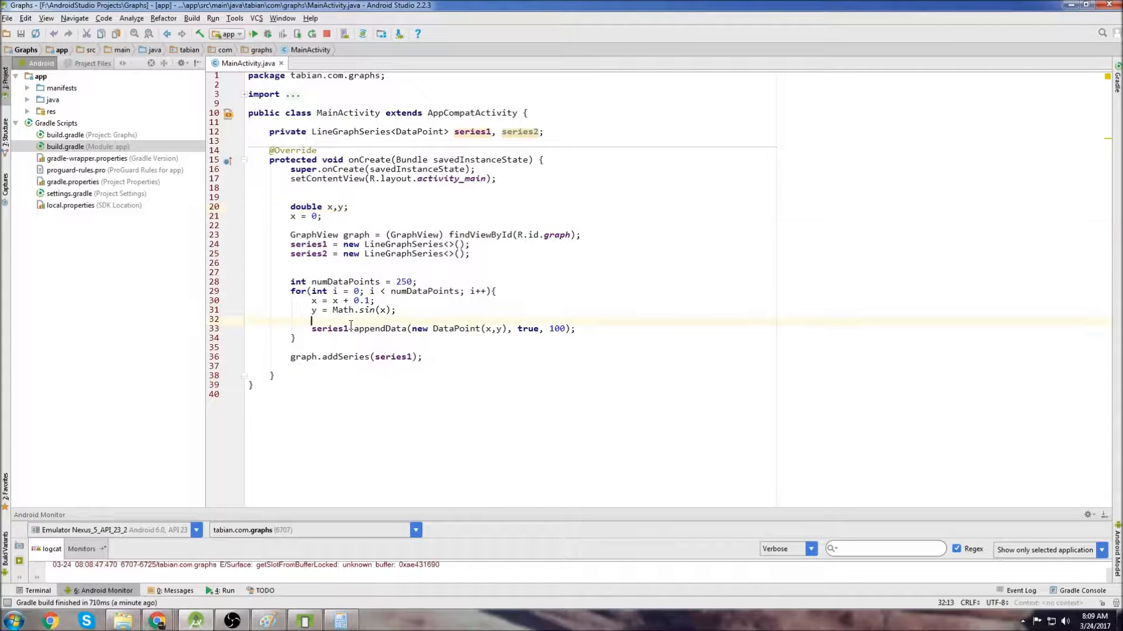
text(double y2 = Math)
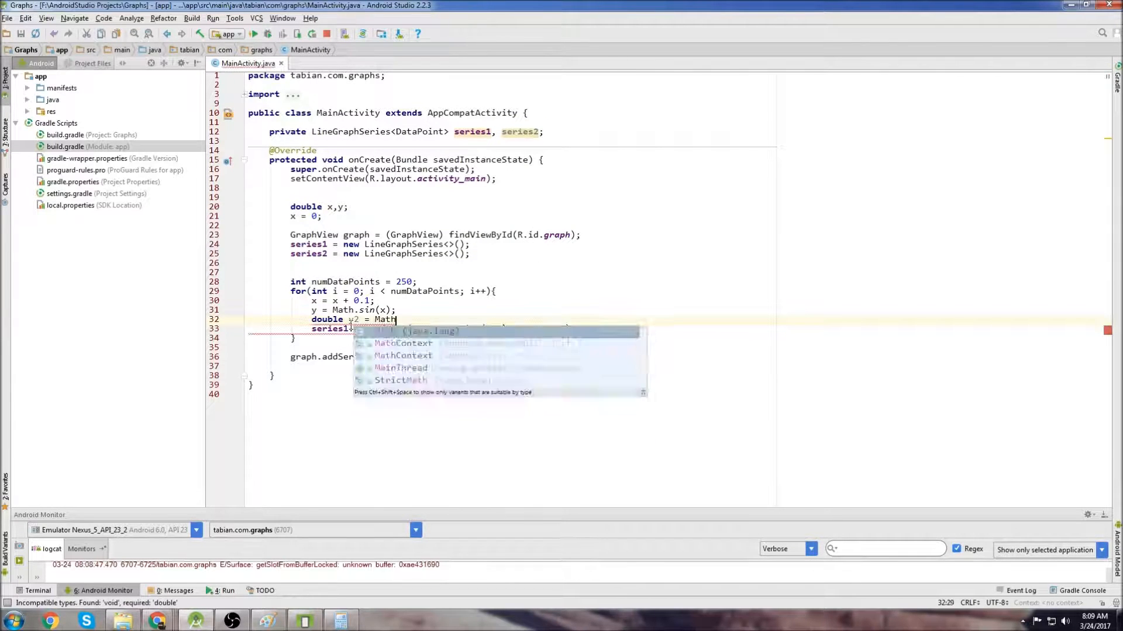
text(exp(x);)
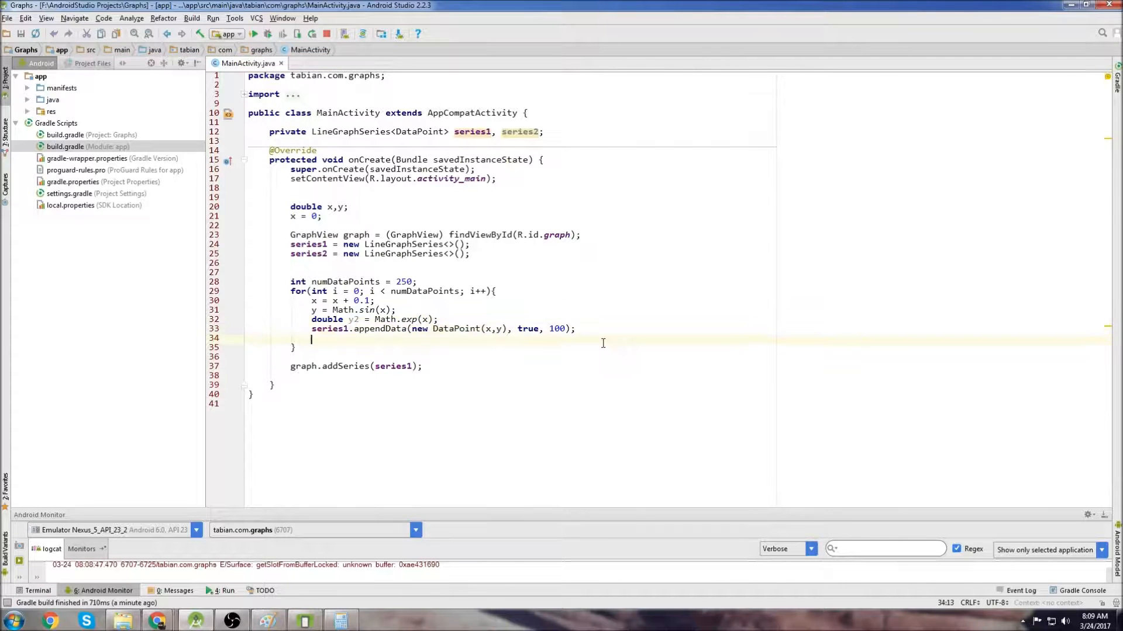
text(series2.appendData(new DataPoint(x+));)
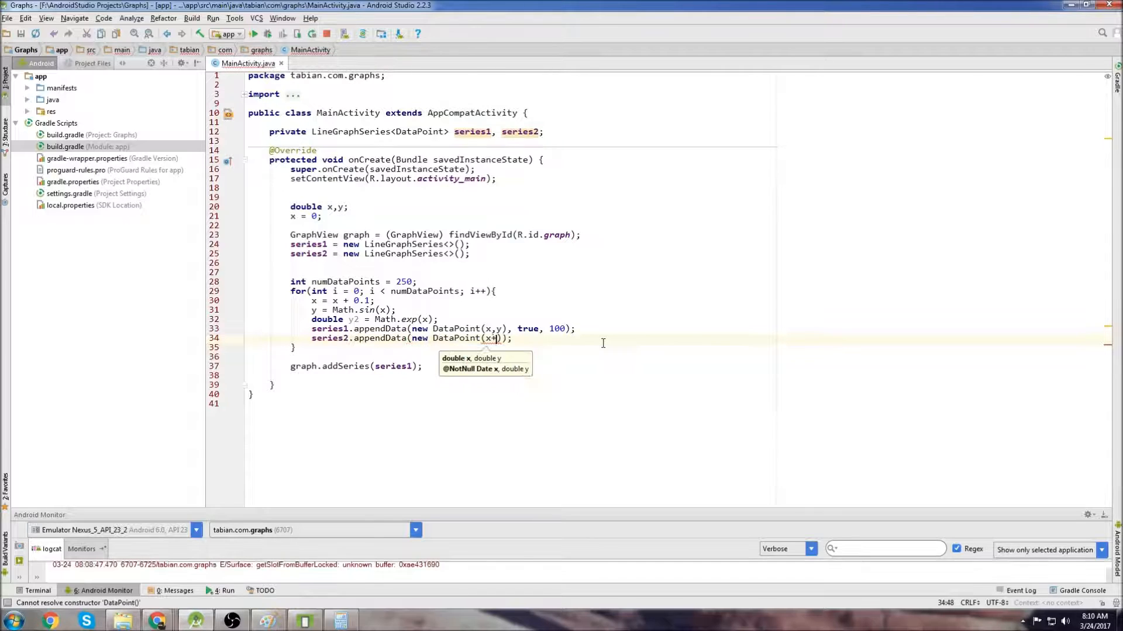
text(0.001,)
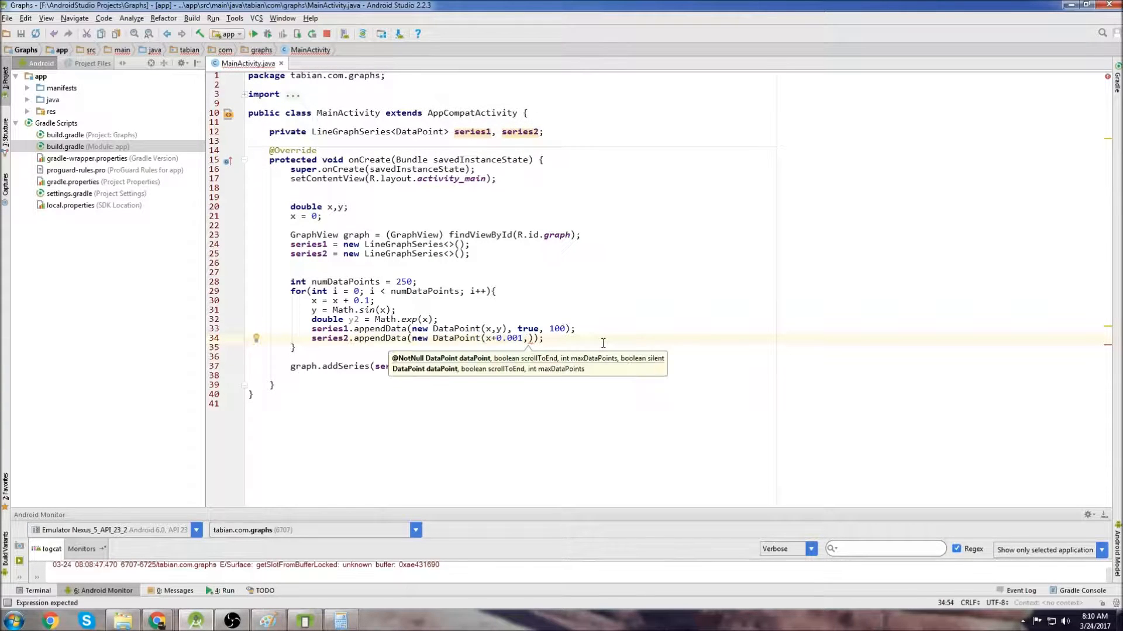
text(y2),true, 6)
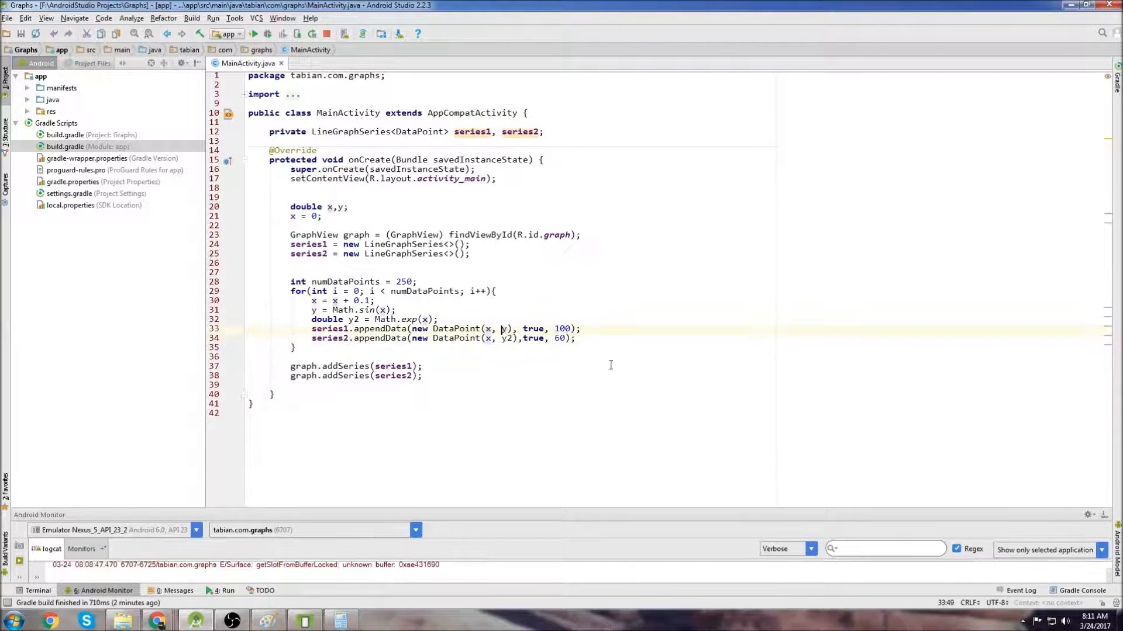
click(580, 328)
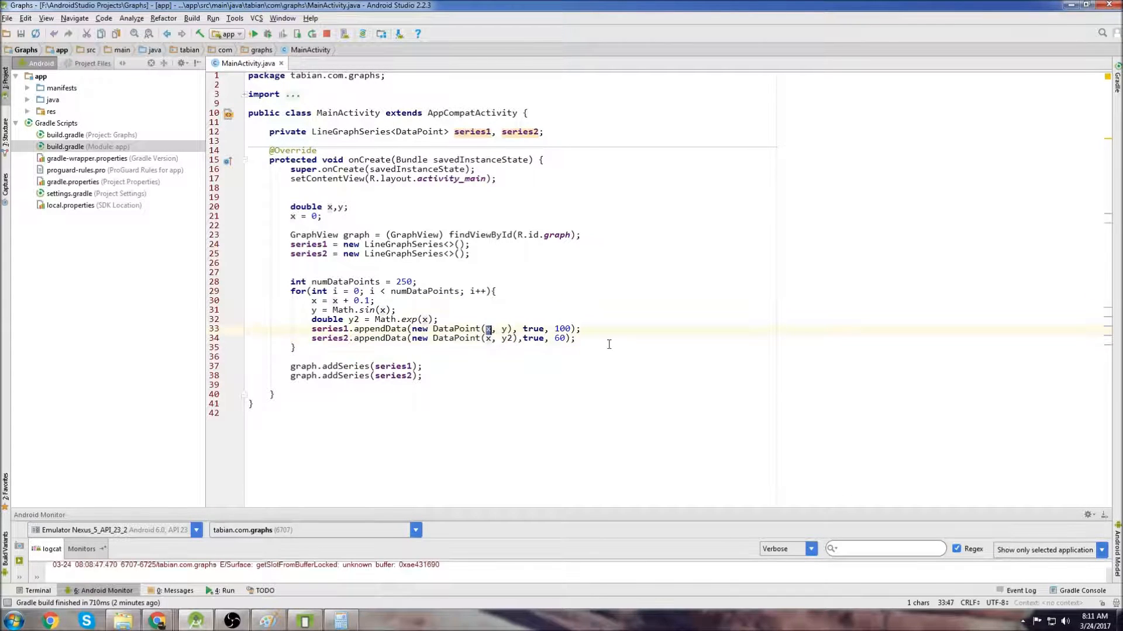
Stop the running app and relaunch it on the connected Nexus 5 API 23 emulator
click(326, 34)
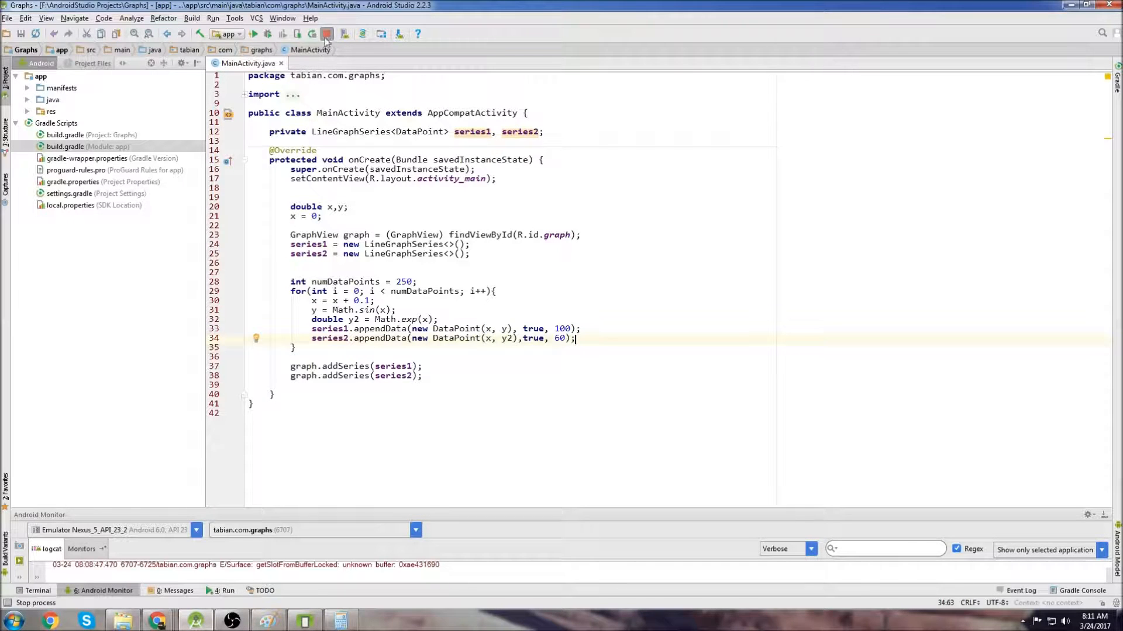
click(254, 33)
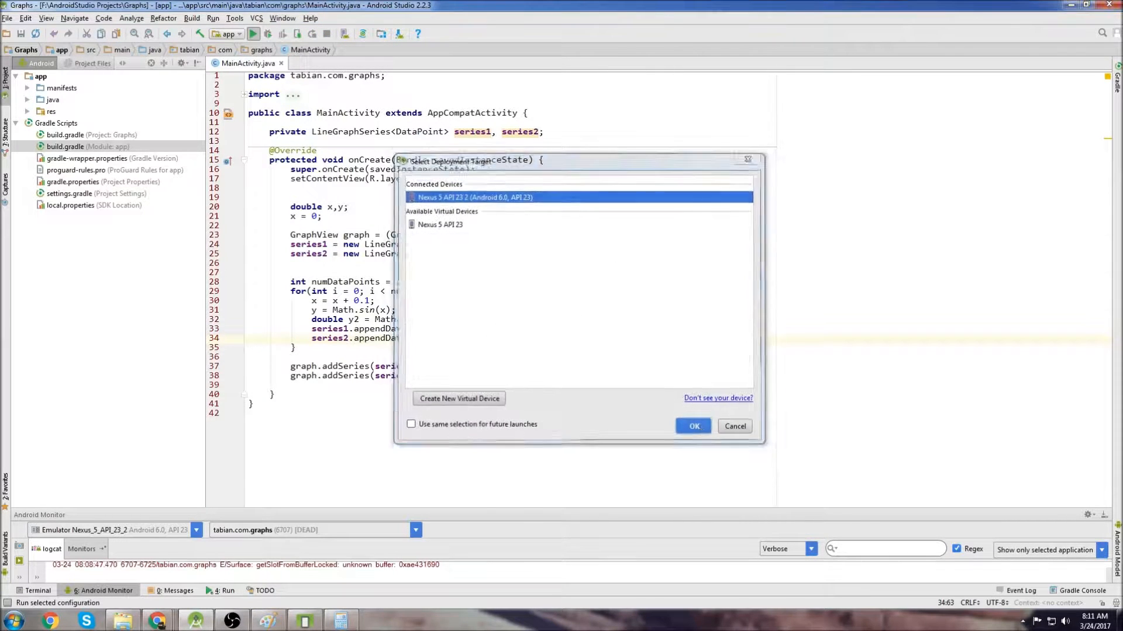
click(691, 426)
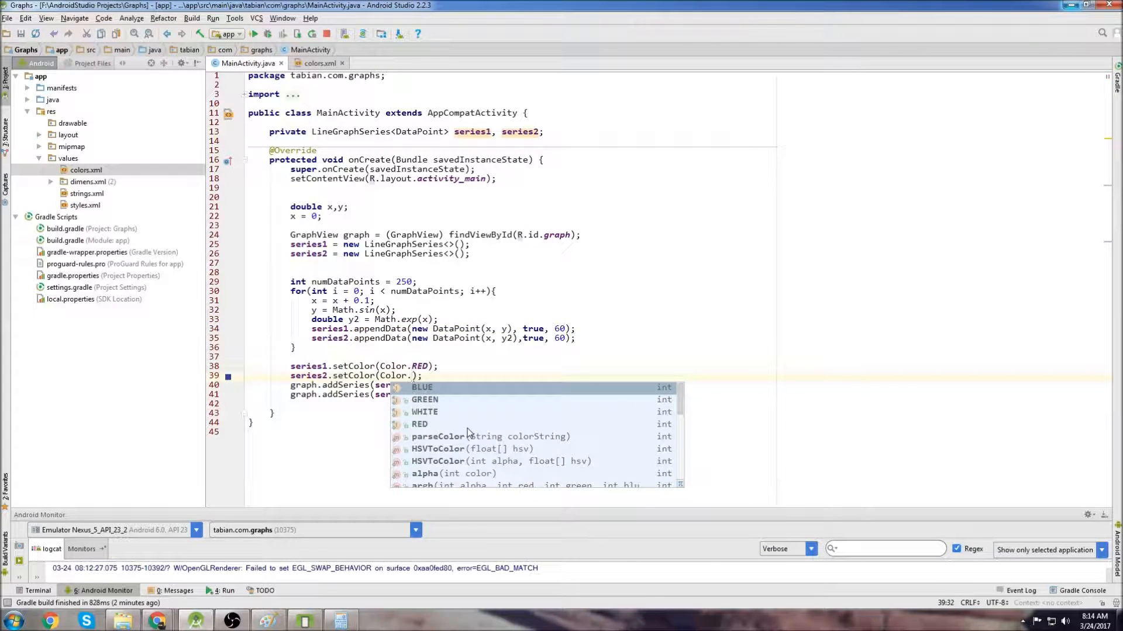
Set series2's colour to Color.BLUE alongside red series1 and run the app again
click(422, 387)
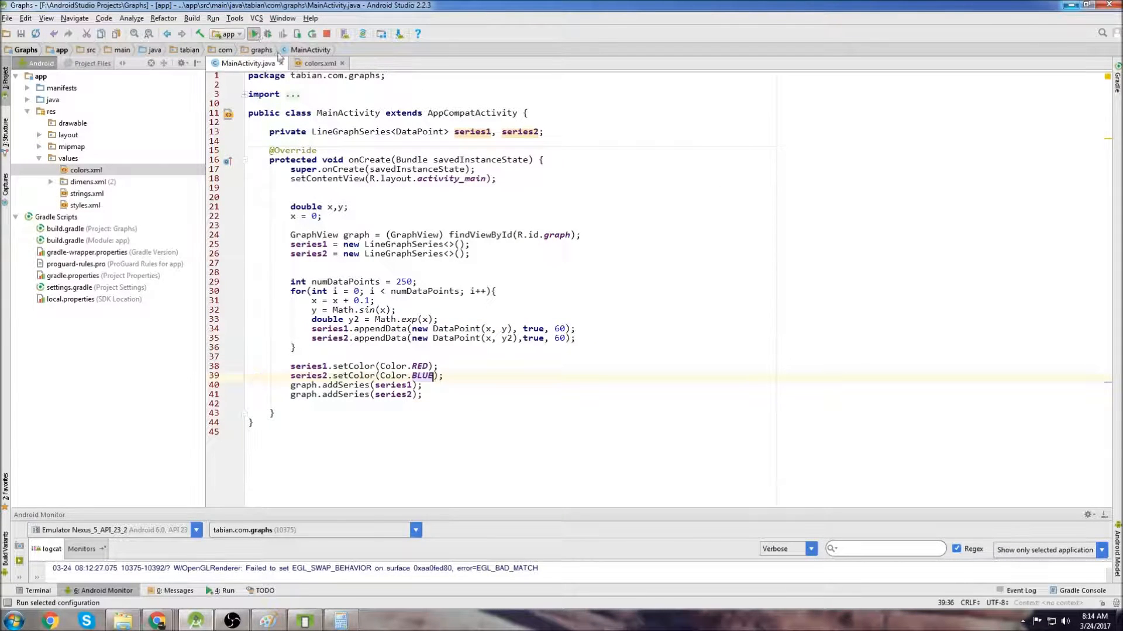
click(254, 34)
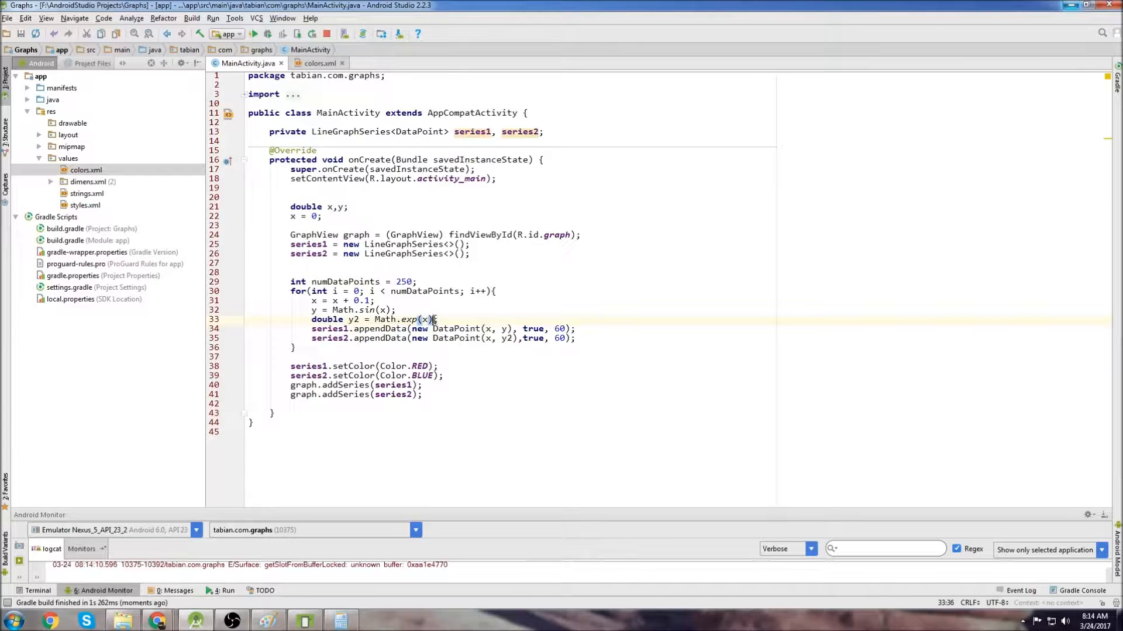
Change y2 to Math.cos(x) and raise numDataPoints to 500
text(MAth.)
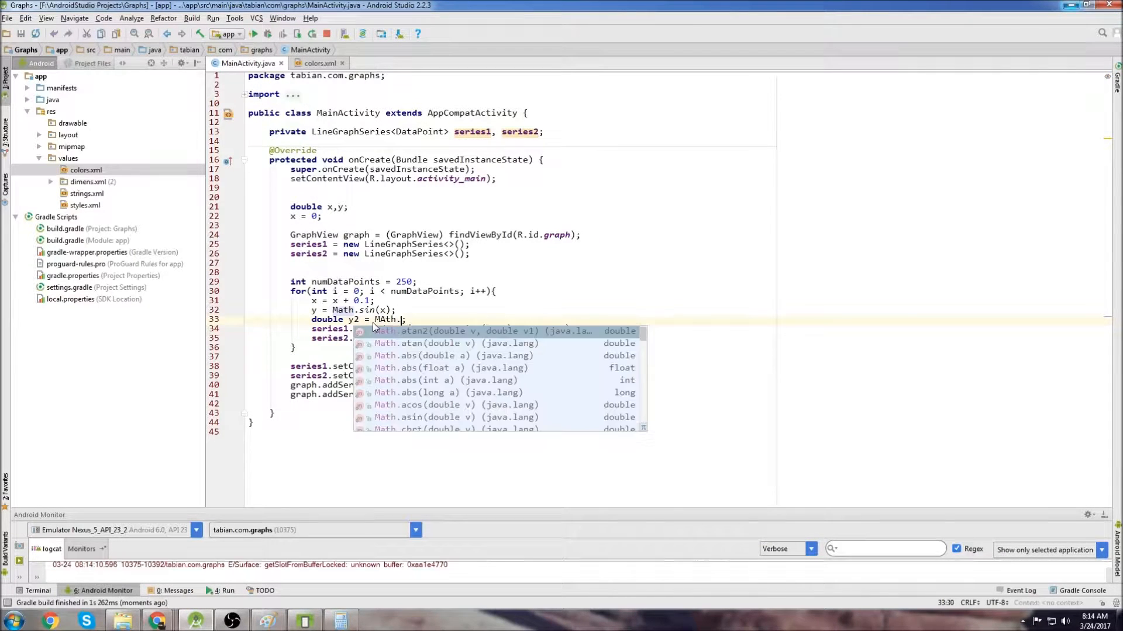
text(cos()
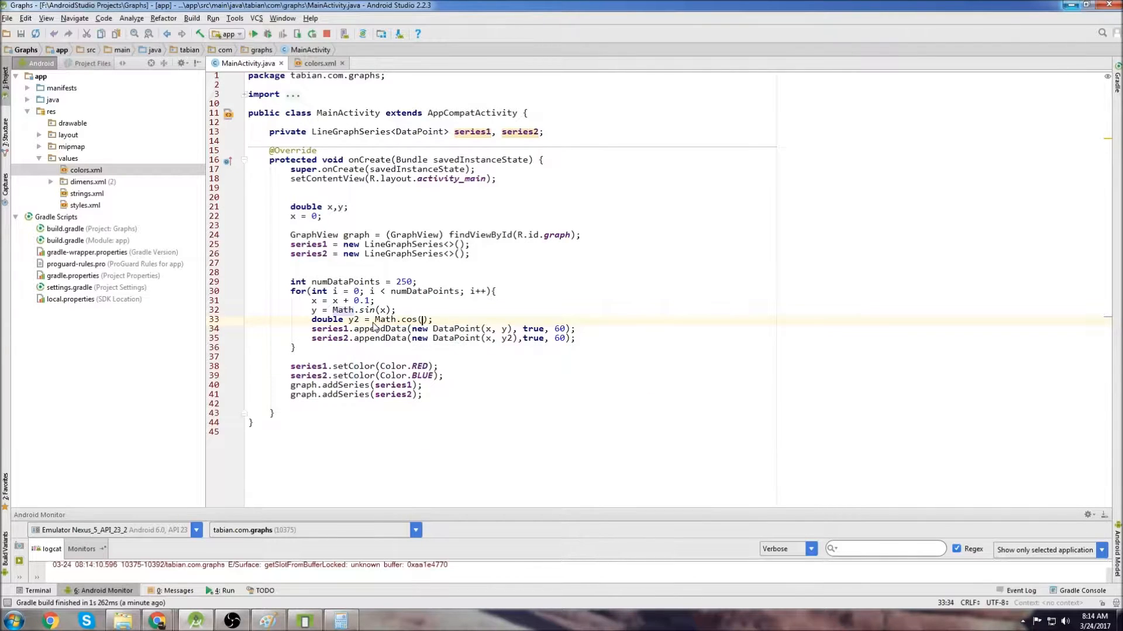
text(x)
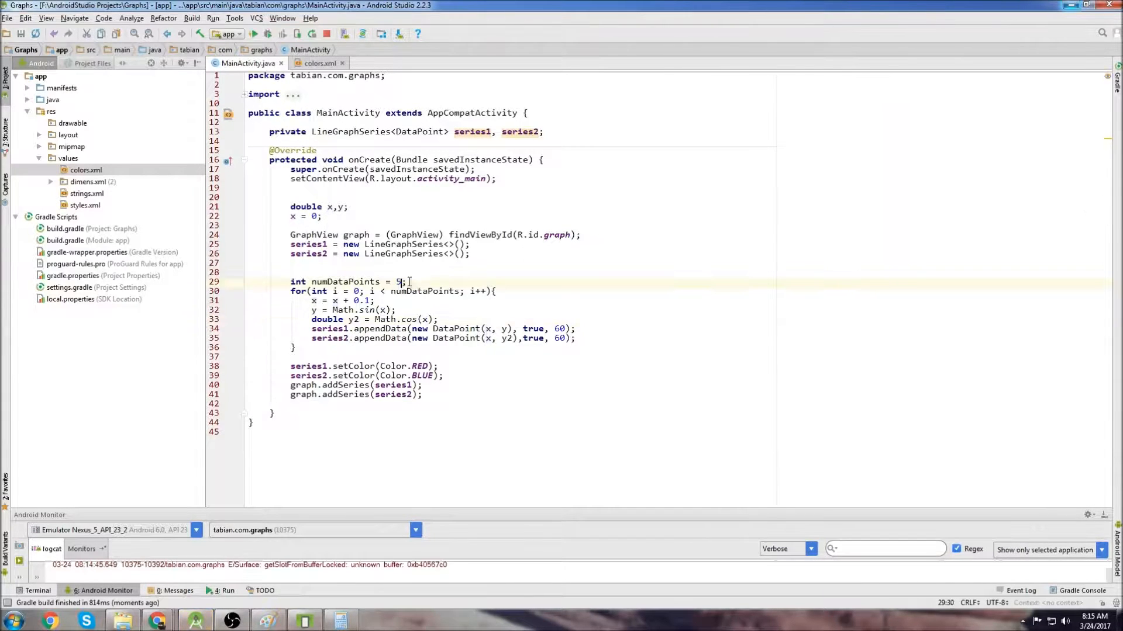
text(00)
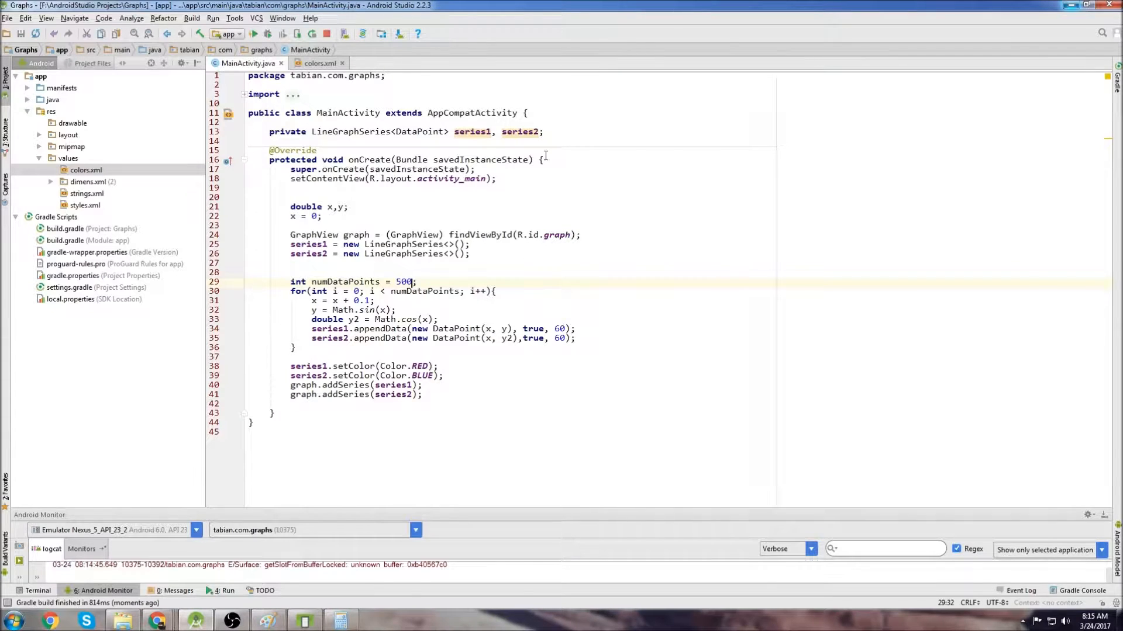